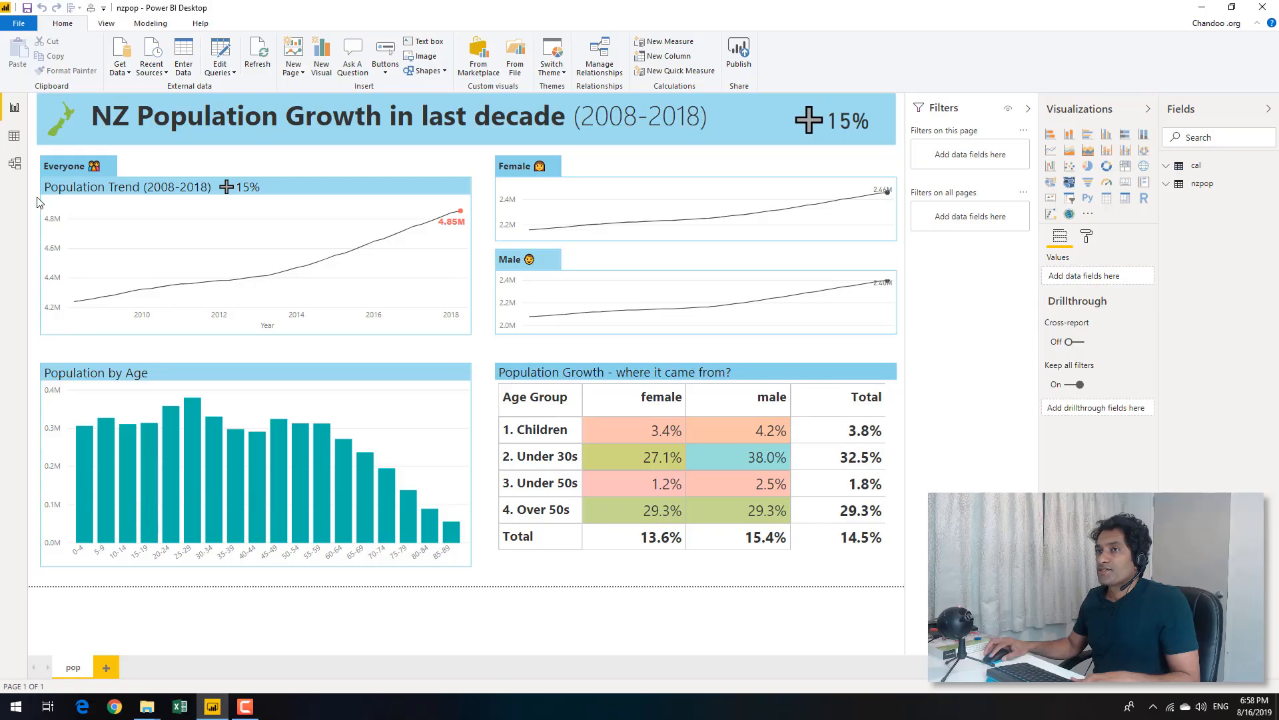
Step: Add a new blank report page and insert a Line chart on it
left_click(245, 269)
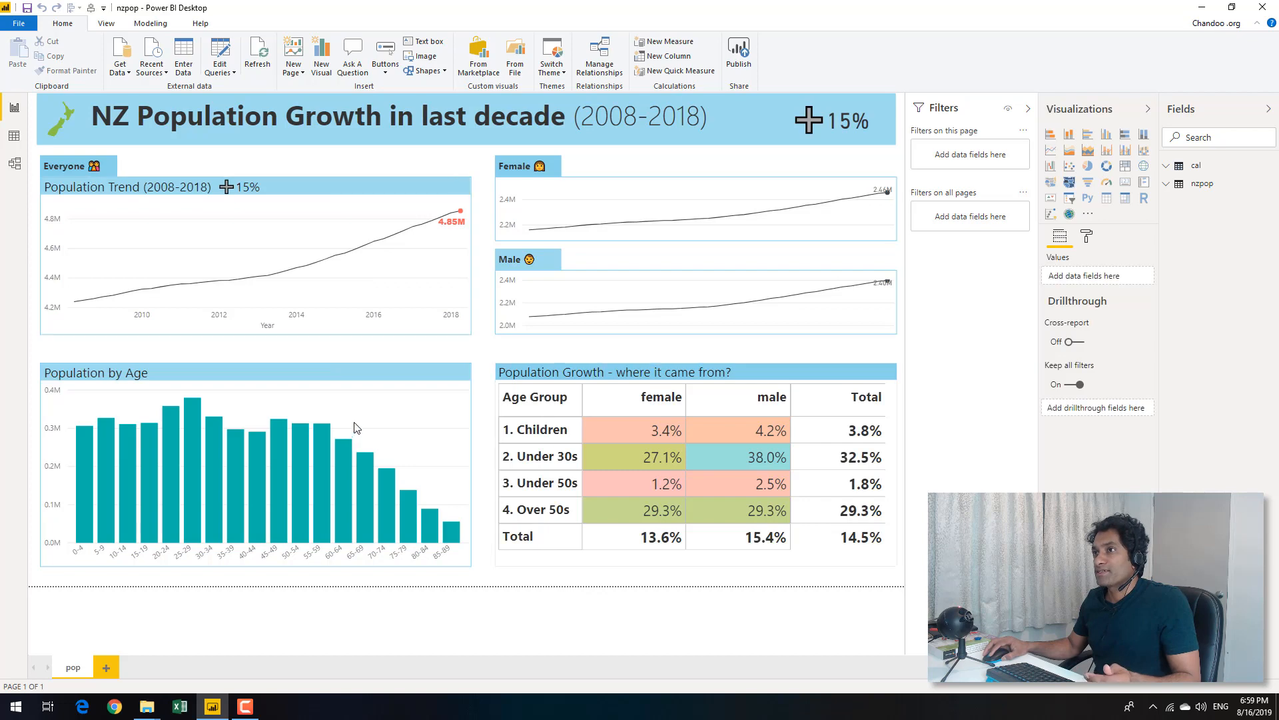
mouse_move(79, 314)
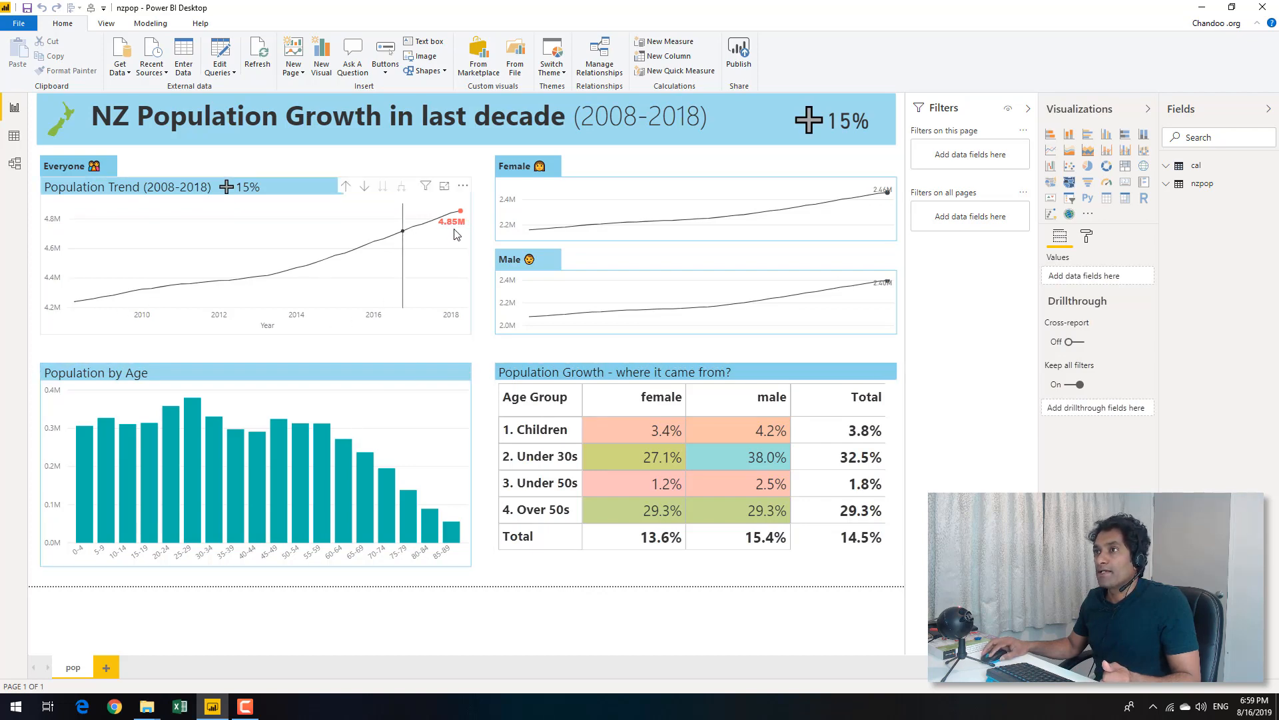
mouse_move(493, 234)
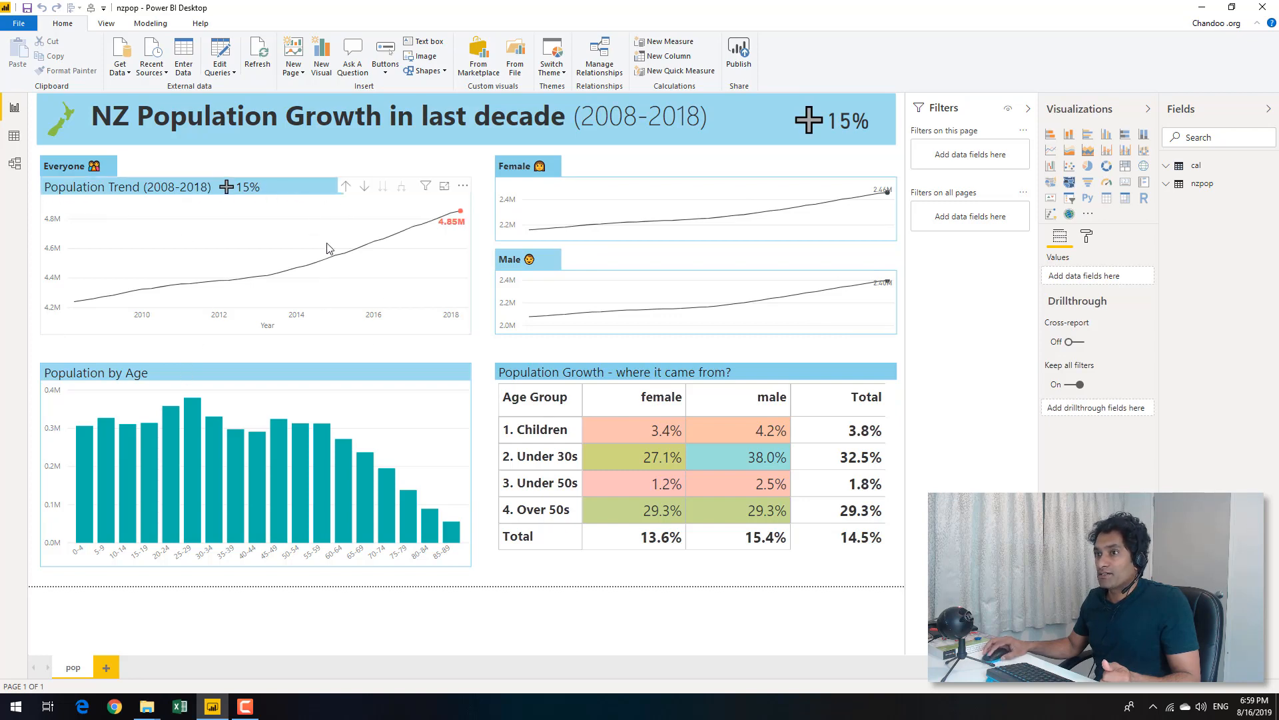
left_click(105, 666)
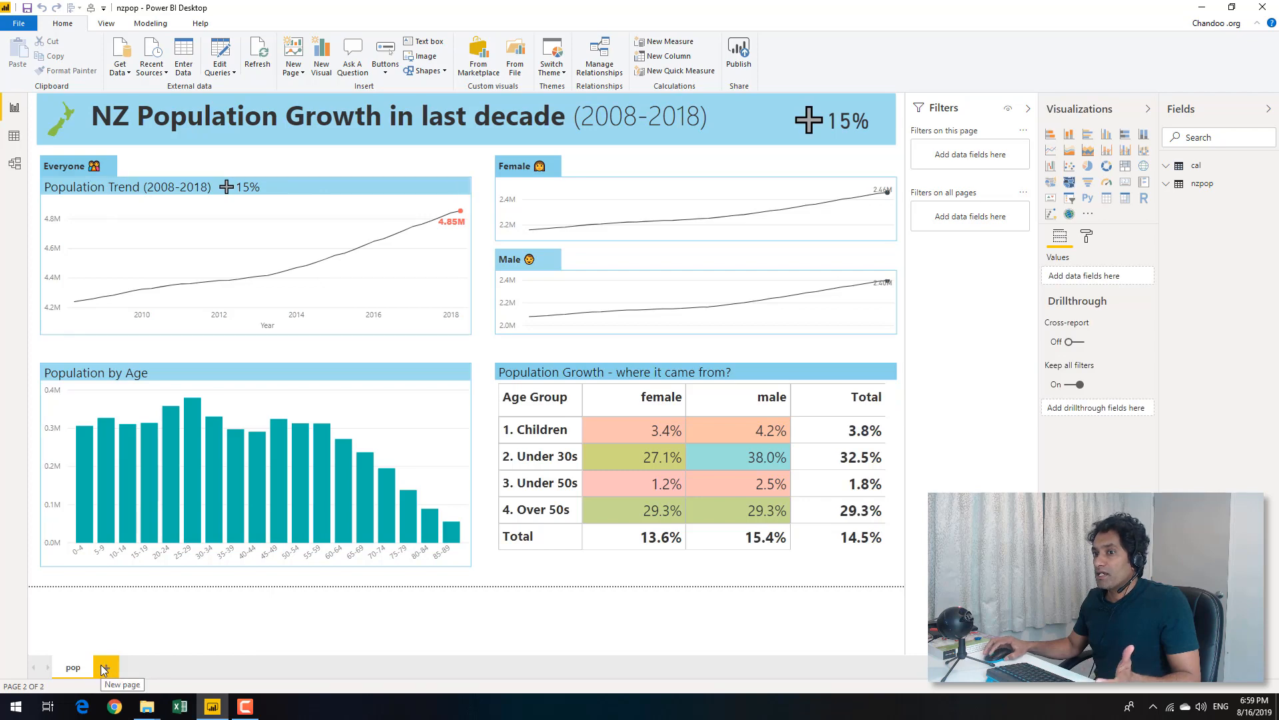
left_click(104, 667)
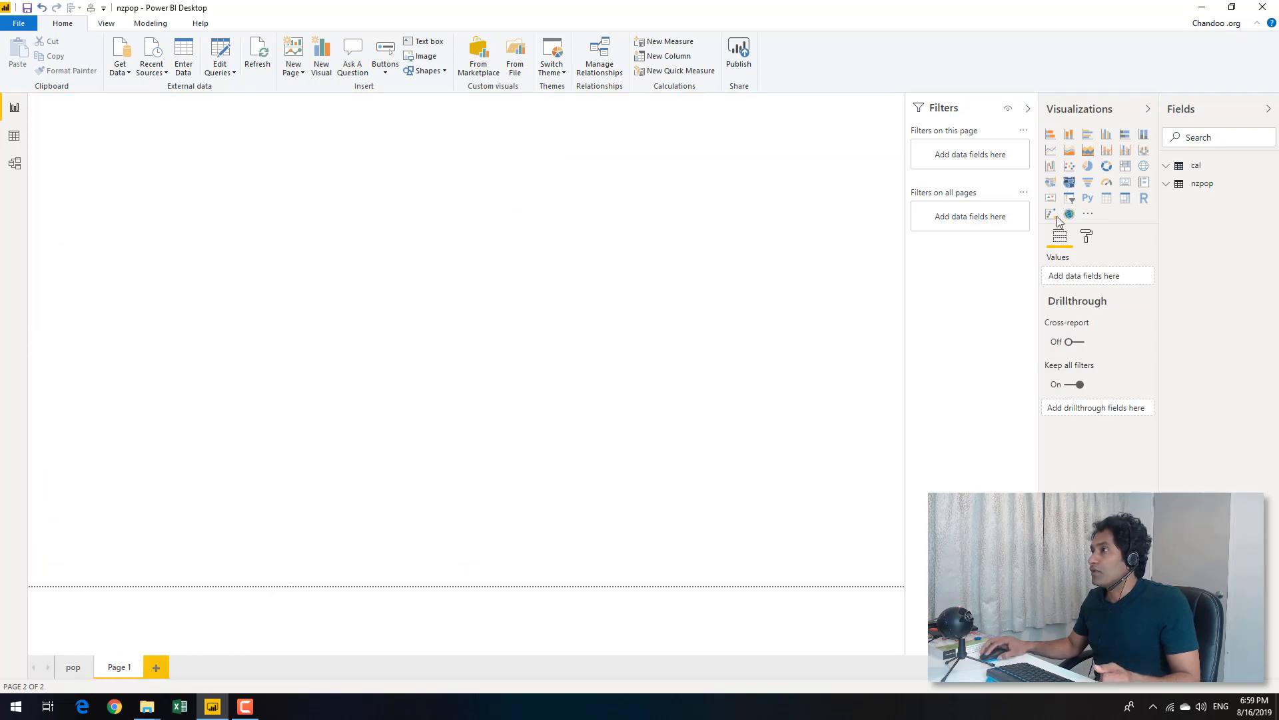
mouse_move(1097, 211)
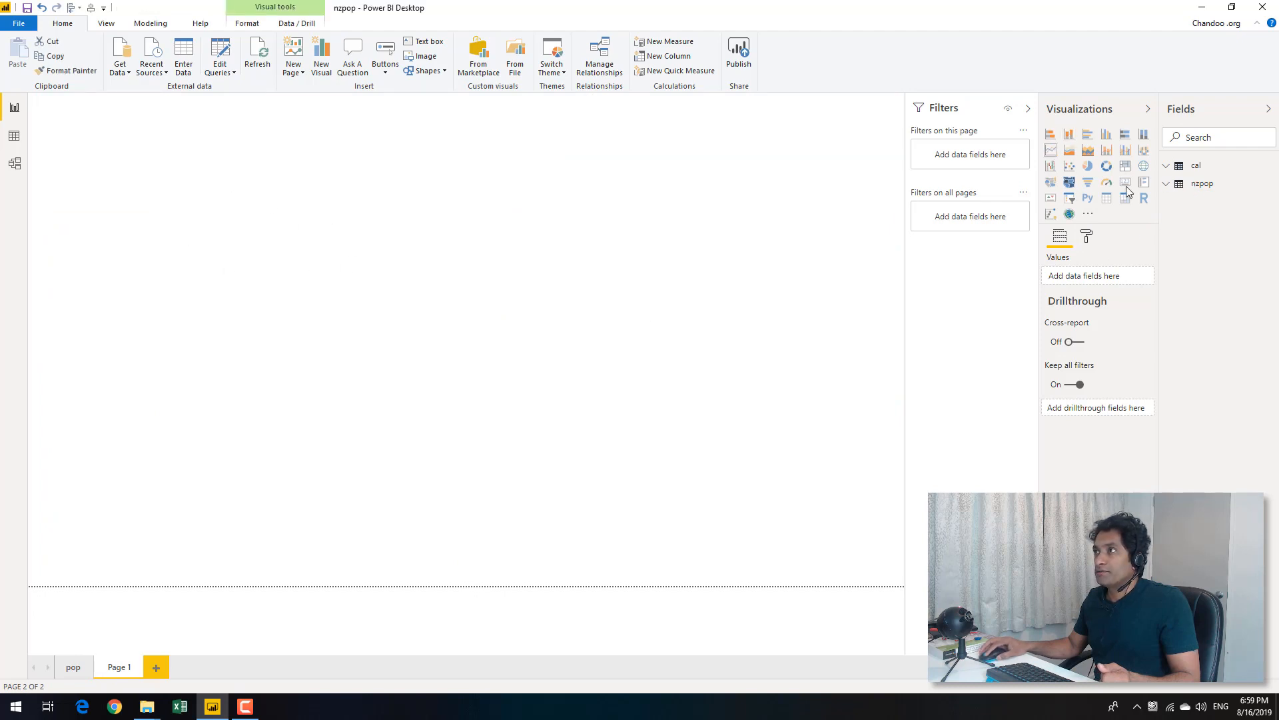
left_click(1050, 149)
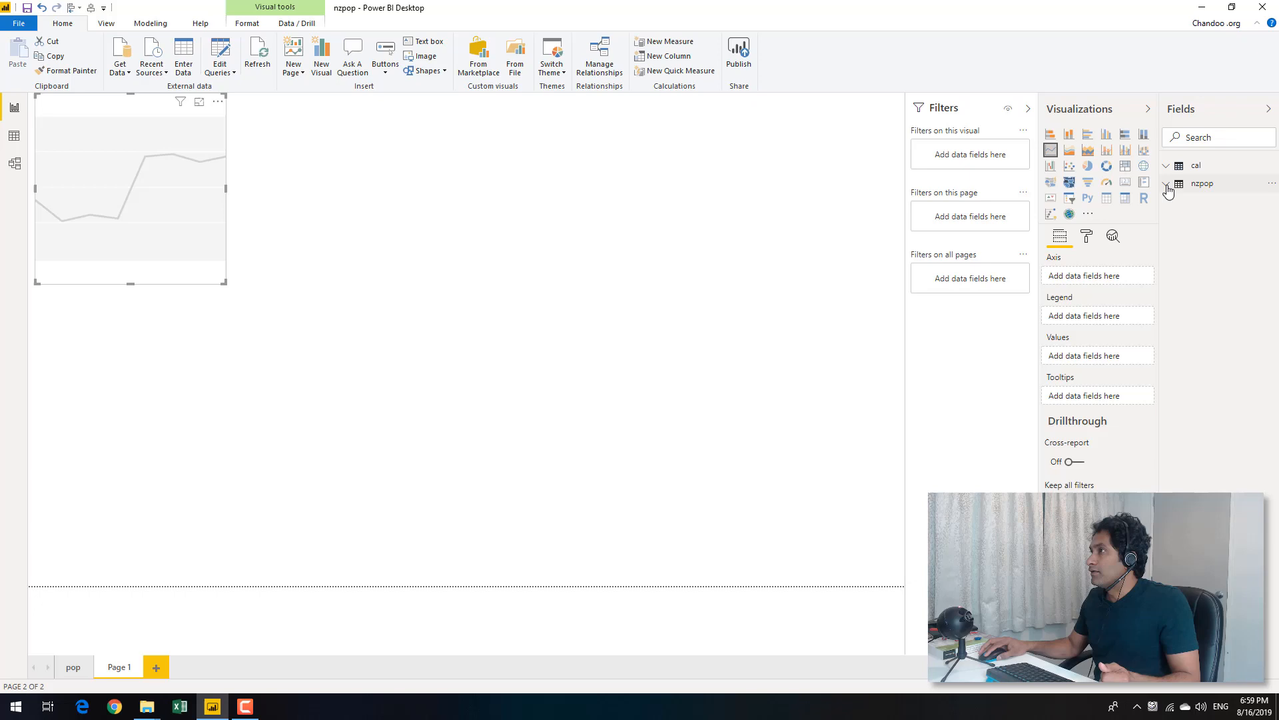
Step: Expand the nzpop and cal tables and put the Date hierarchy on the chart's axis
left_click(1169, 183)
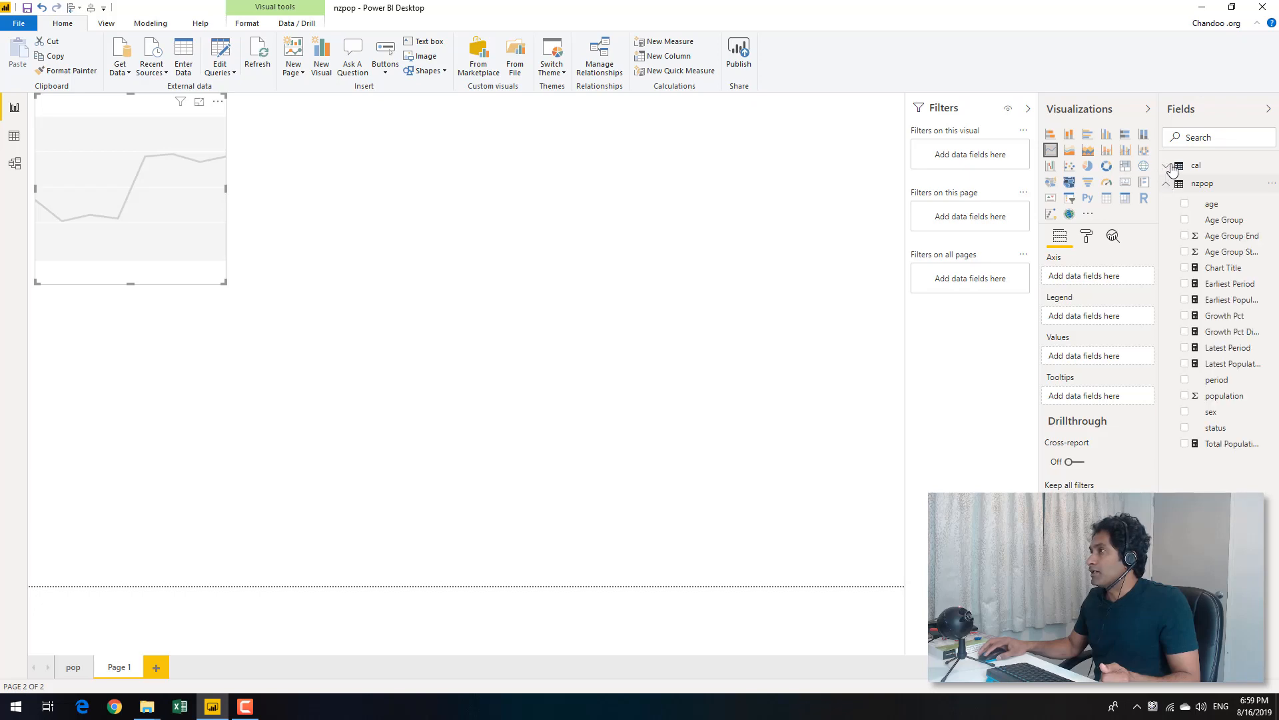
left_click(1171, 165)
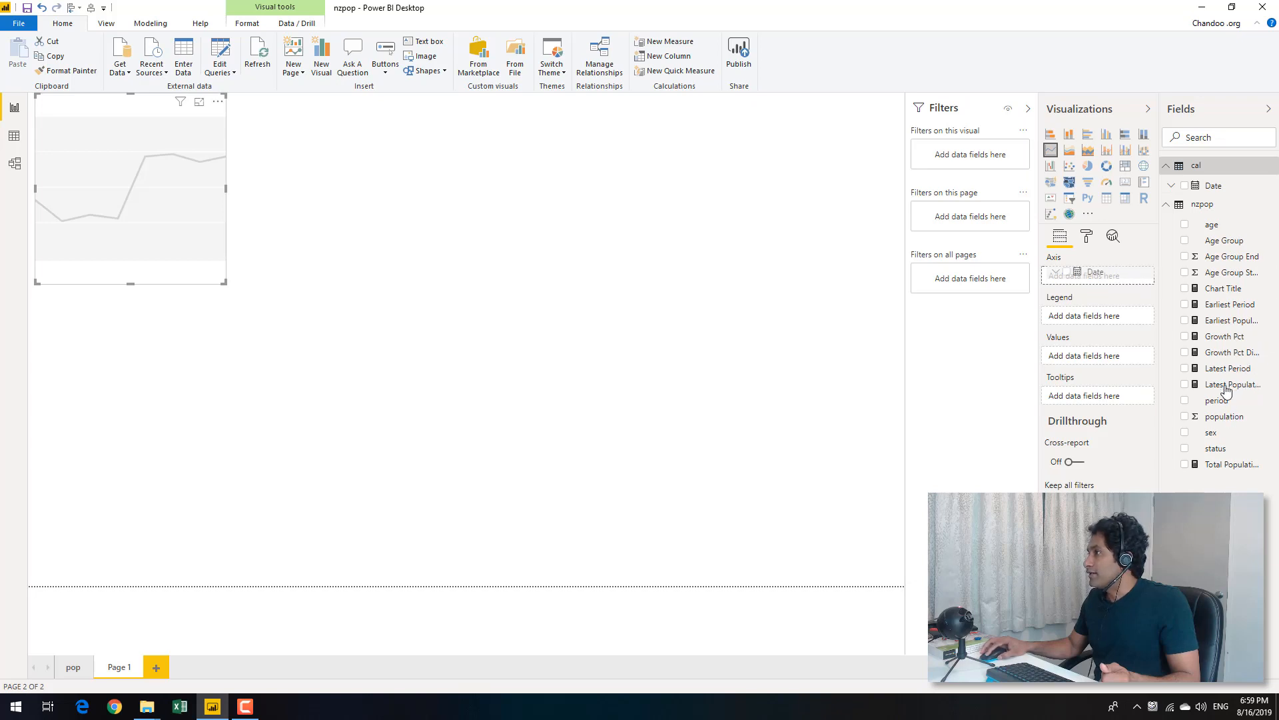
left_click(1186, 185)
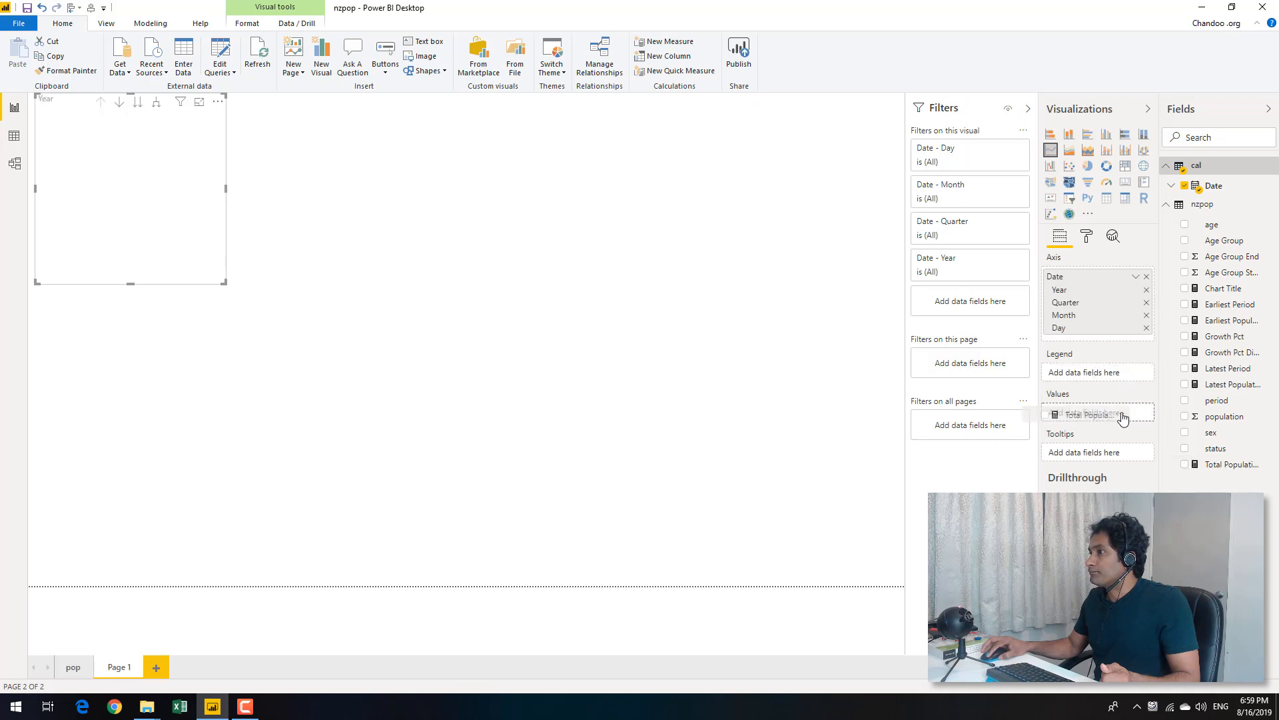
mouse_move(788, 513)
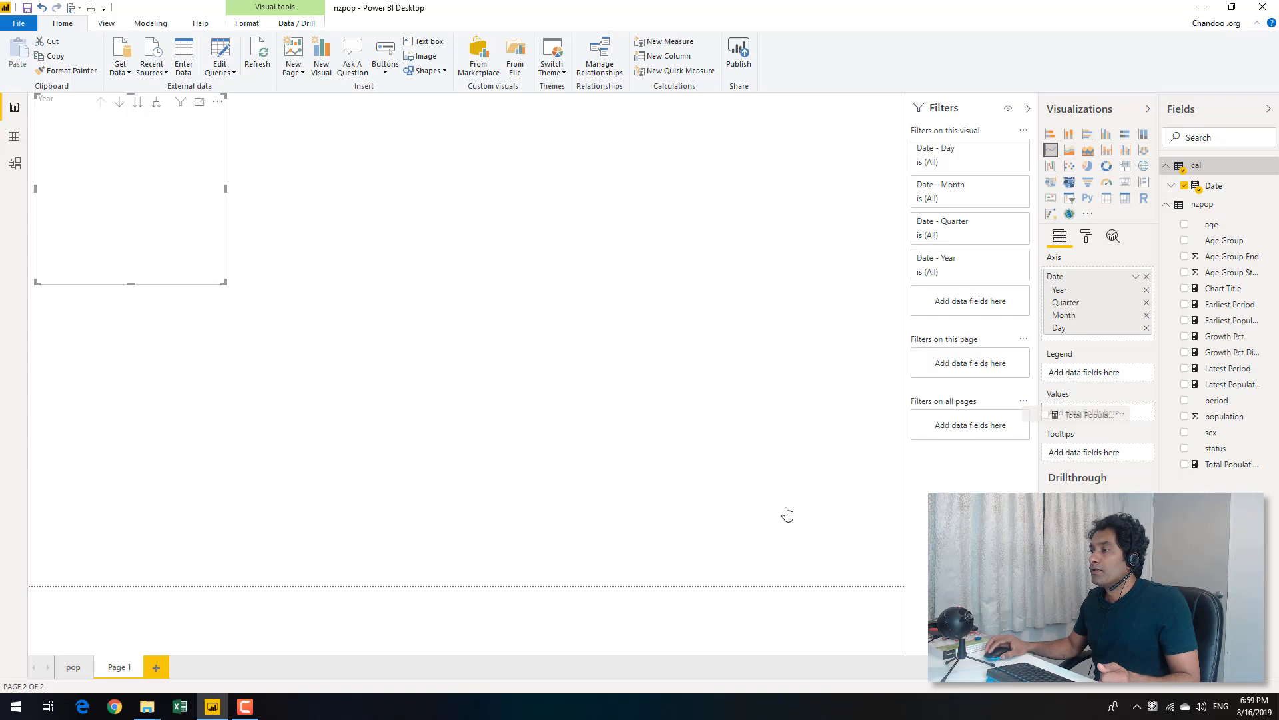
mouse_move(765, 391)
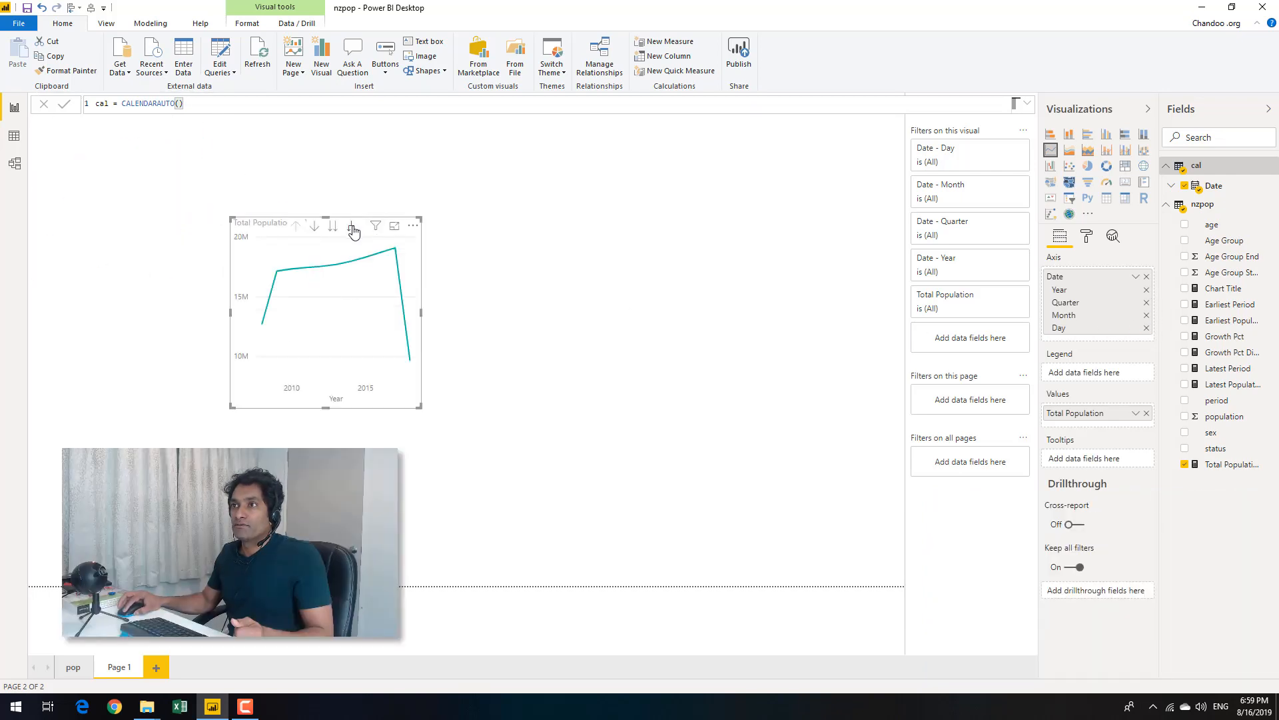
Step: Drill the chart to year and quarter, then show its Title settings in the Format pane
left_click(351, 227)
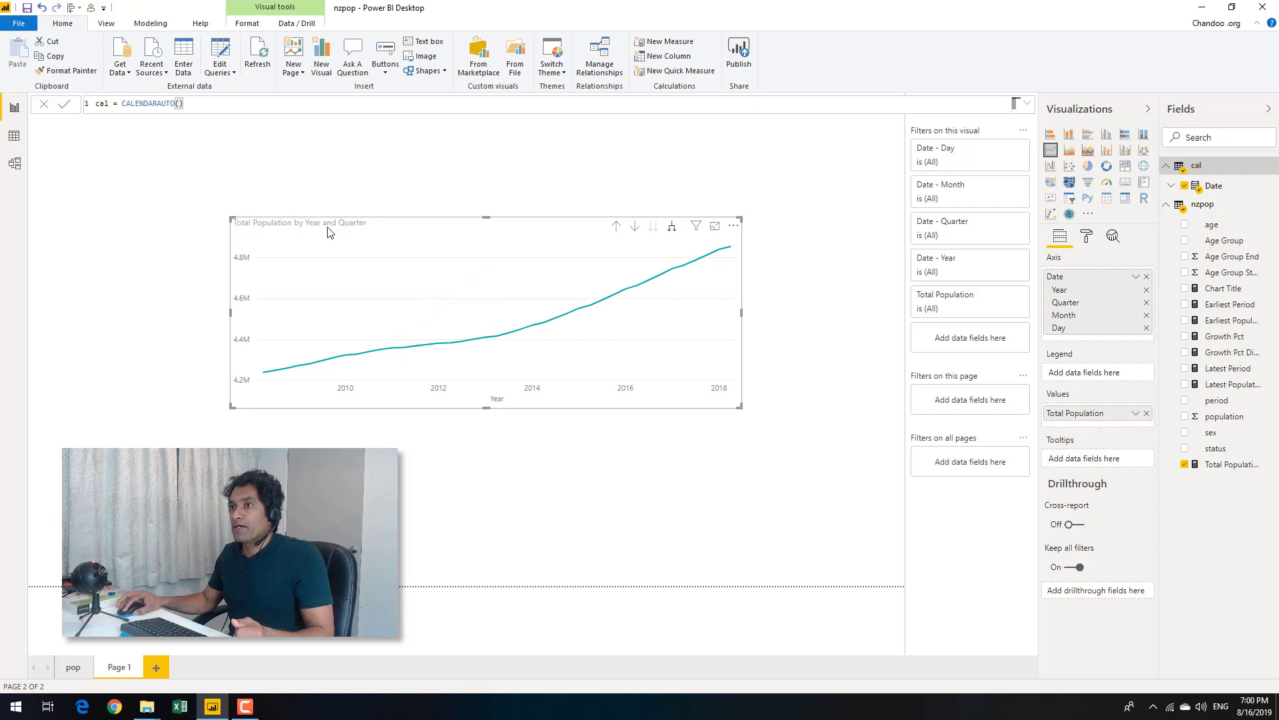
mouse_move(1097, 240)
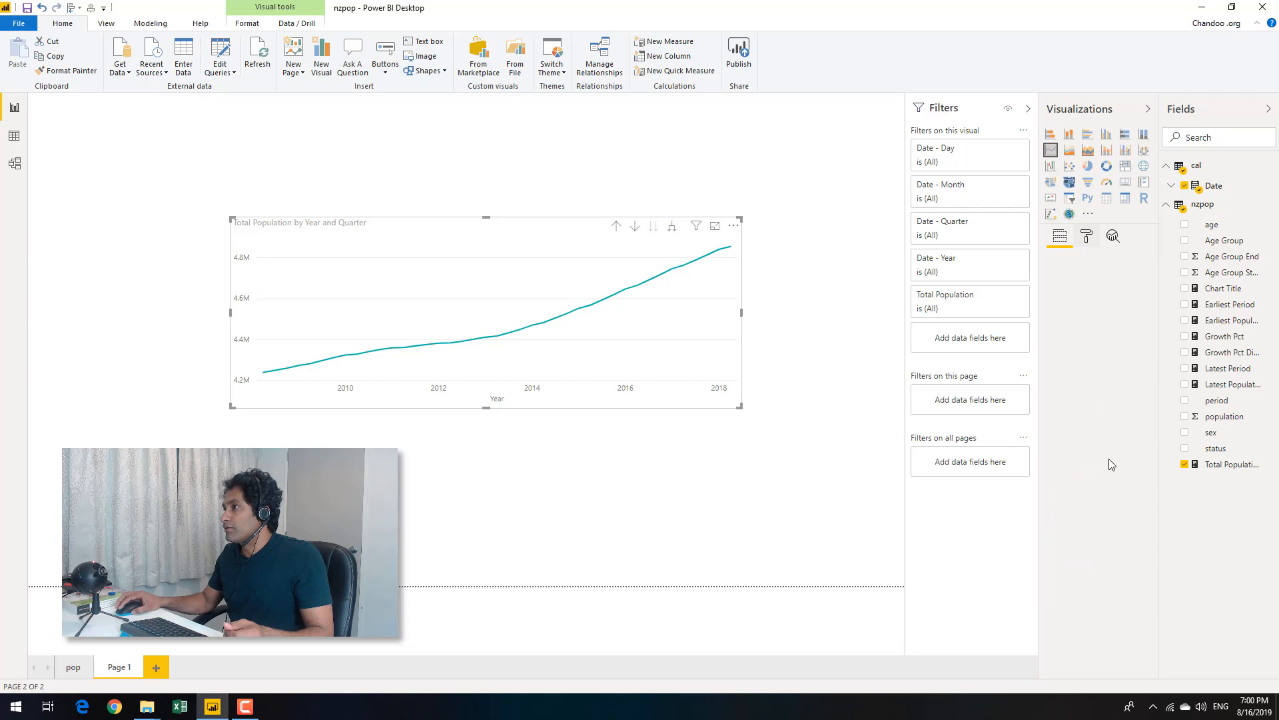
left_click(1086, 236)
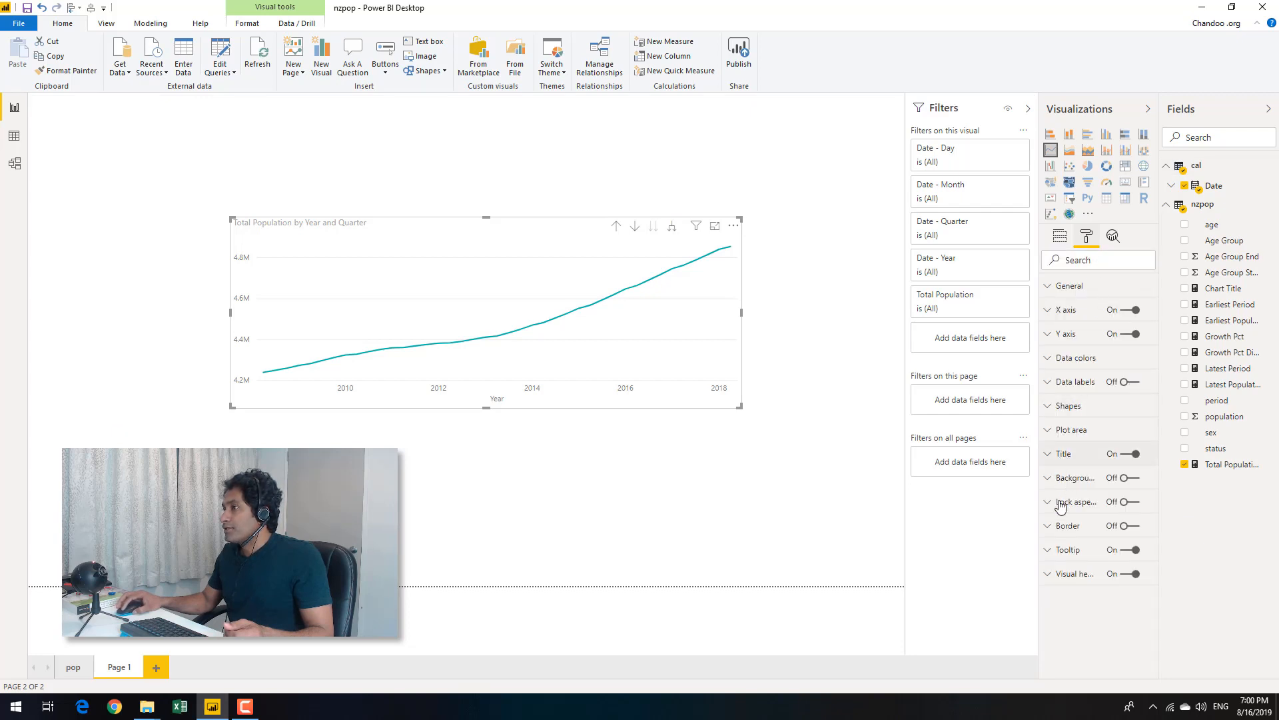
mouse_move(1054, 577)
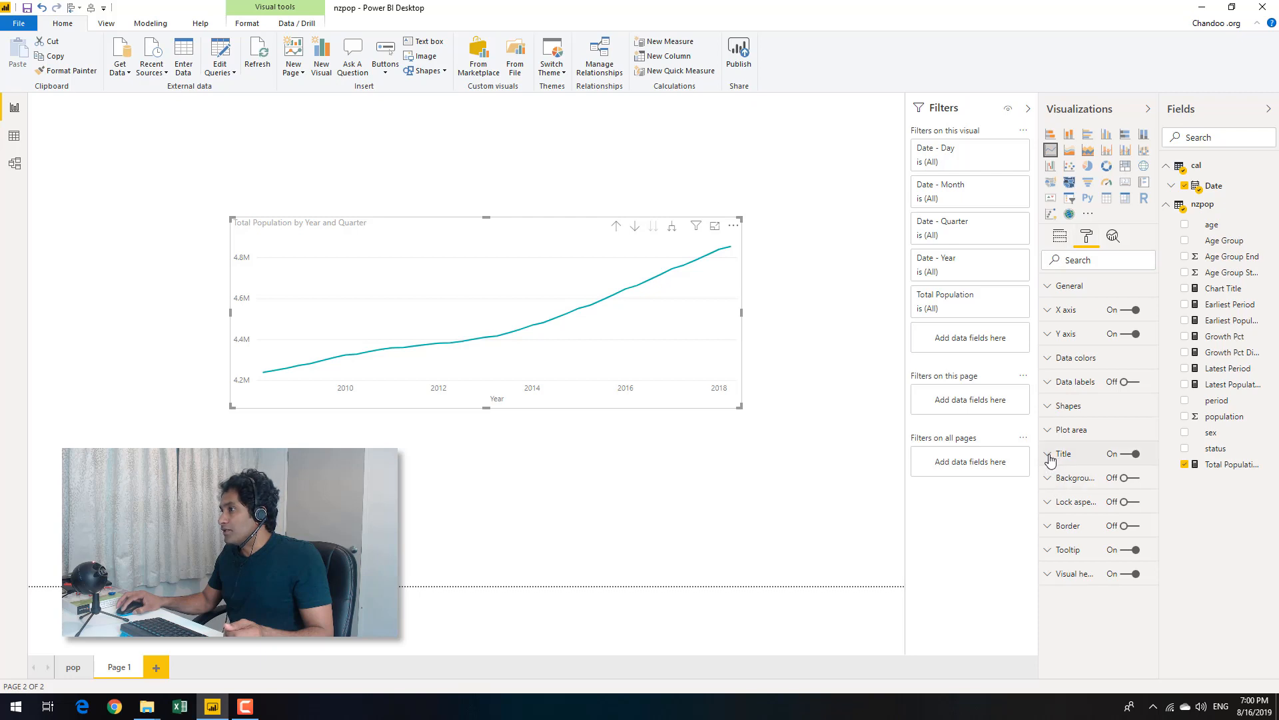
left_click(1064, 453)
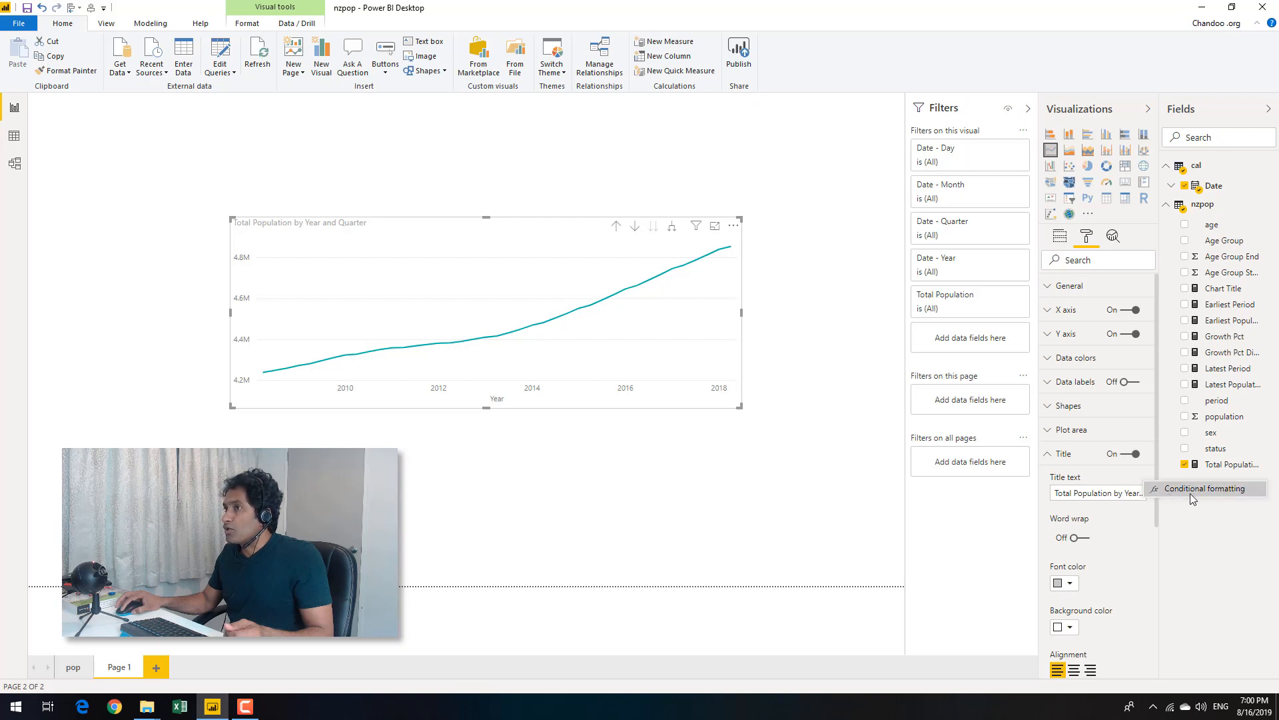
mouse_move(1153, 503)
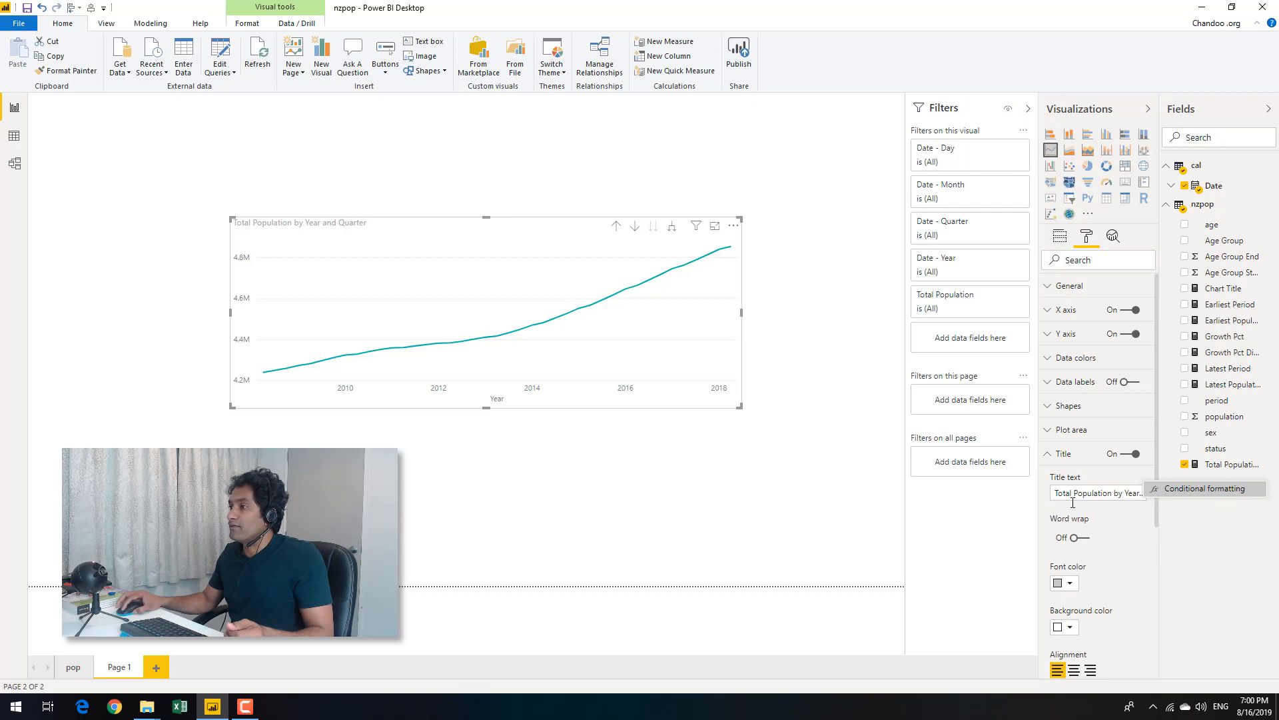
mouse_move(1140, 515)
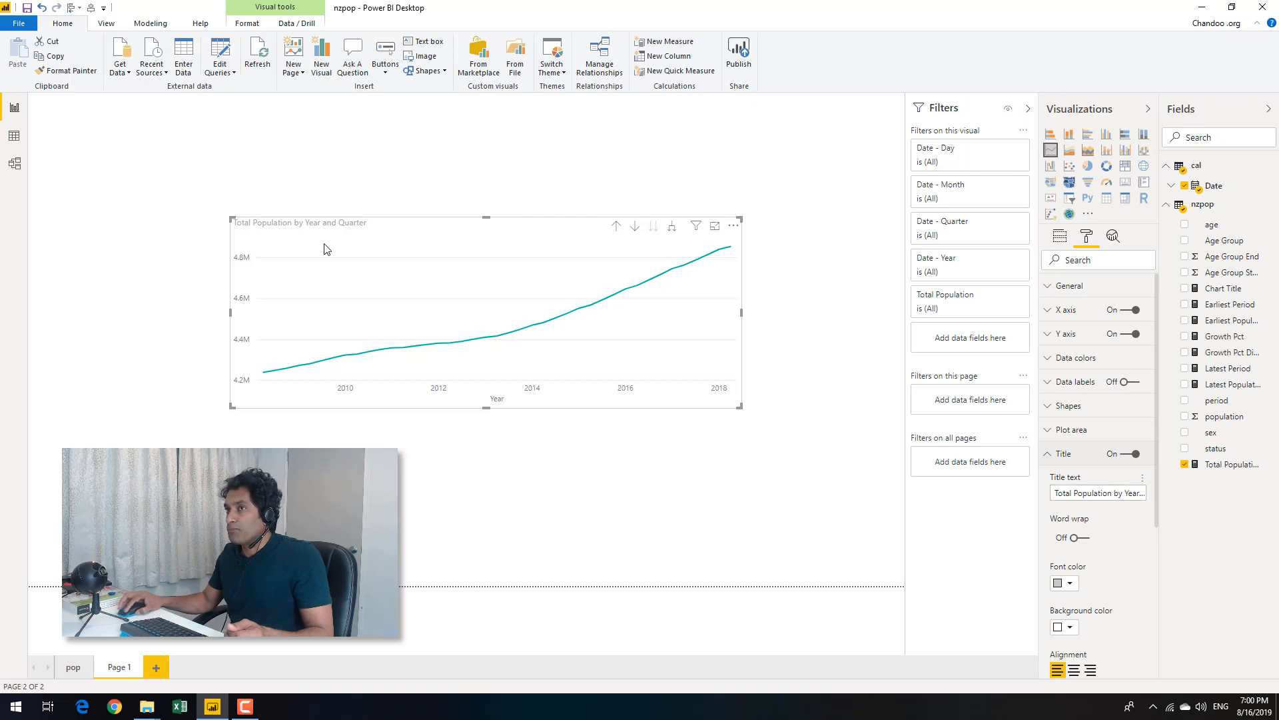
mouse_move(1271, 347)
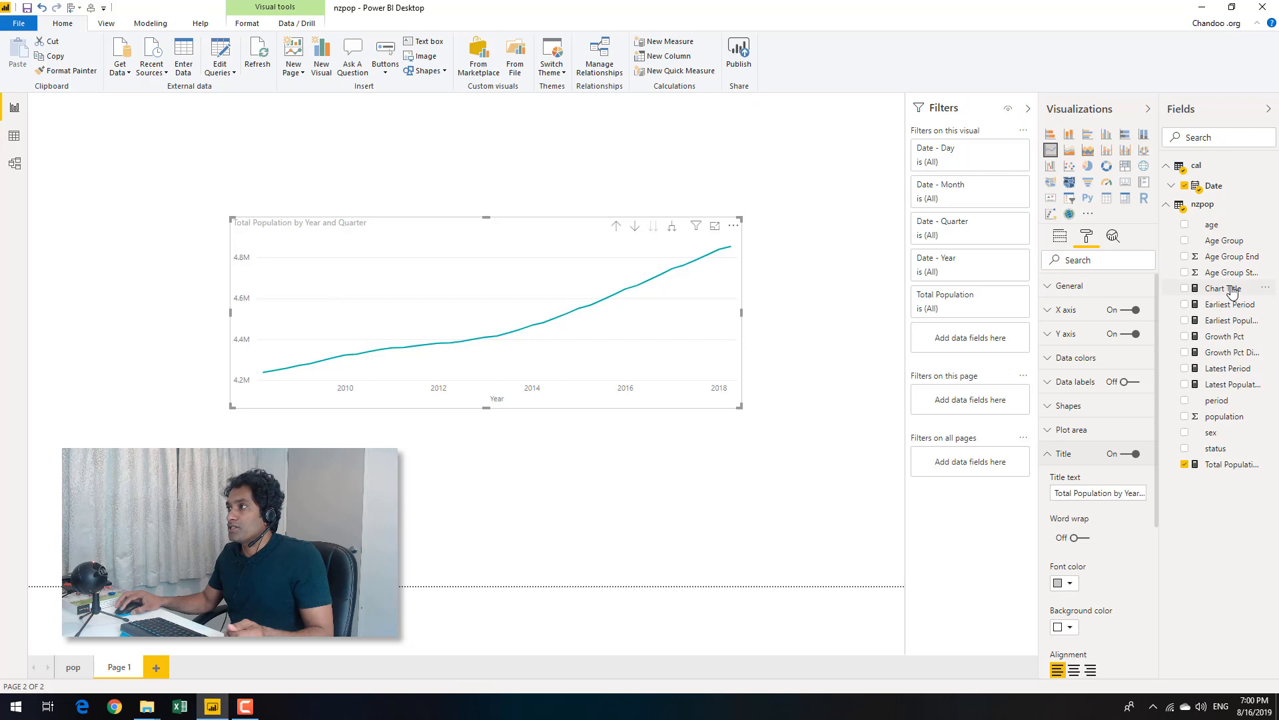
Step: Review the Chart Title measure's DAX, then insert a Card visual
left_click(1222, 288)
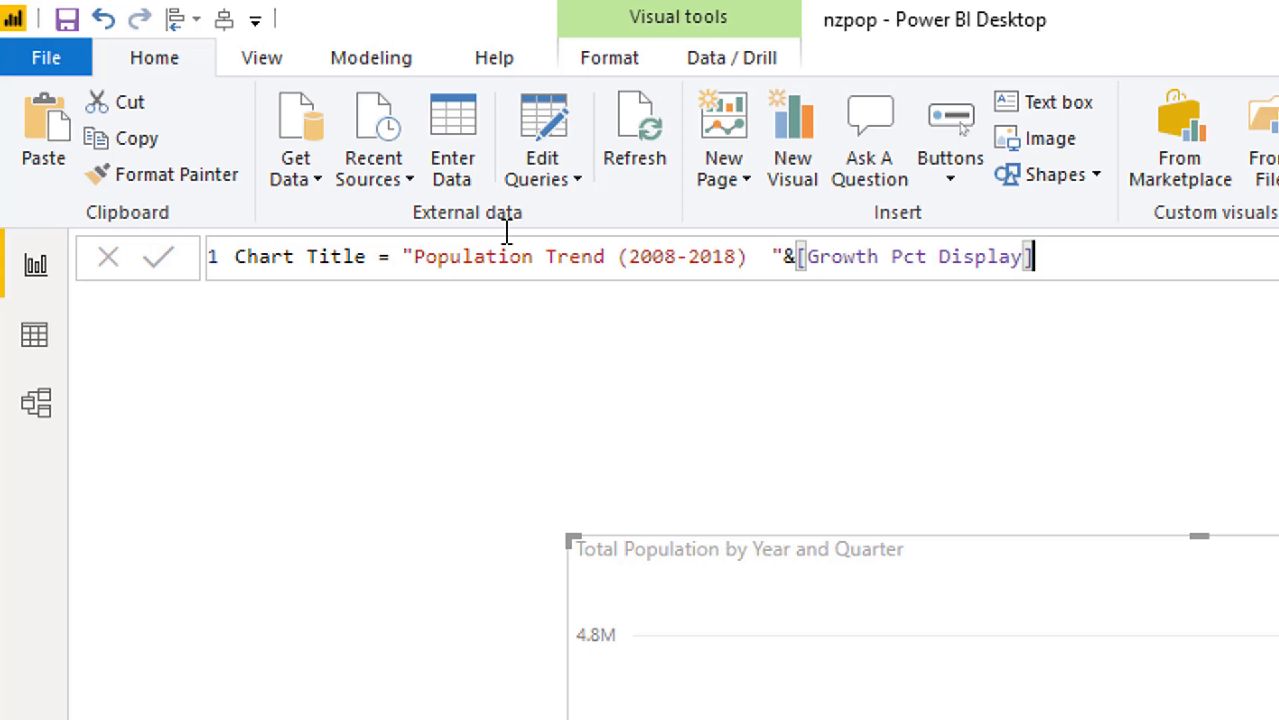
mouse_move(396, 264)
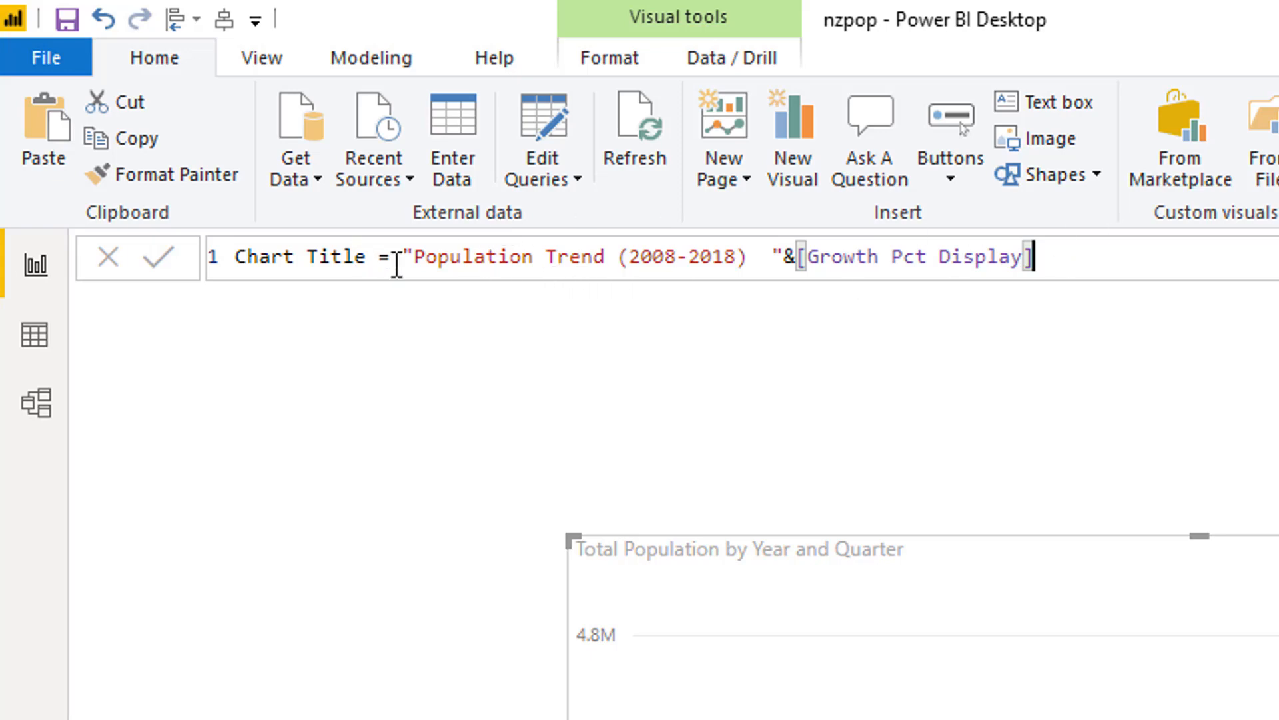
mouse_move(691, 269)
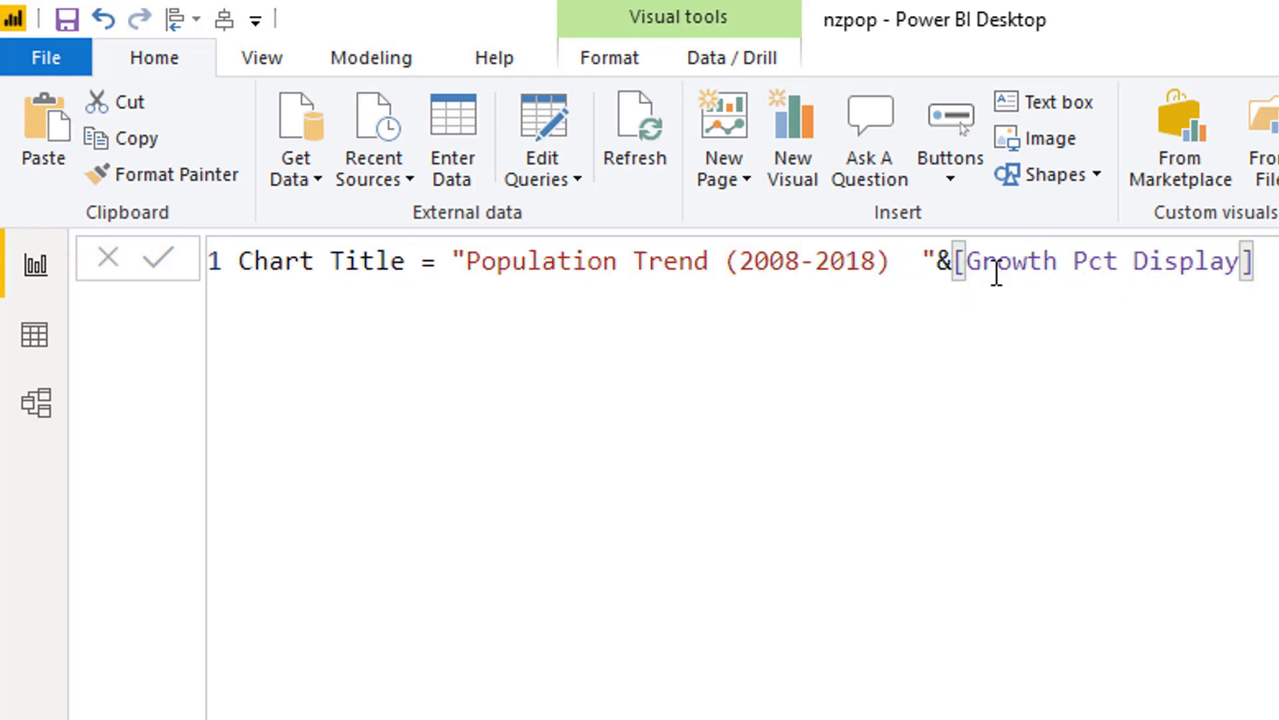
left_click(1257, 261)
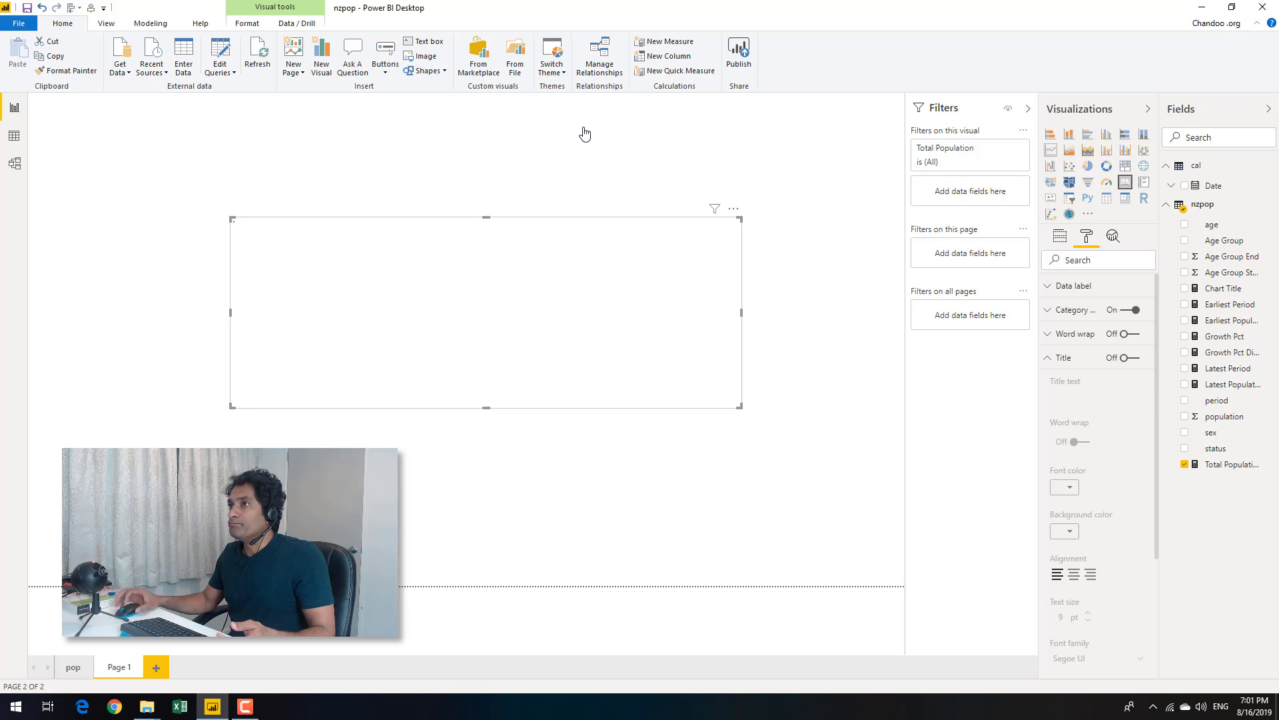
mouse_move(660, 162)
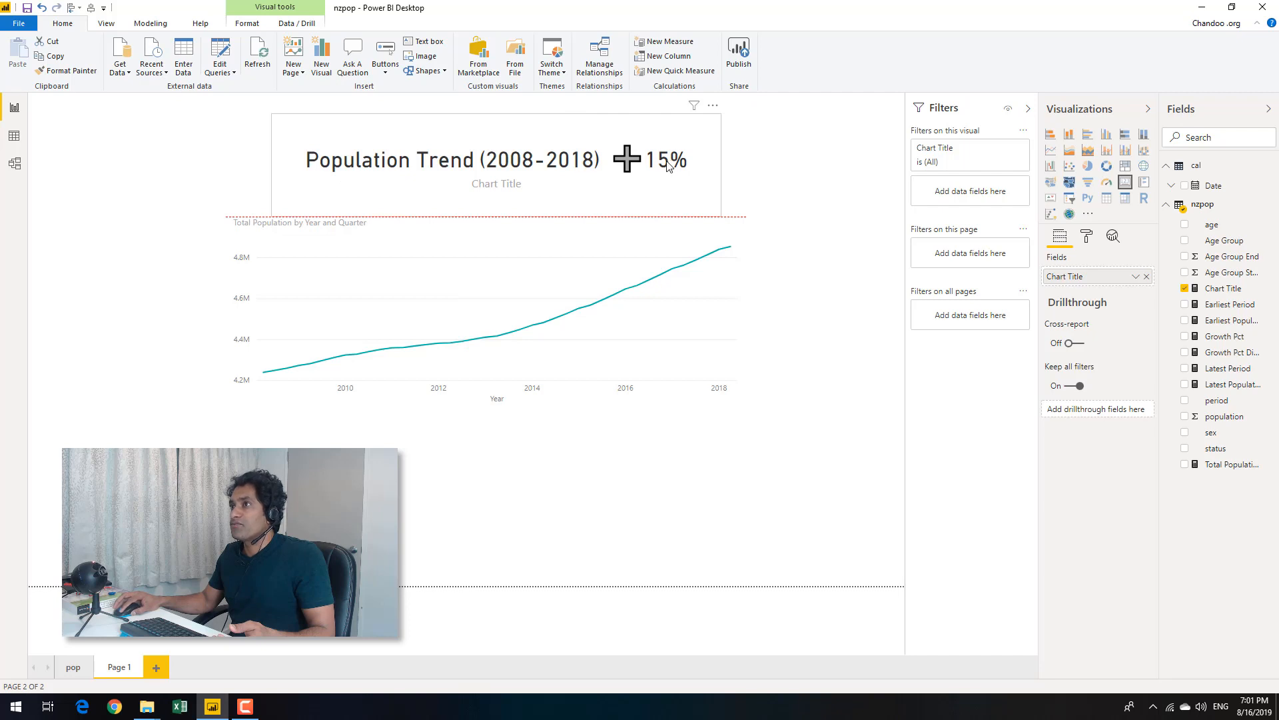
Step: Select the line chart again after placing the Chart Title card above it
left_click(377, 140)
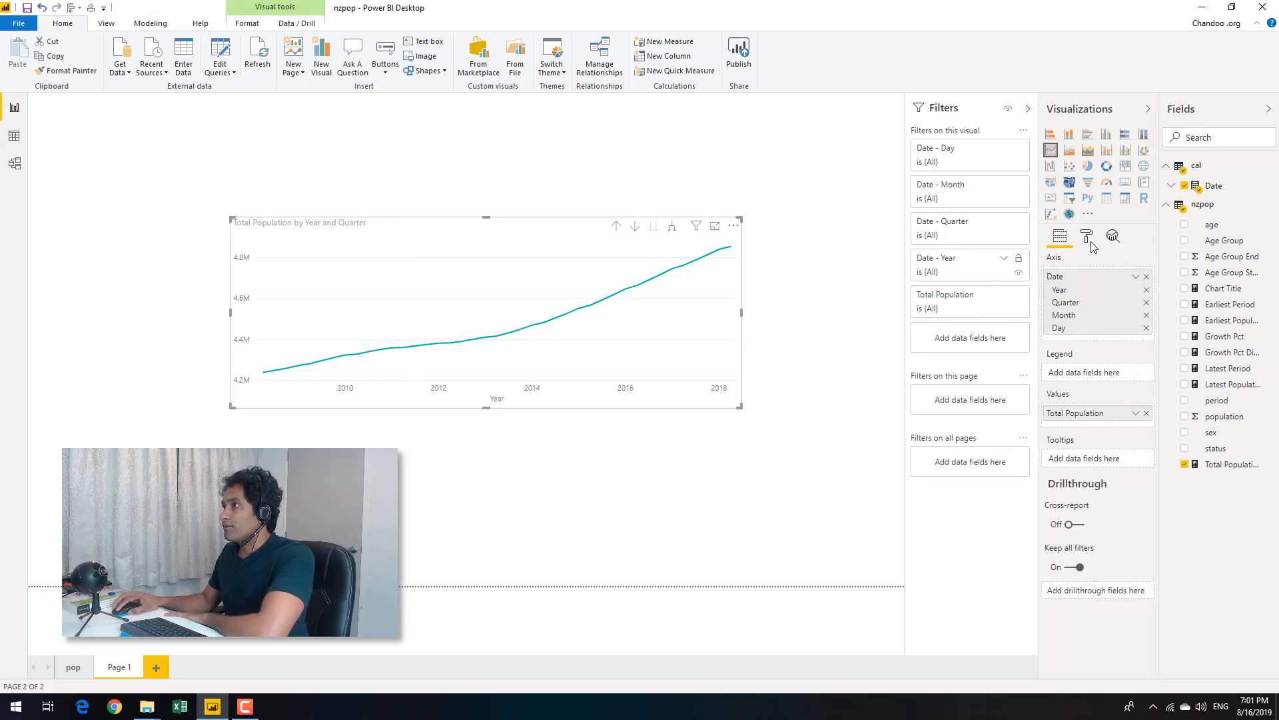
Step: Start field-value conditional formatting for the line chart's Title text via the fx button
left_click(1088, 237)
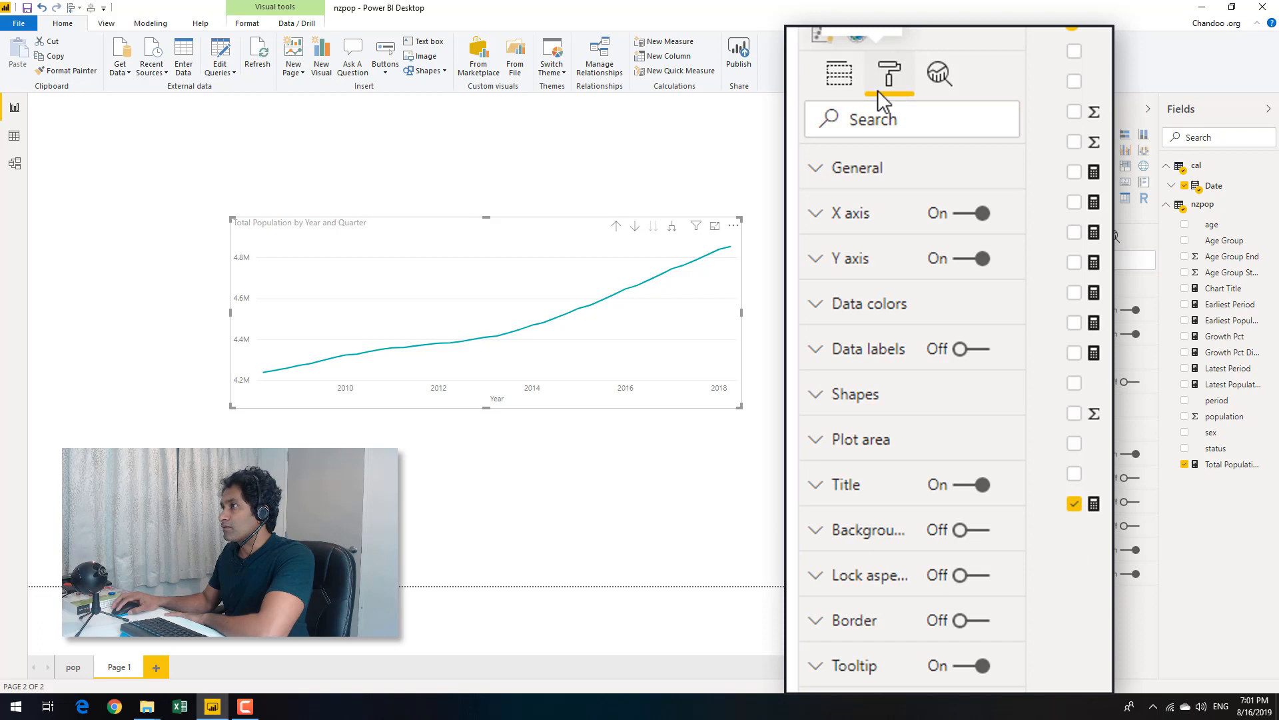
mouse_move(893, 534)
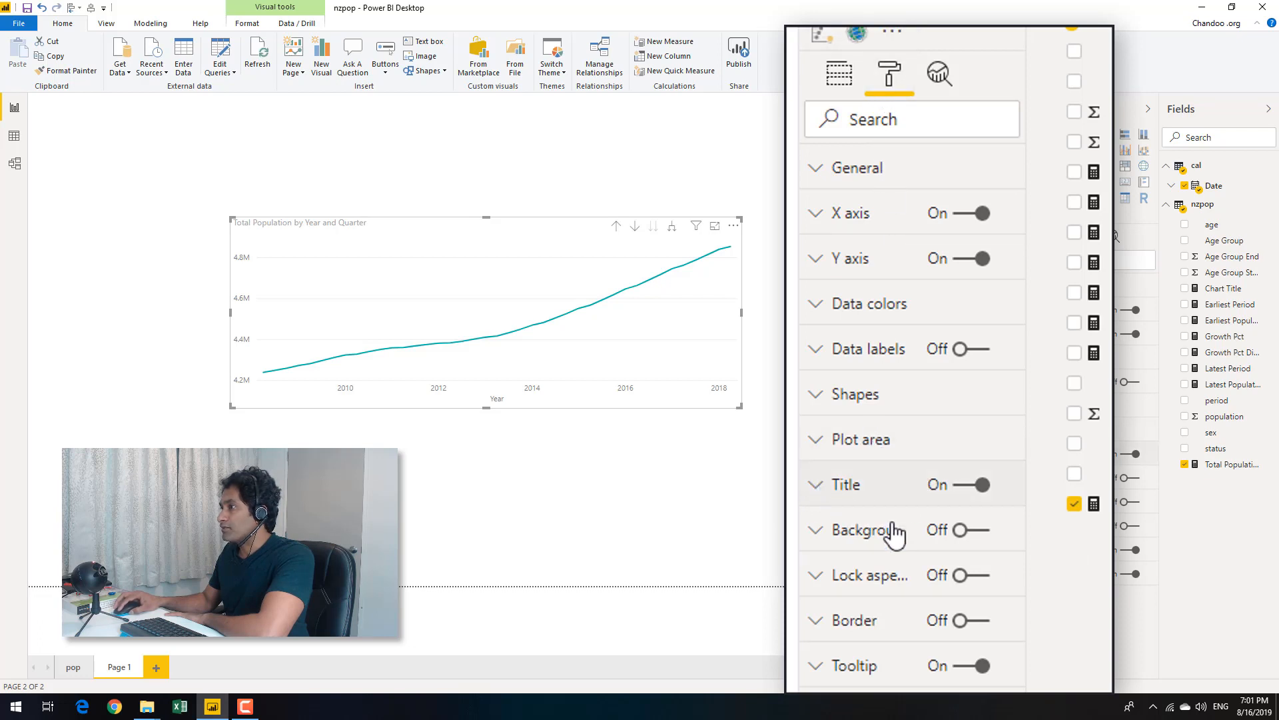
left_click(846, 484)
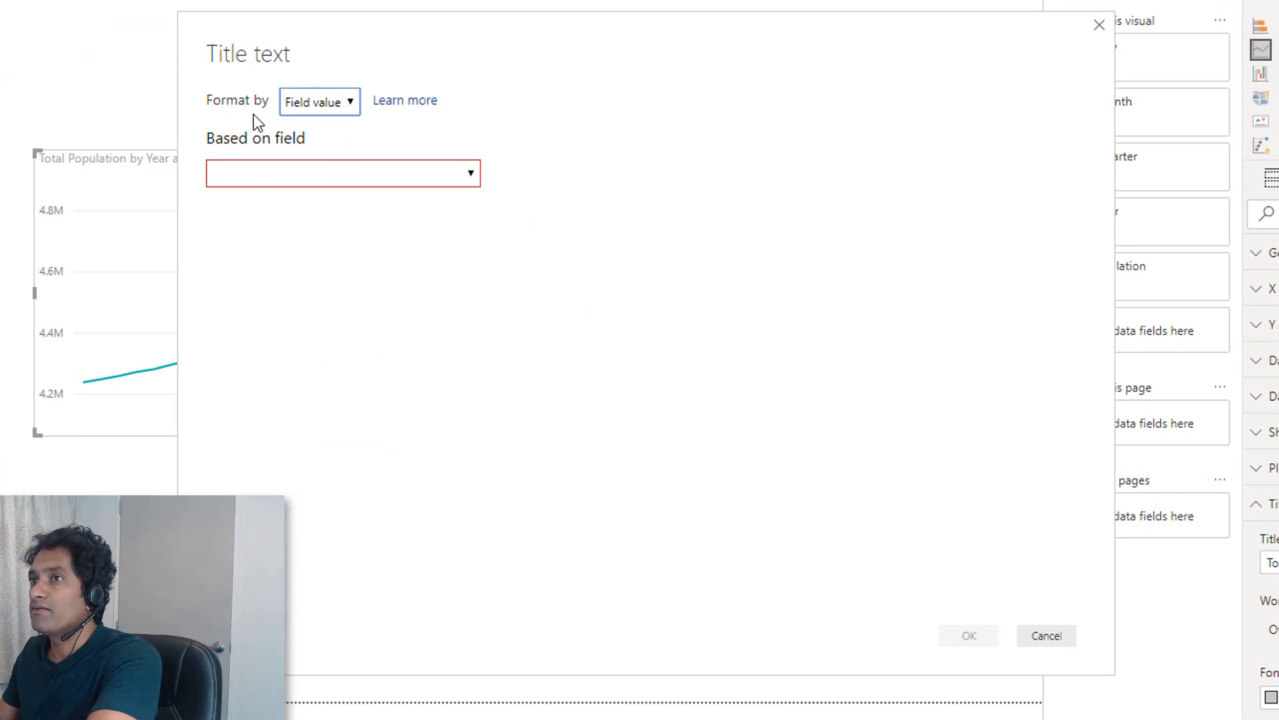
Step: Search 'chart' and base the title on nzpop > Chart Title, confirming with OK
left_click(342, 173)
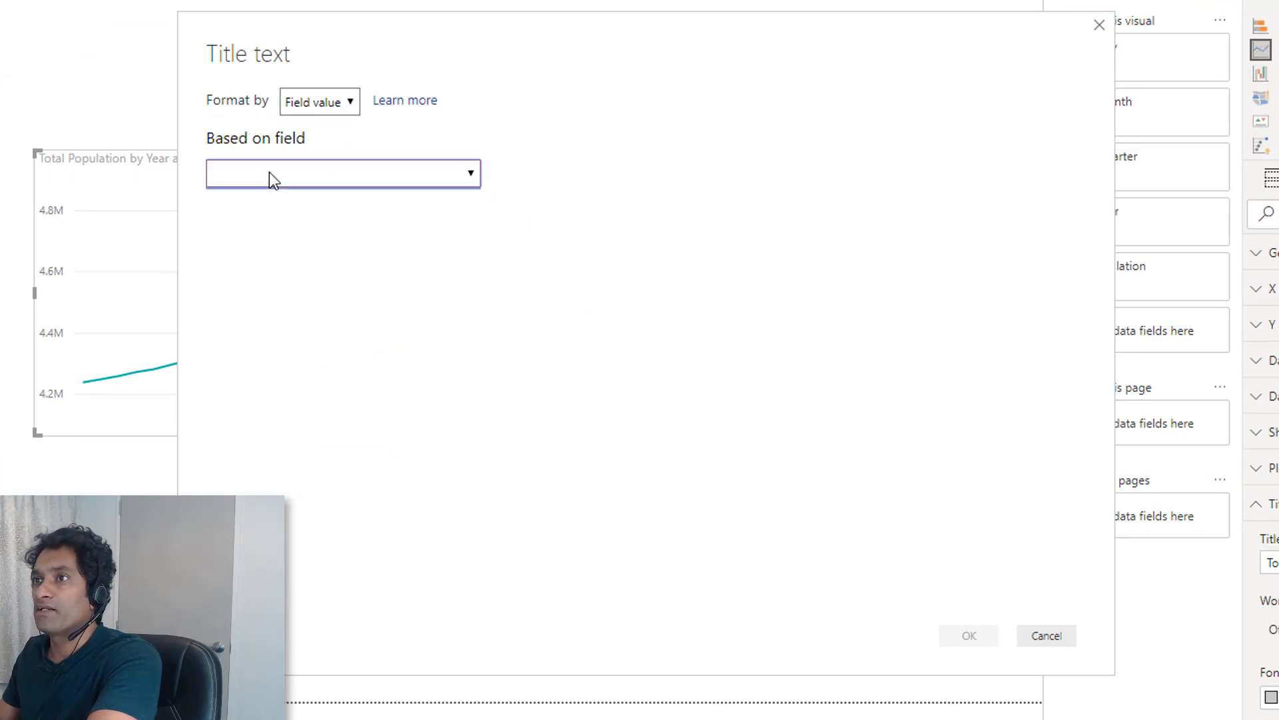
left_click(343, 174)
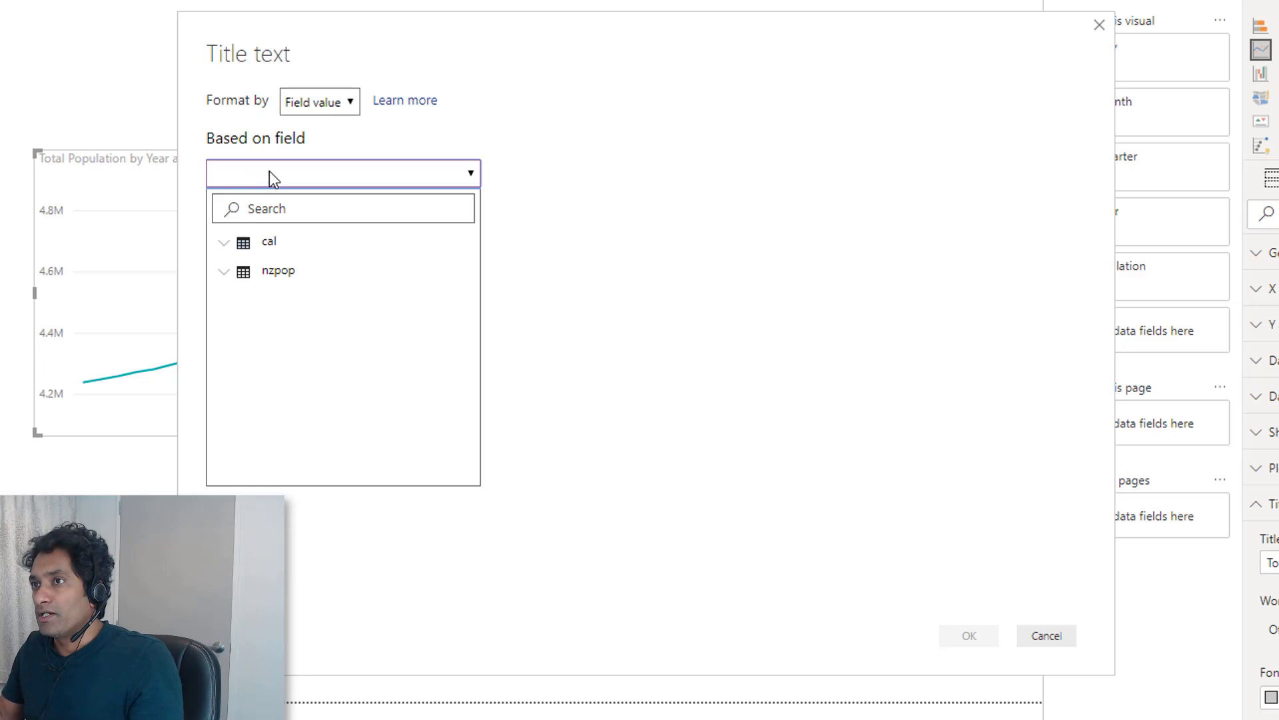
left_click(342, 208)
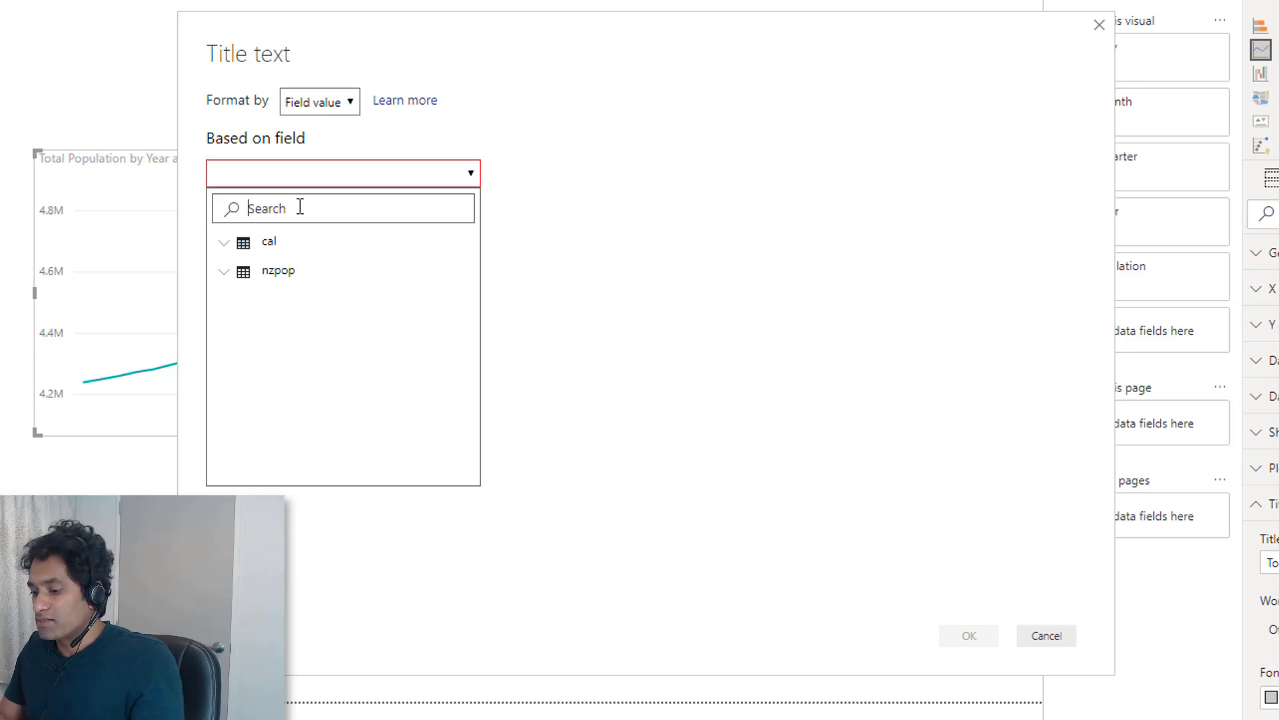
type("chat")
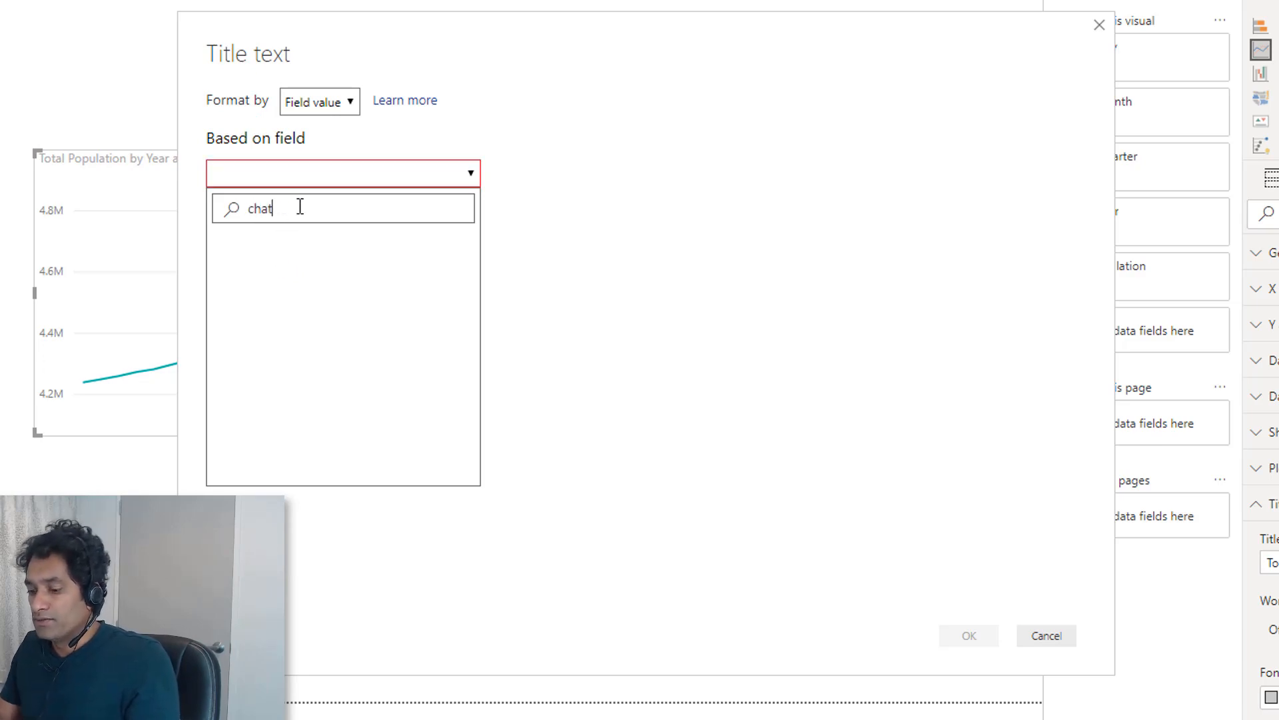
type("t")
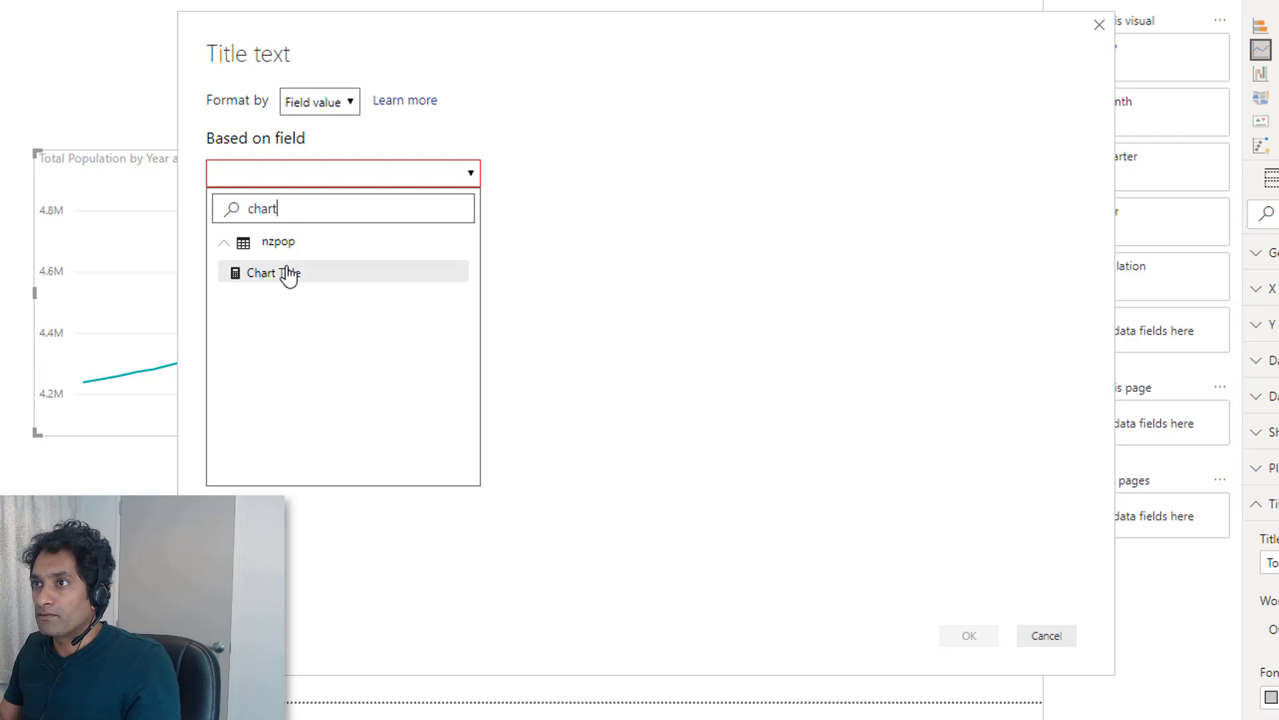
left_click(267, 271)
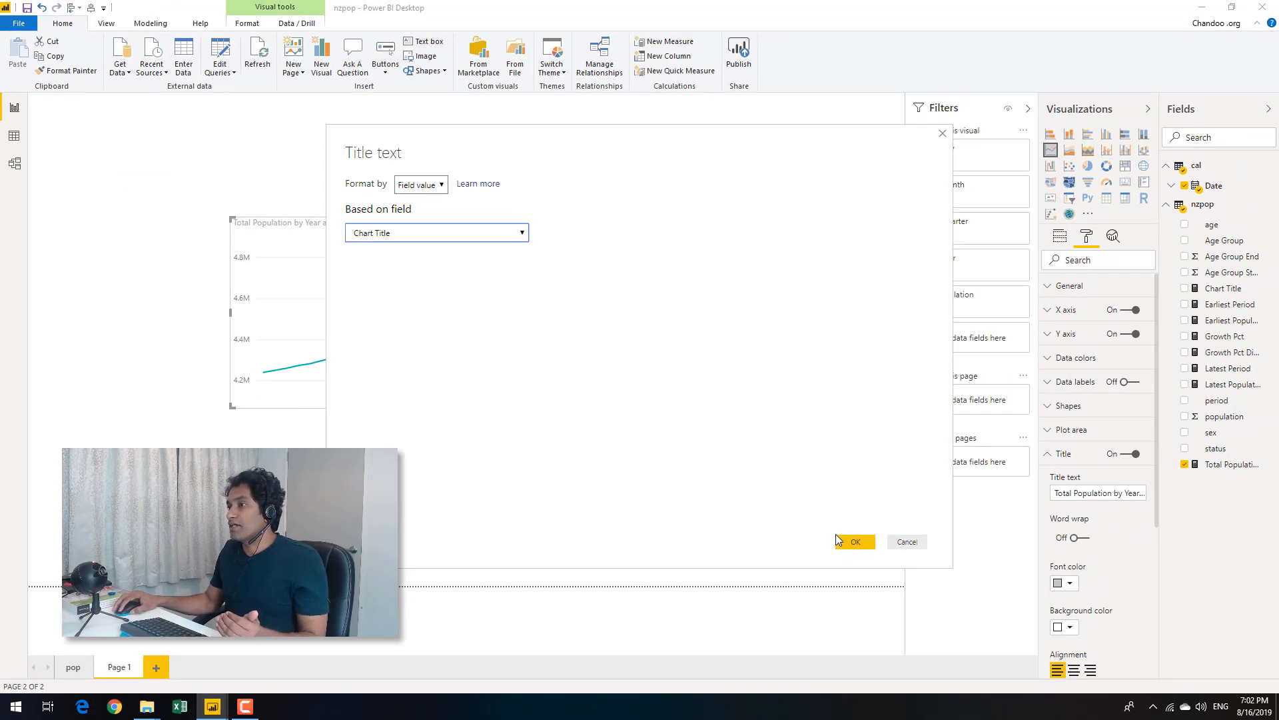
left_click(855, 541)
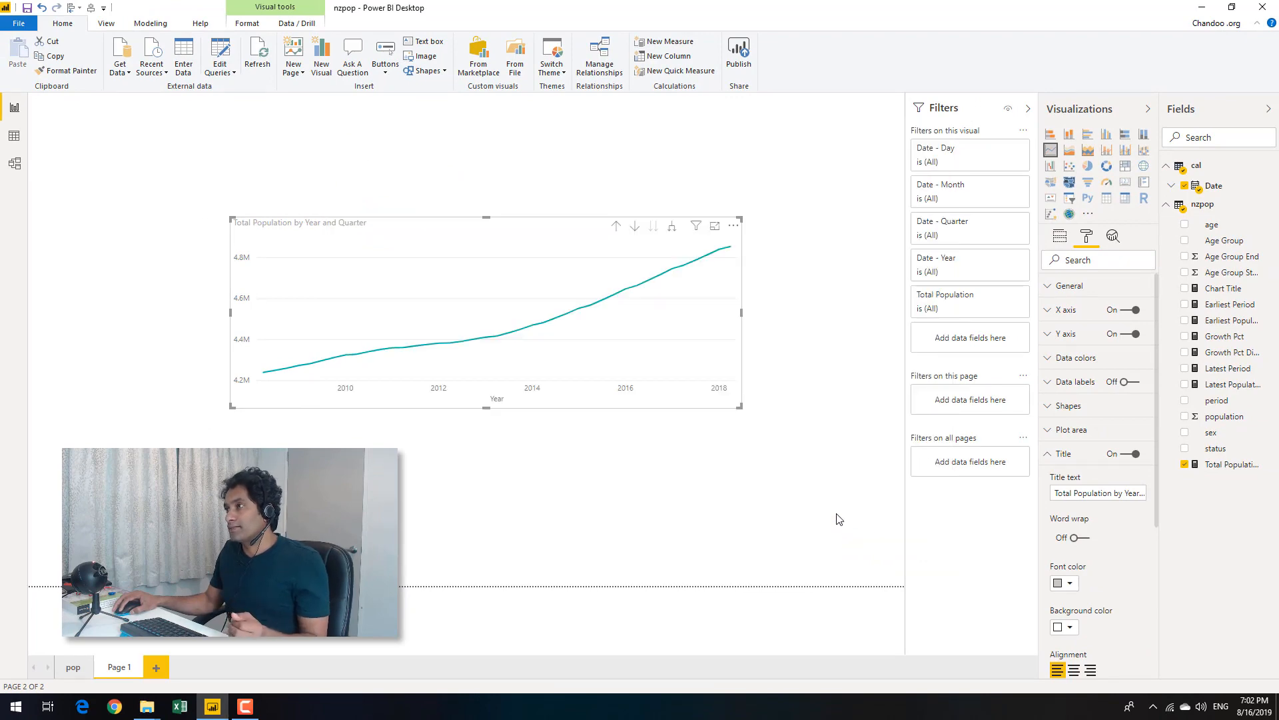
left_click(714, 225)
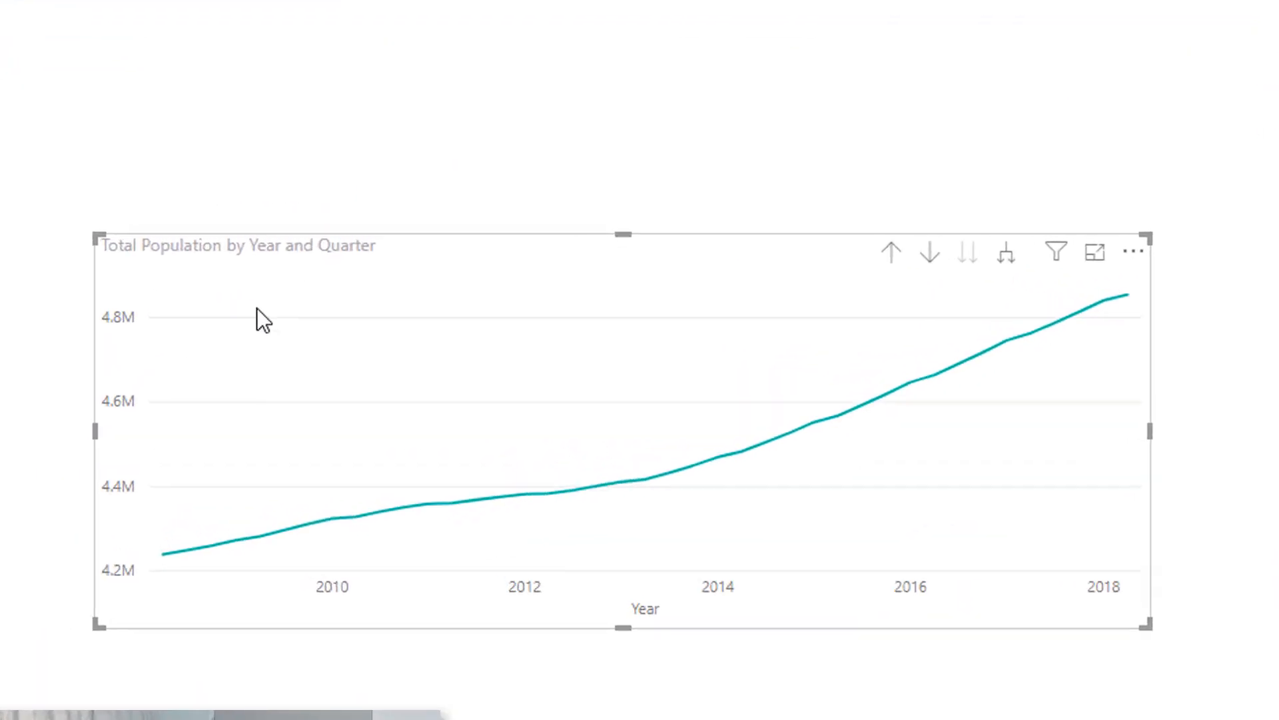
mouse_move(547, 497)
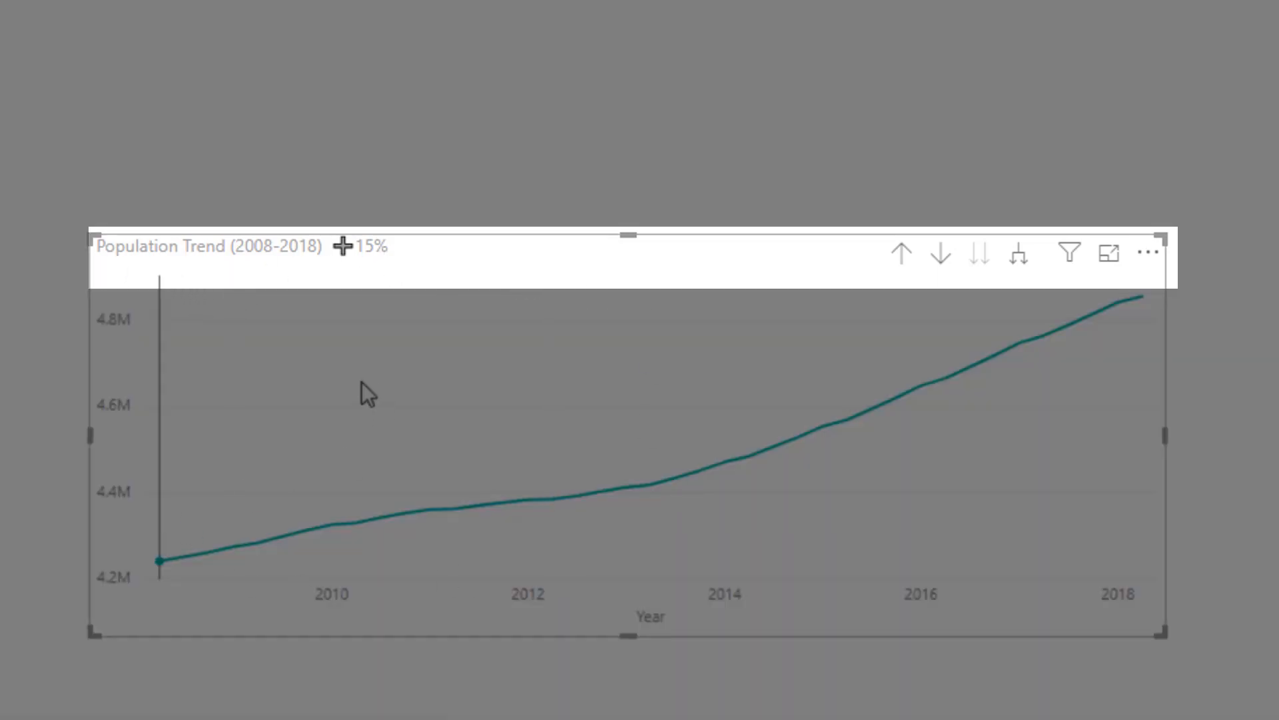
mouse_move(167, 557)
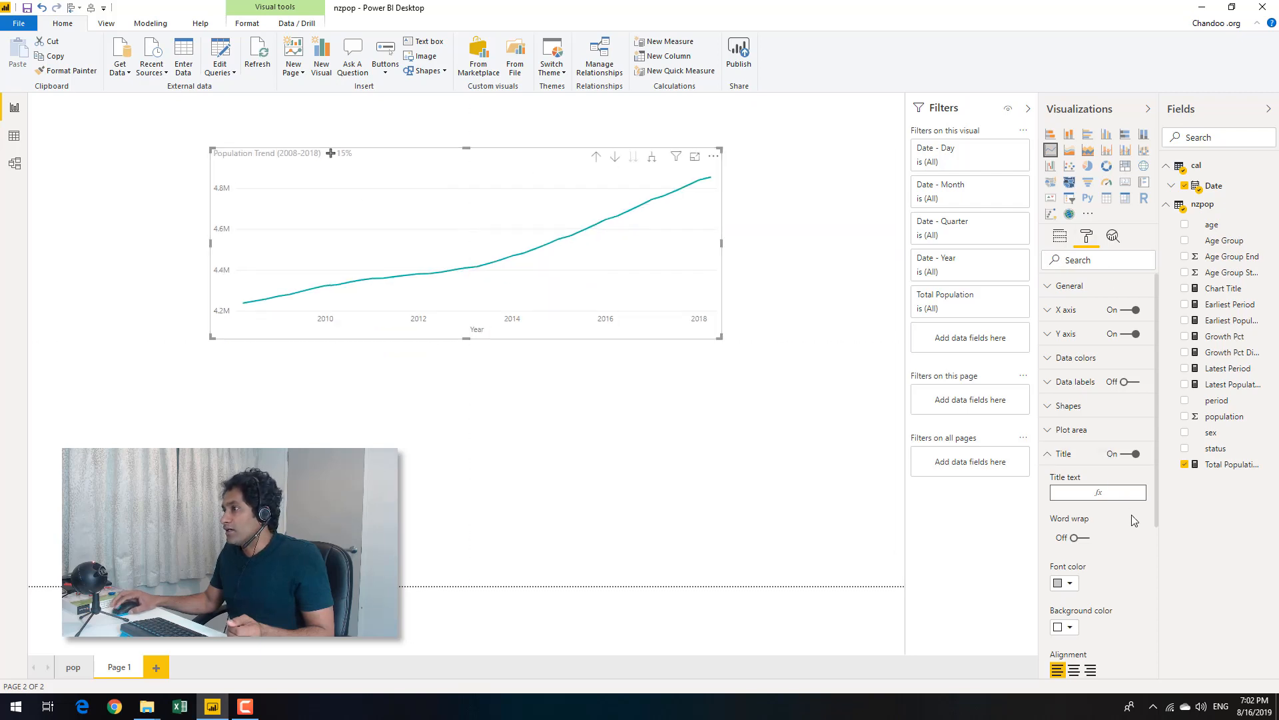
Step: Style the title larger, centred, black on a teal background, then deselect the chart to review
scroll("down", 3)
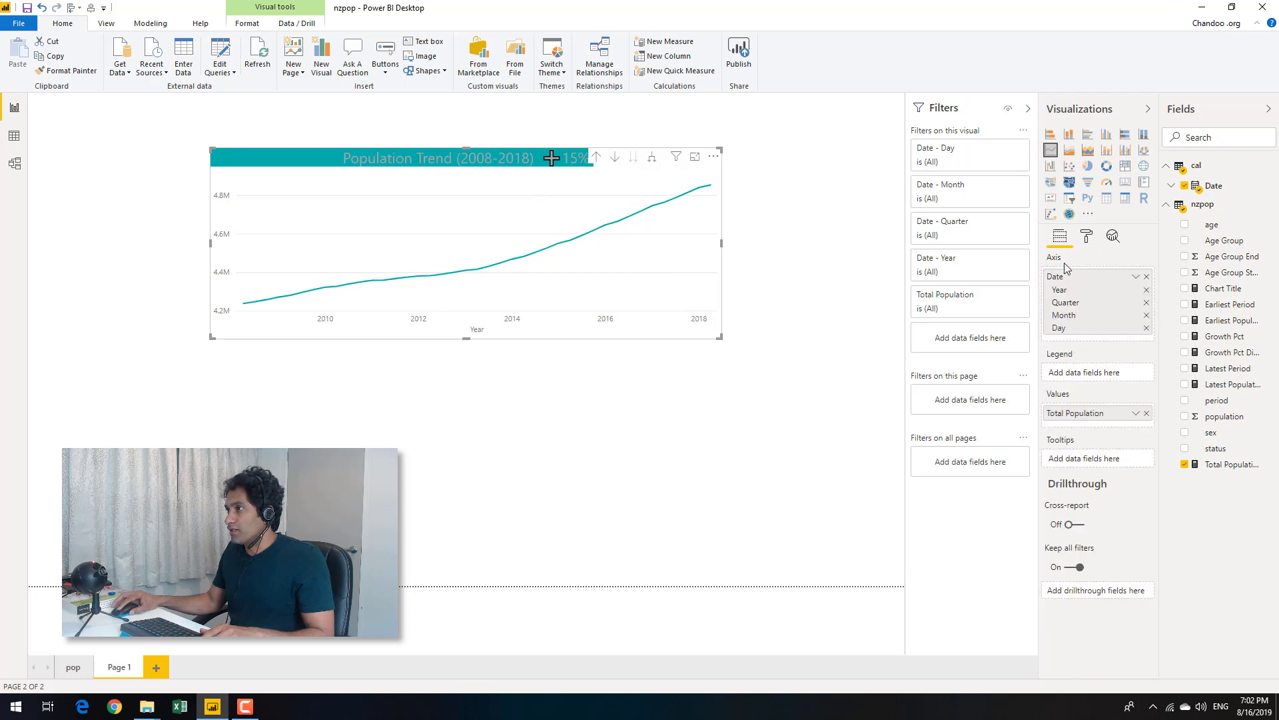
left_click(1086, 236)
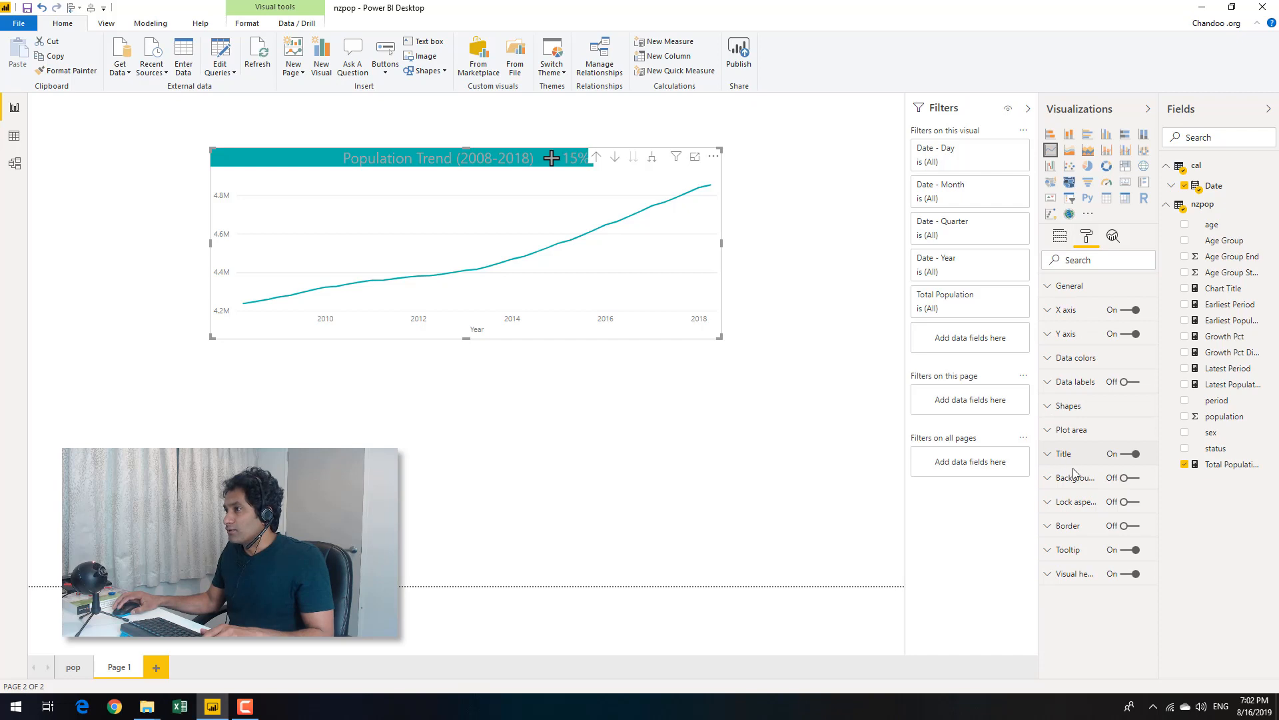
left_click(1065, 453)
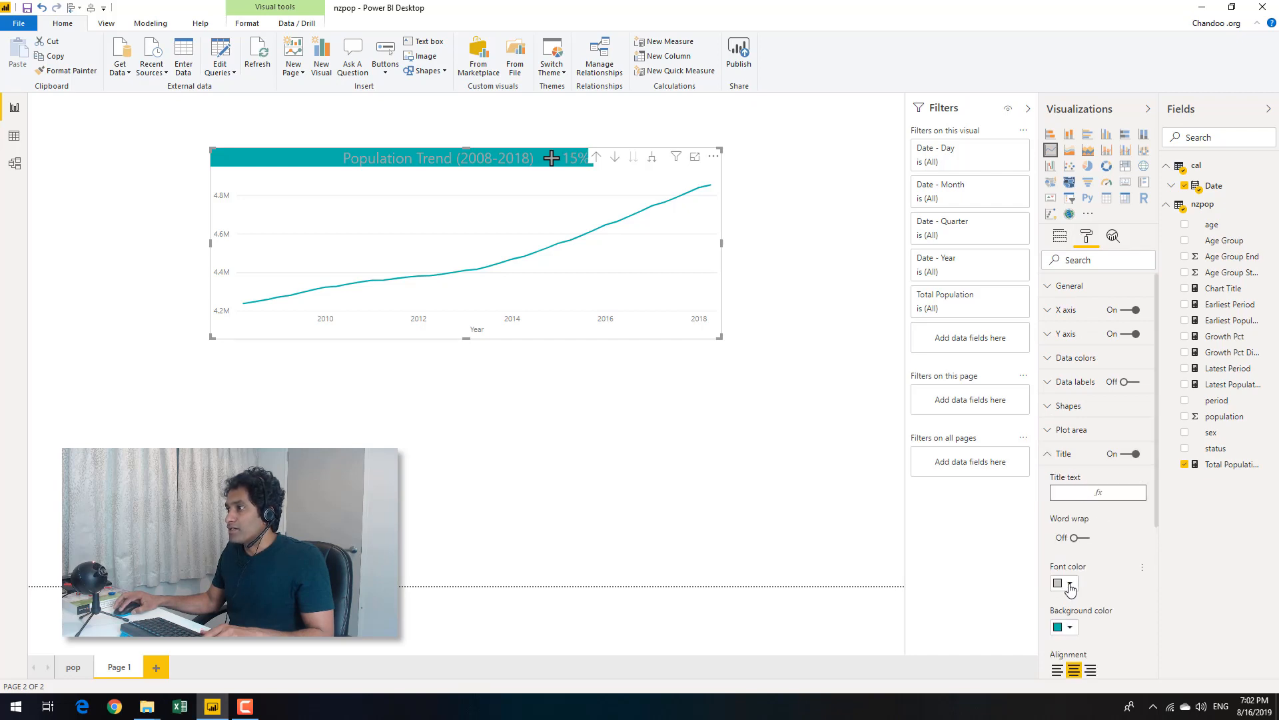
left_click(1058, 582)
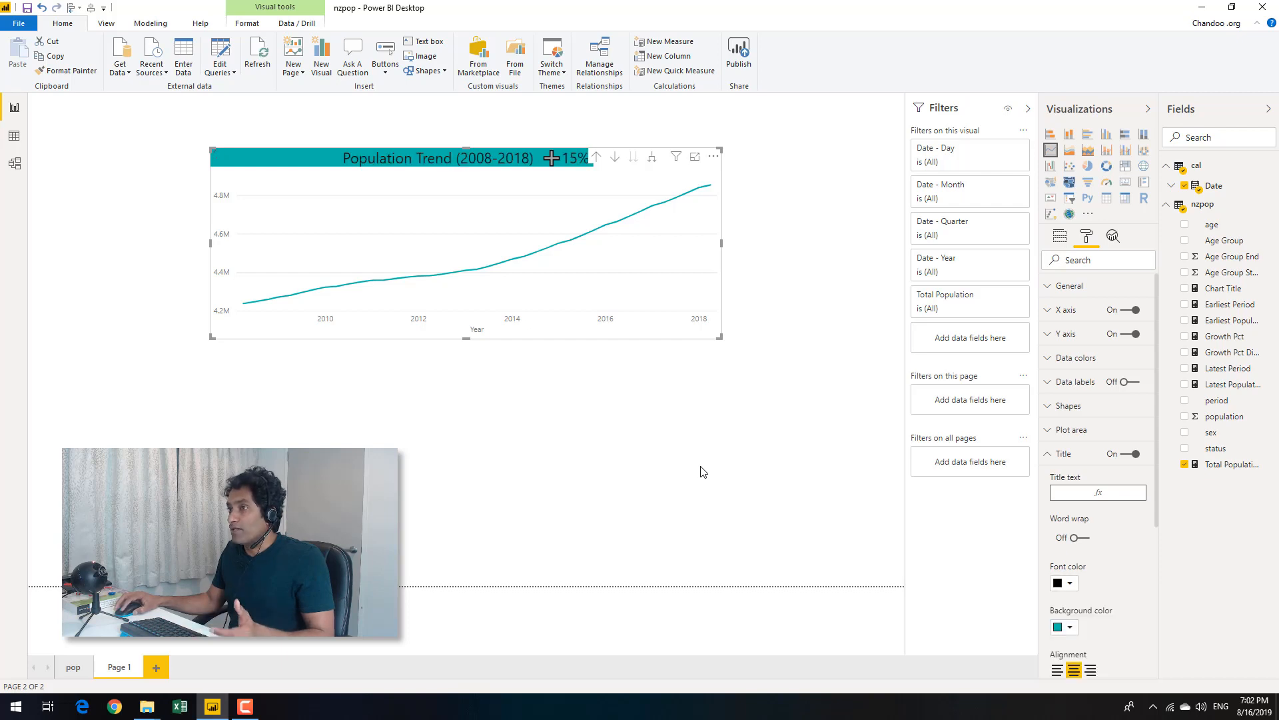
left_click(340, 114)
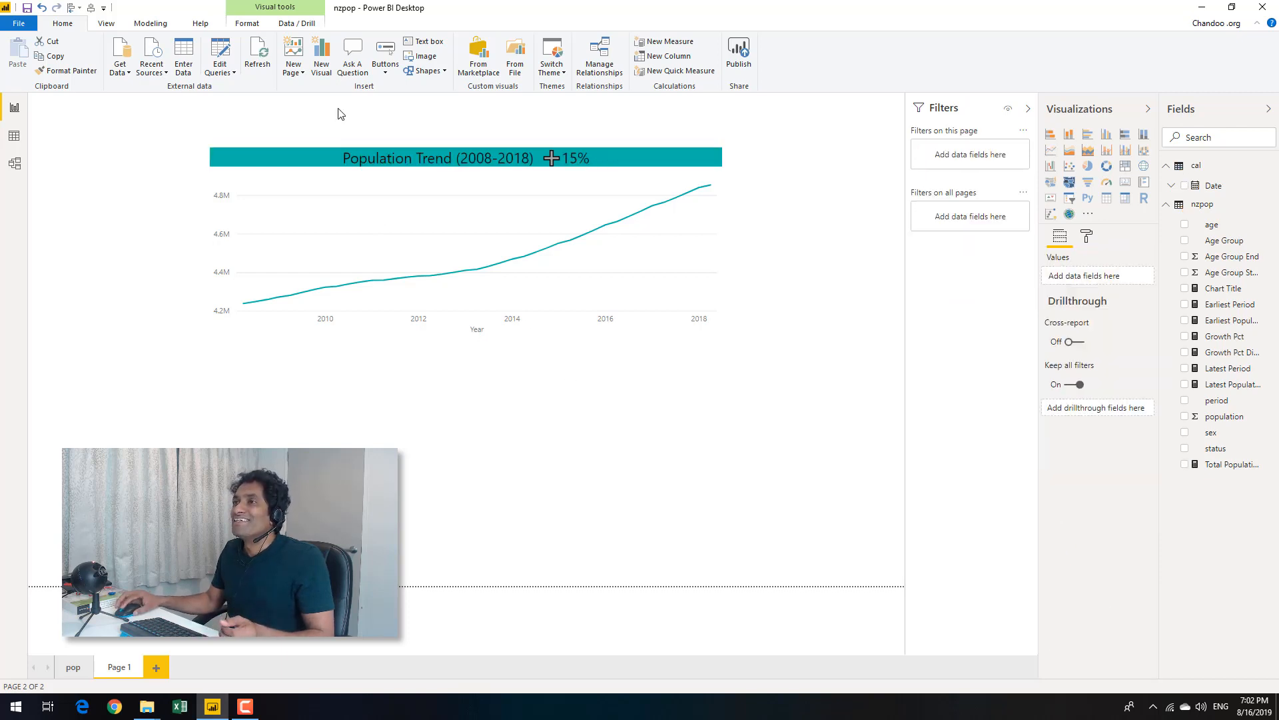
left_click(561, 348)
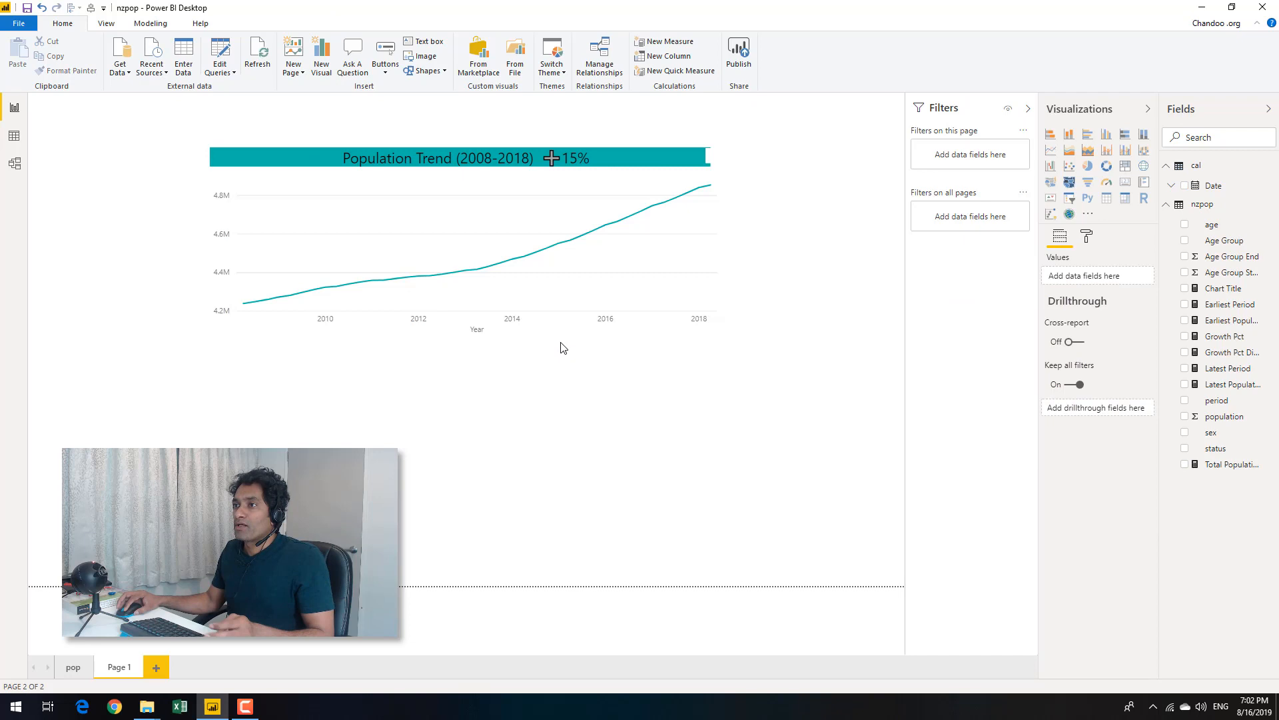
Step: Copy the line chart and filter the copy to one Age Group, its title showing 32% growth
left_click(465, 245)
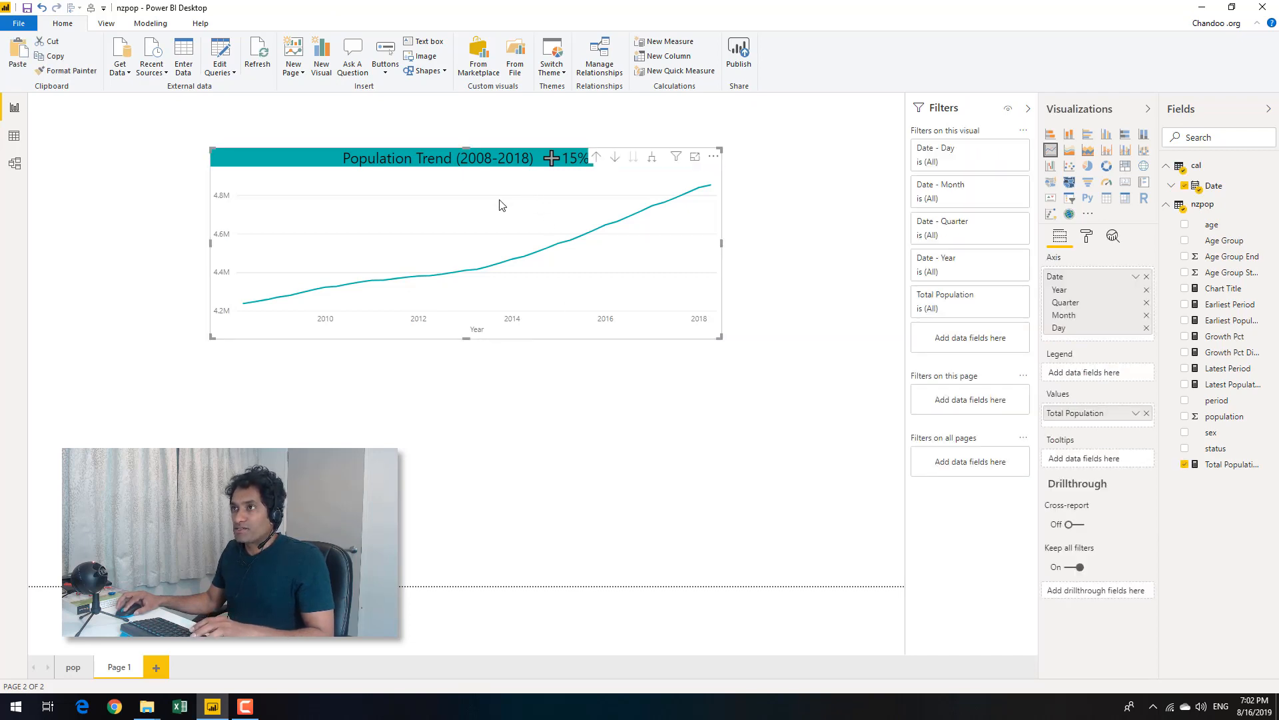
mouse_move(278, 168)
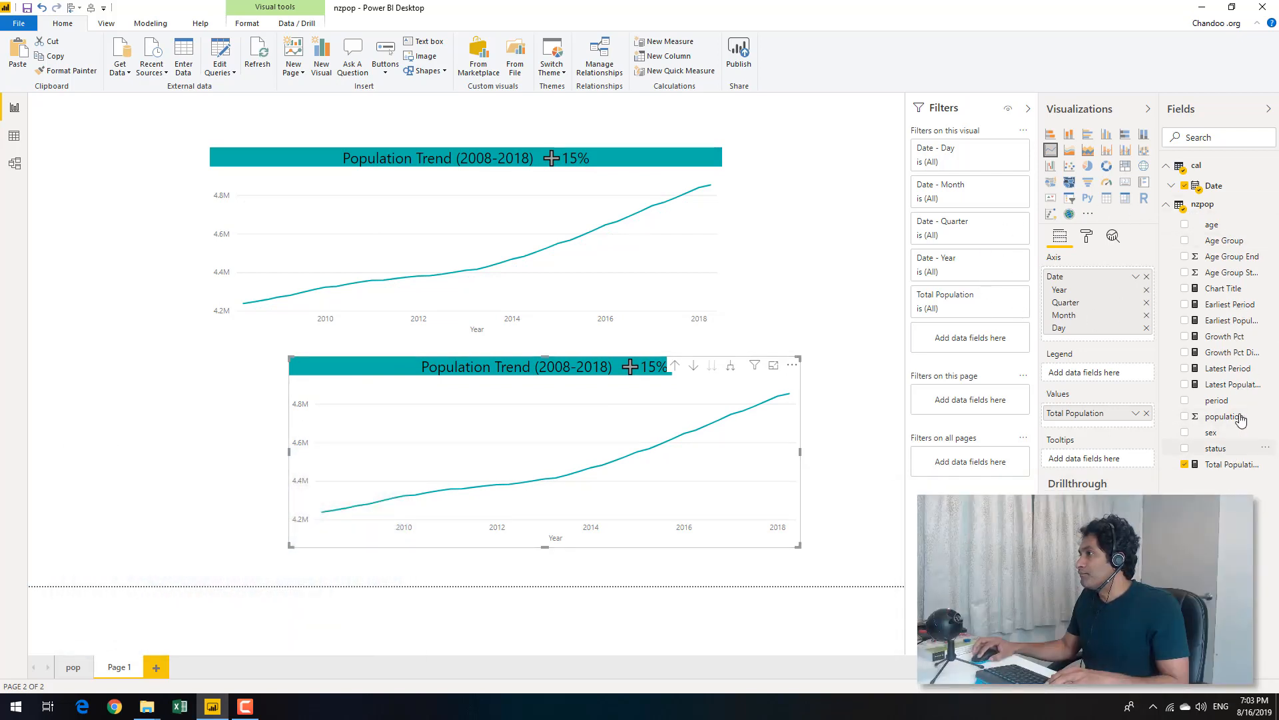
mouse_move(1239, 252)
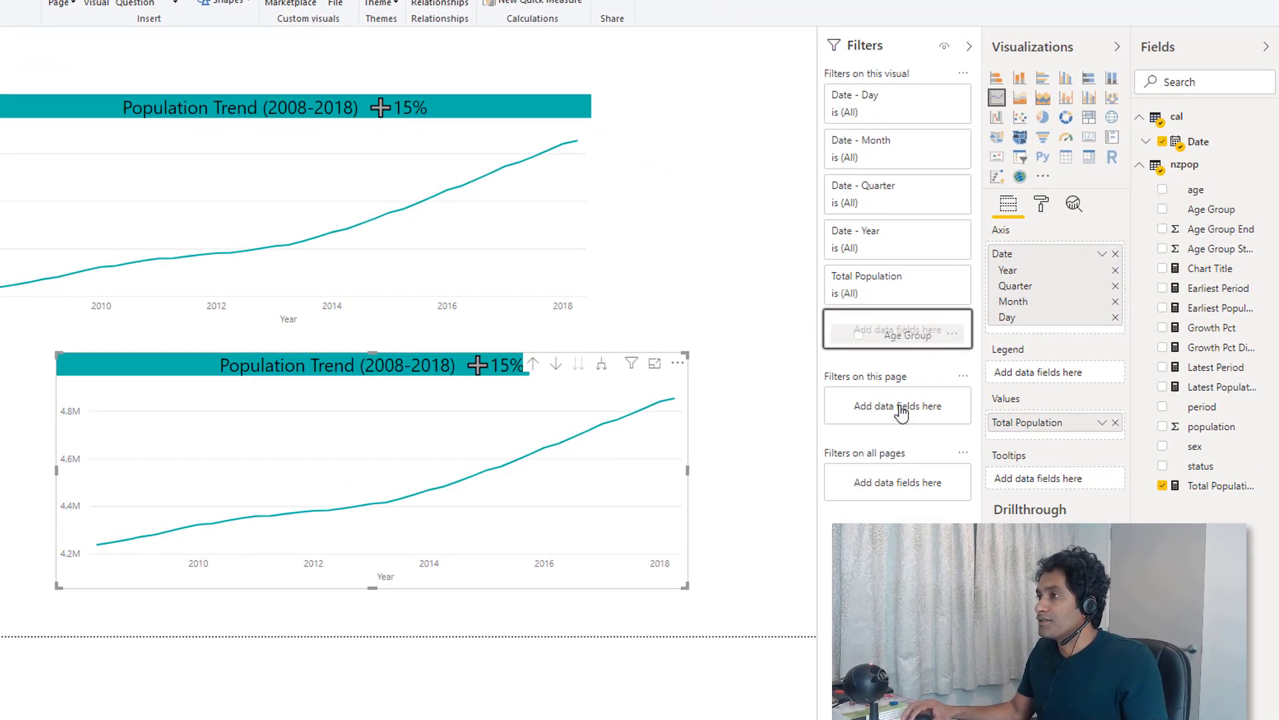
left_click(896, 328)
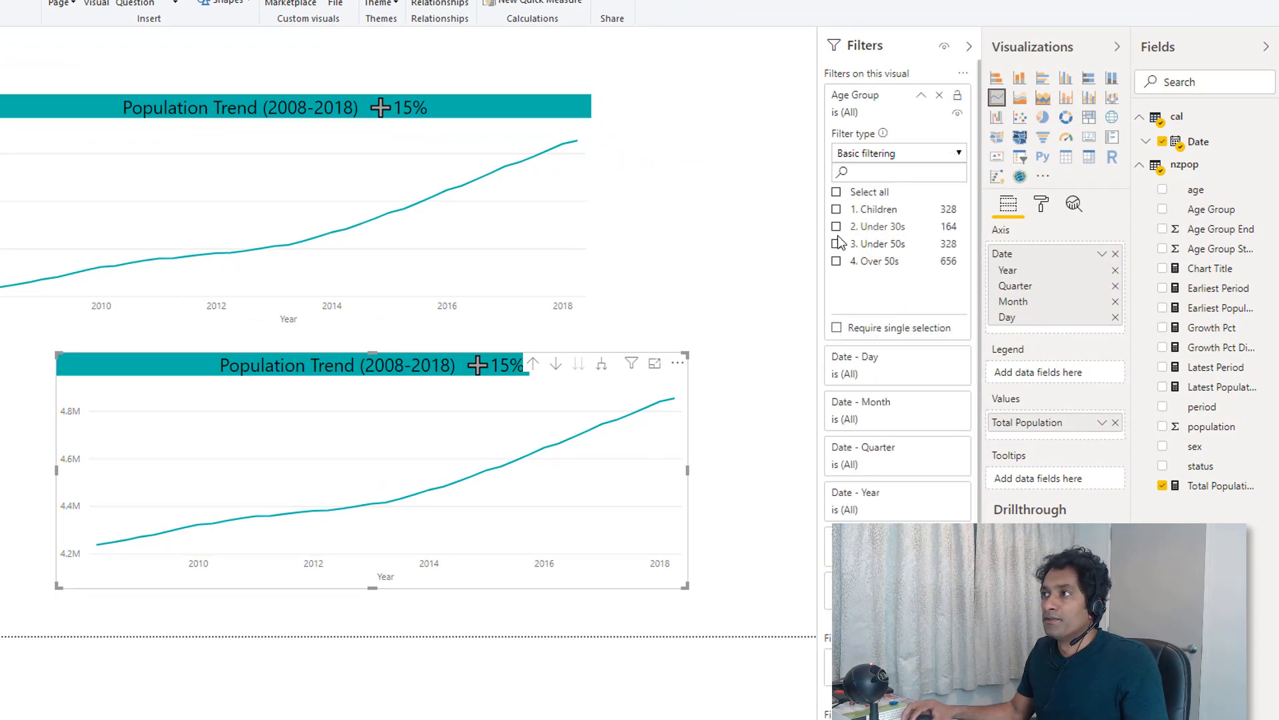
left_click(835, 227)
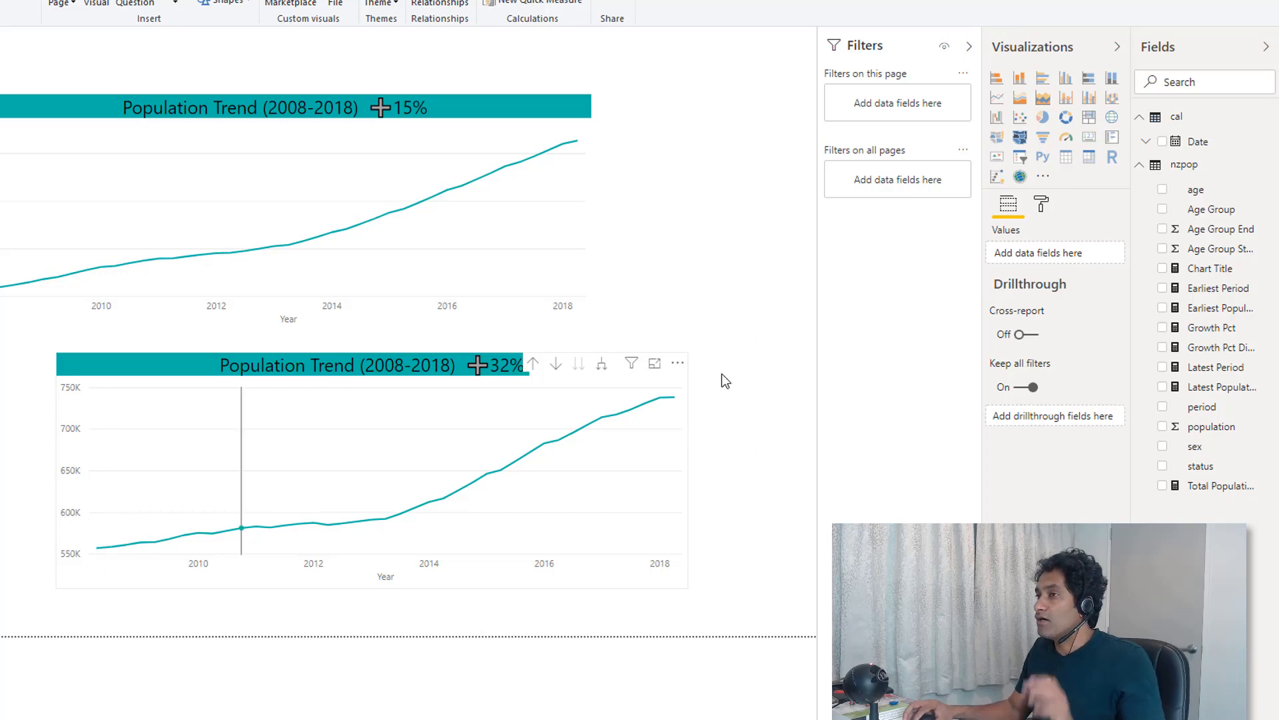
mouse_move(692, 373)
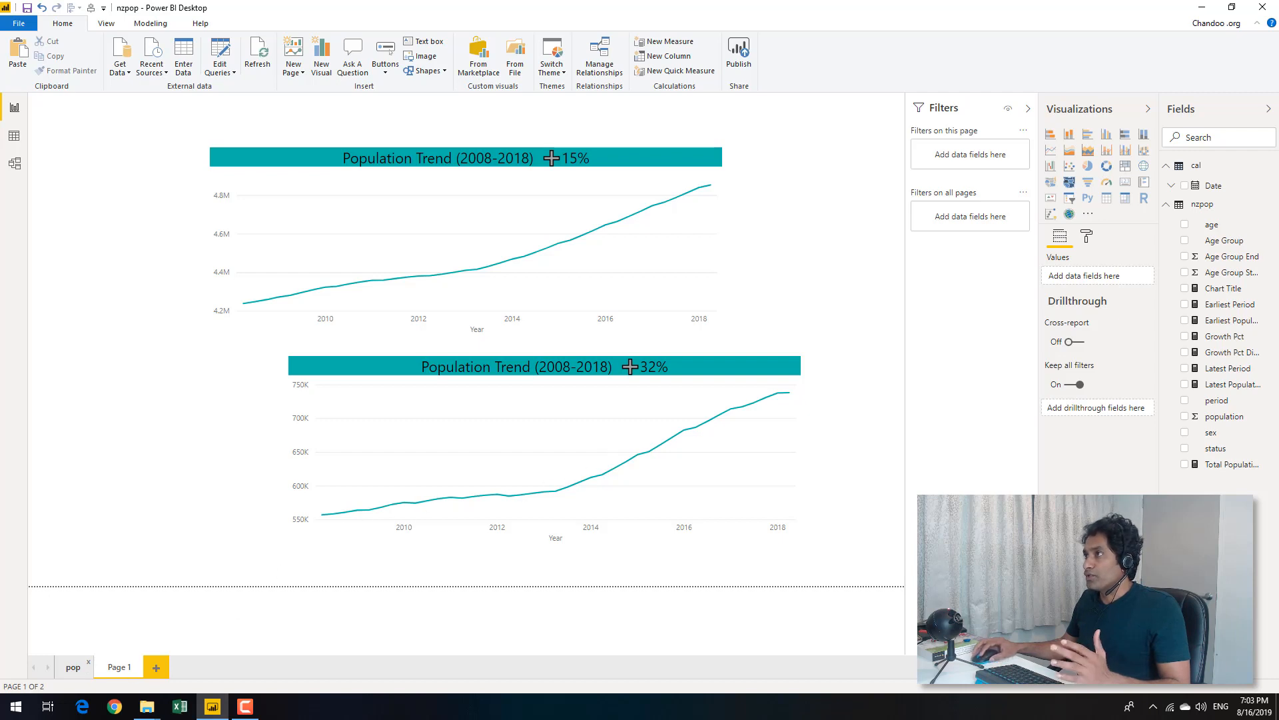
Step: Add a new report page and paste a copy of the Page 1 line chart onto Page 2
left_click(72, 666)
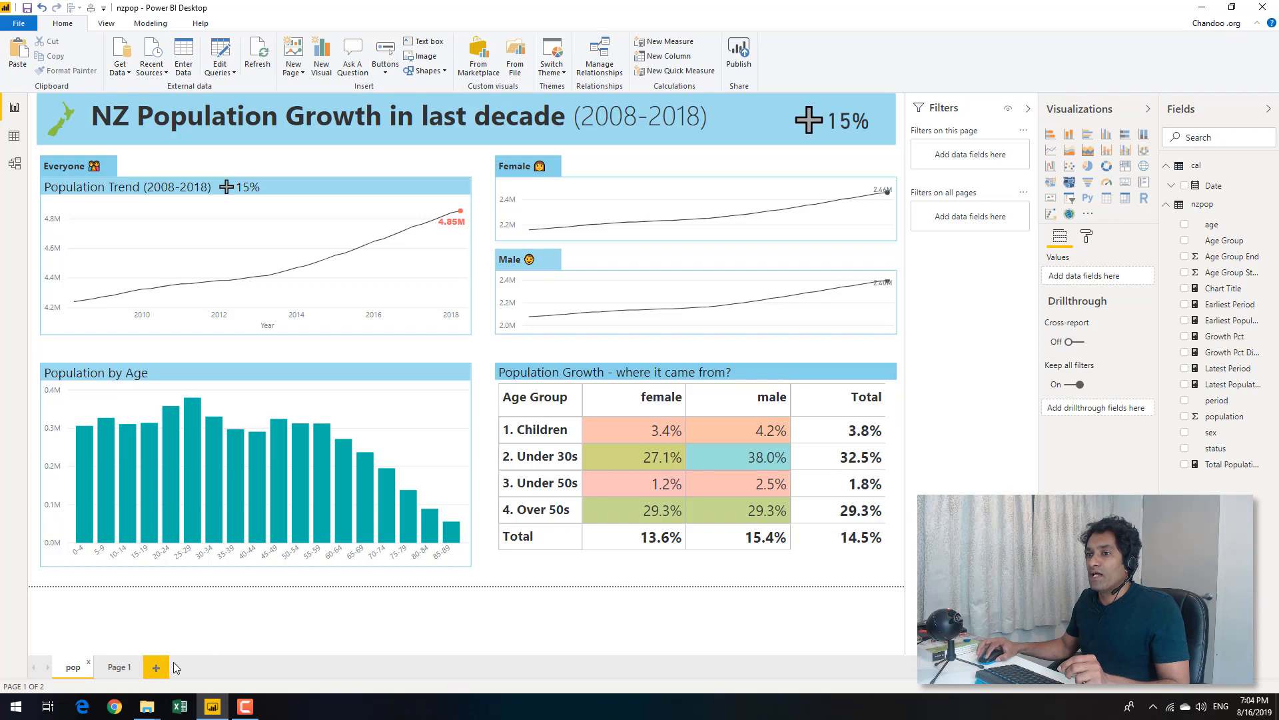
left_click(155, 666)
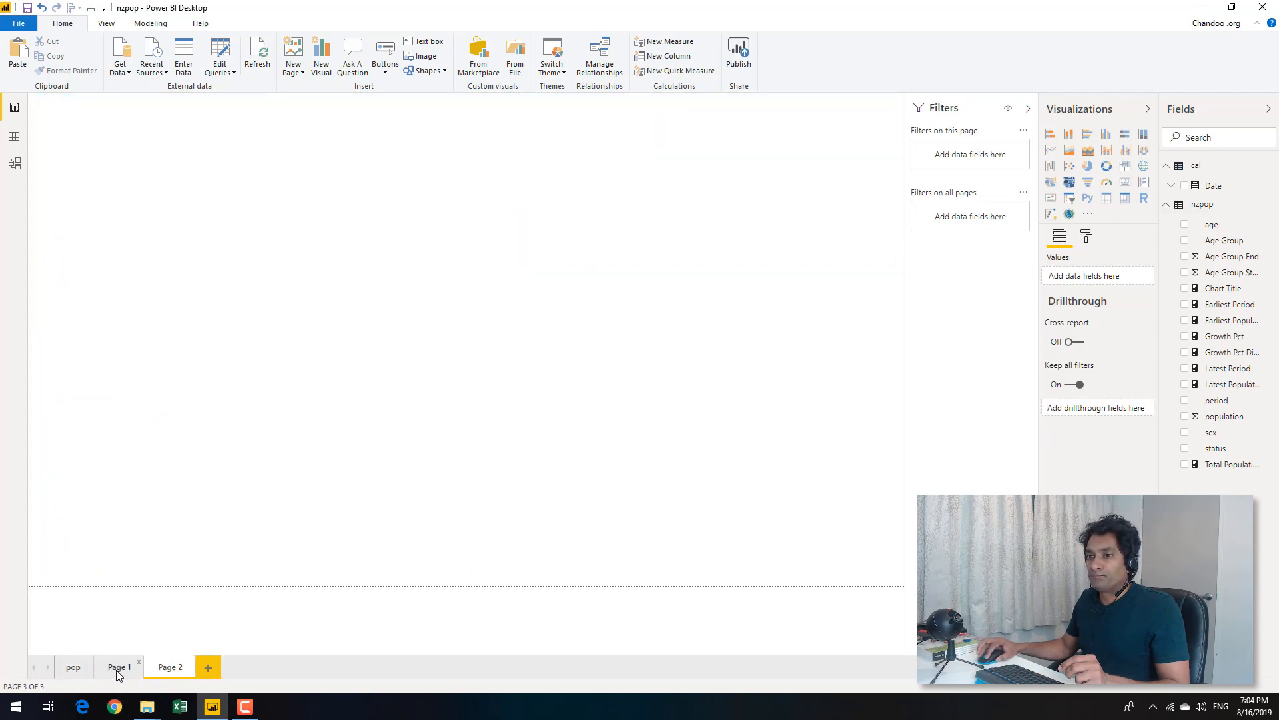
left_click(169, 666)
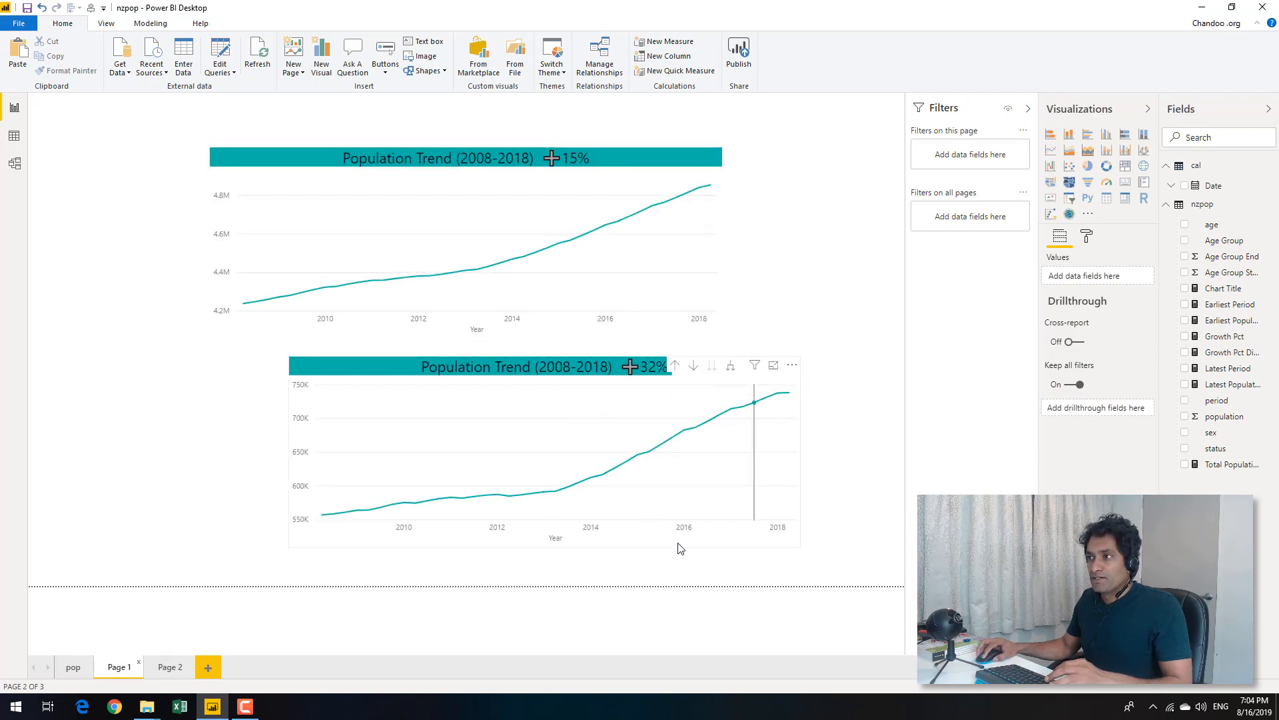
left_click(542, 449)
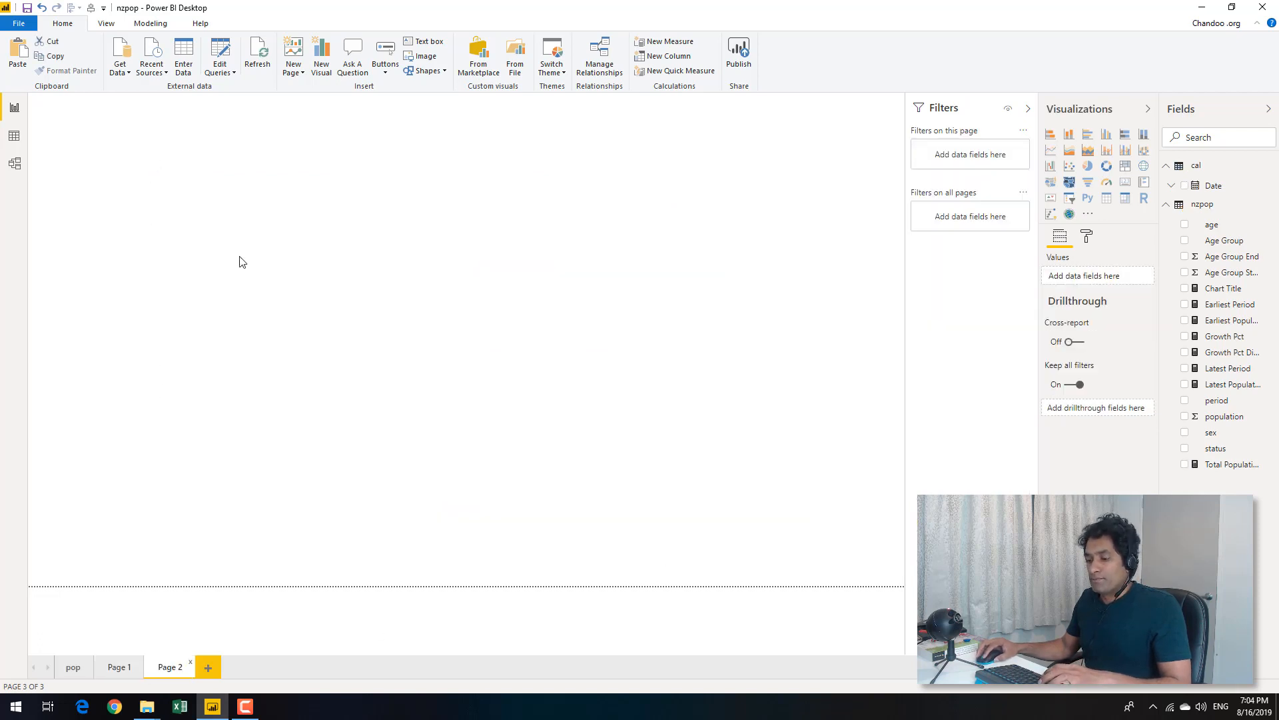
mouse_move(315, 313)
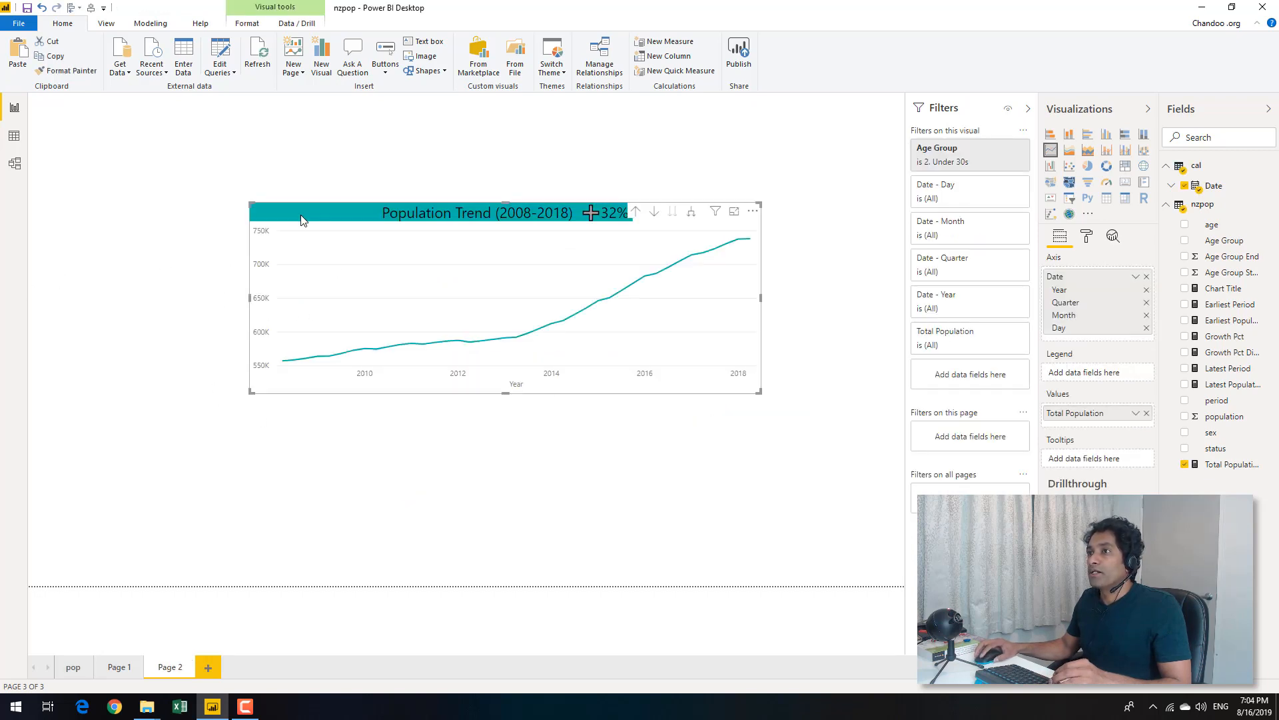
mouse_move(545, 248)
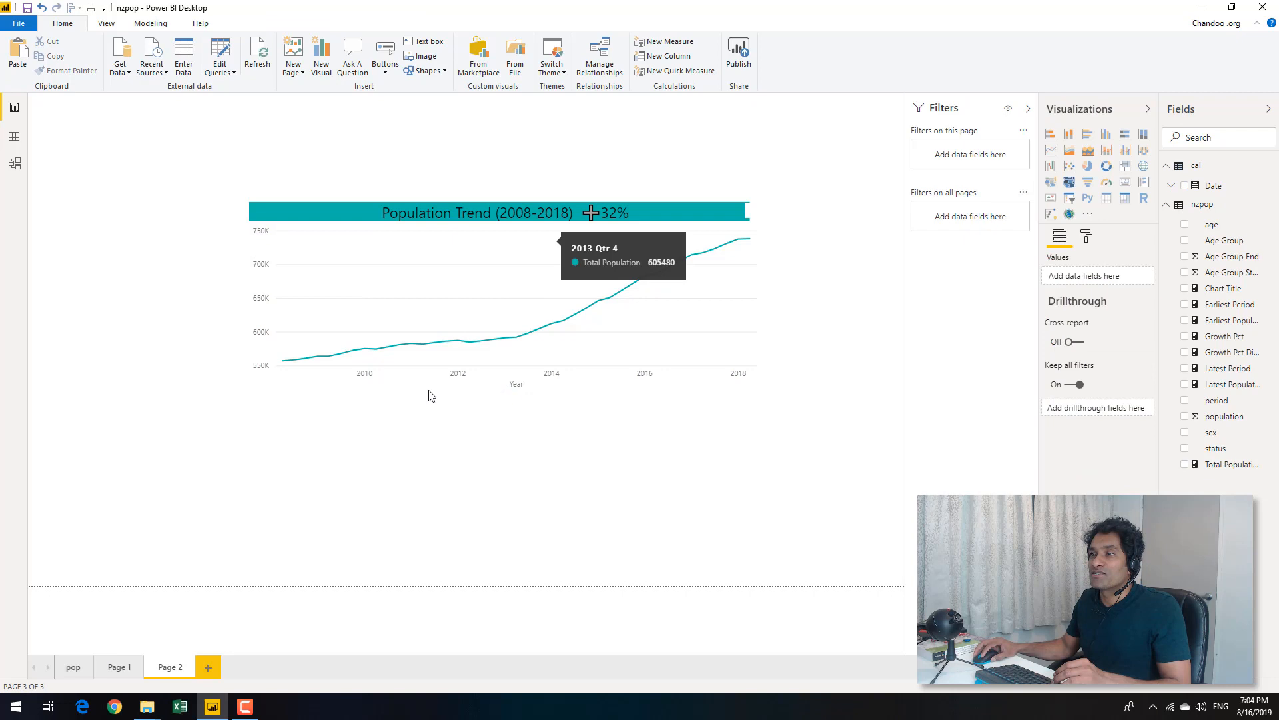
mouse_move(293, 216)
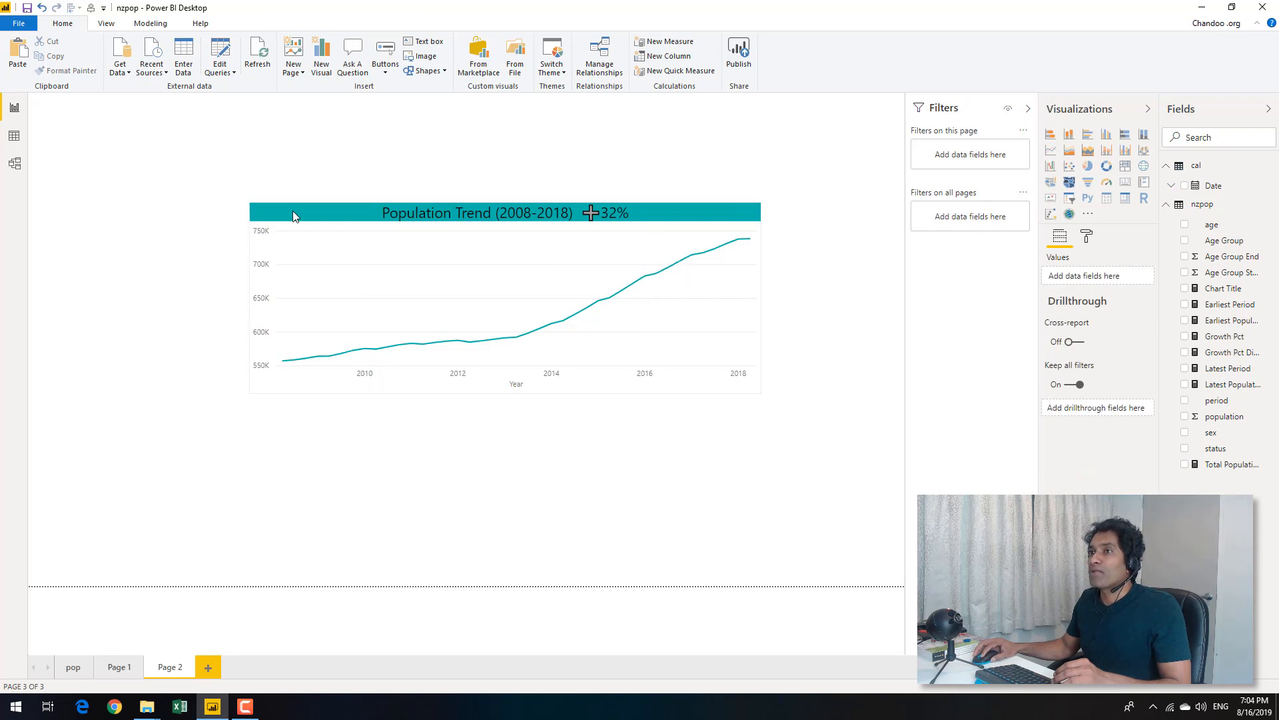
Step: Switch off the Title of the copied line chart on Page 2
left_click(503, 297)
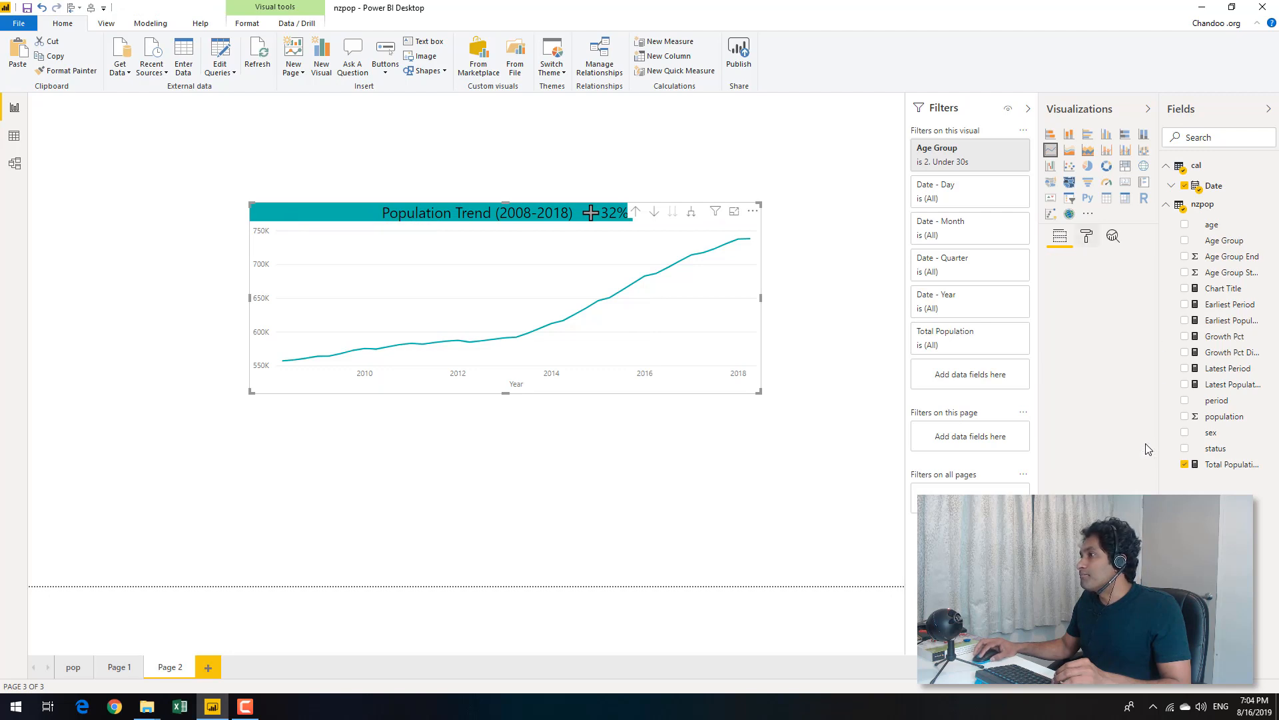
left_click(1088, 236)
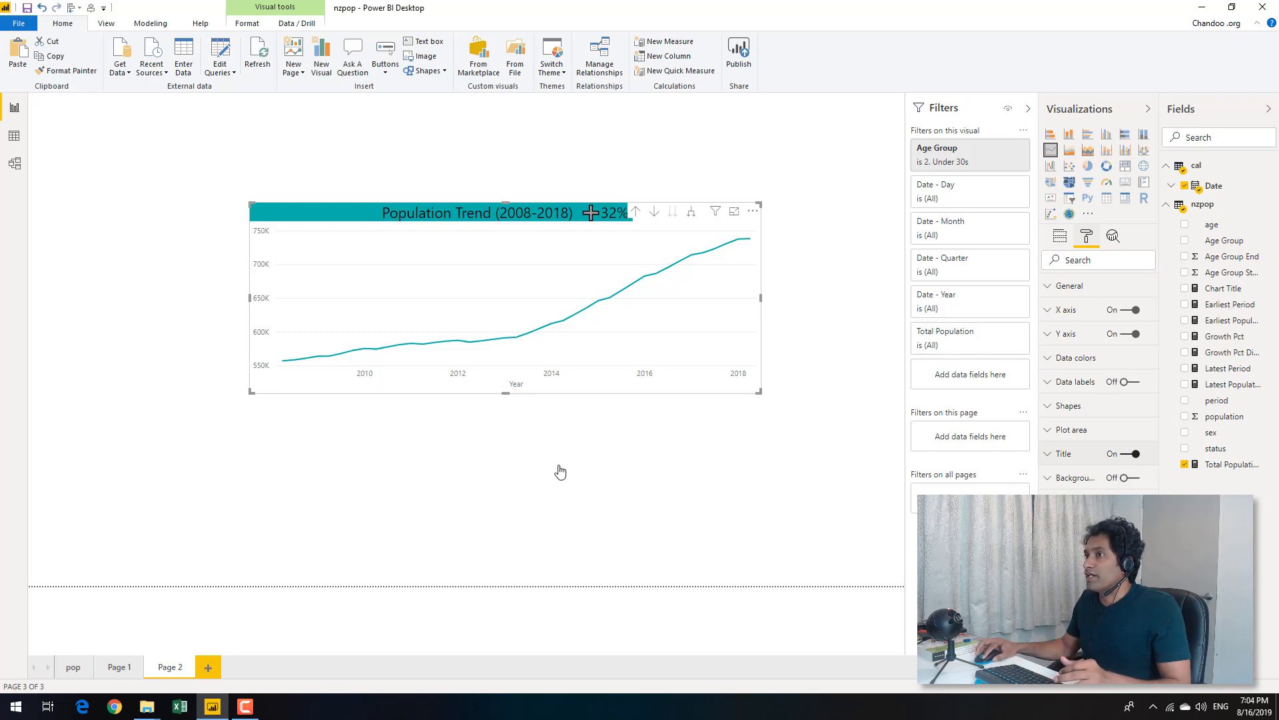
left_click(1132, 453)
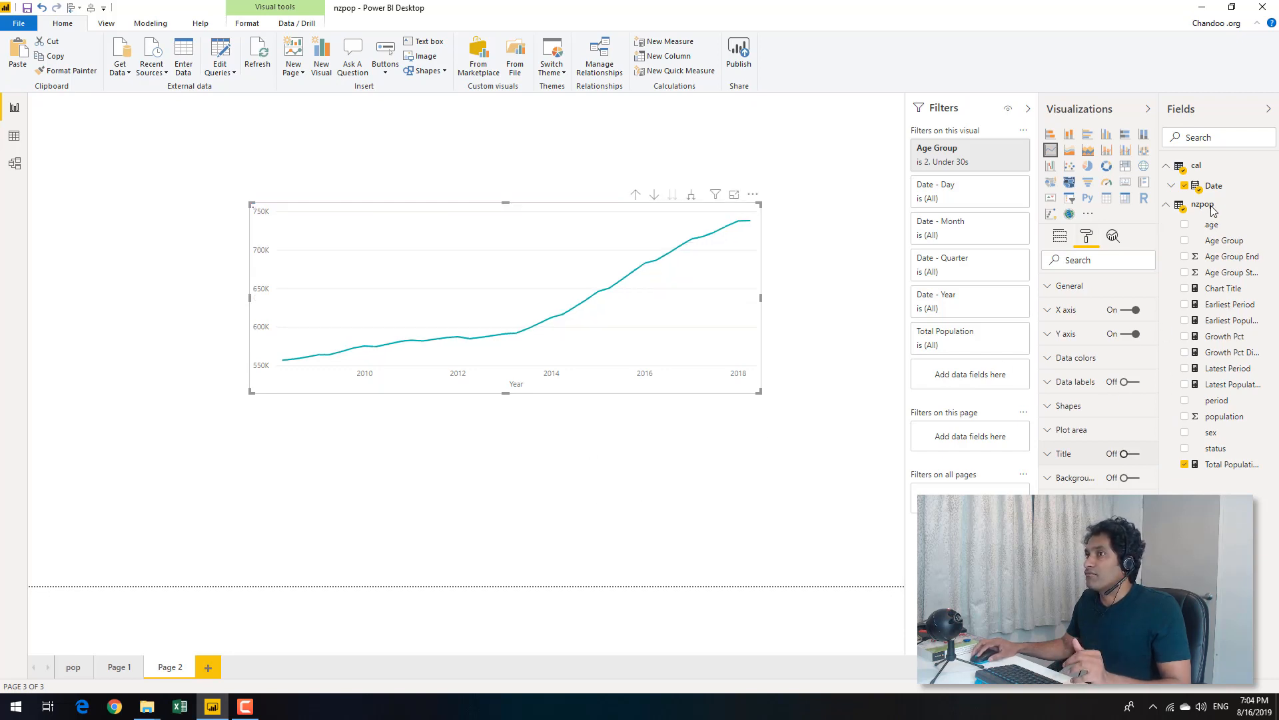
right_click(1201, 204)
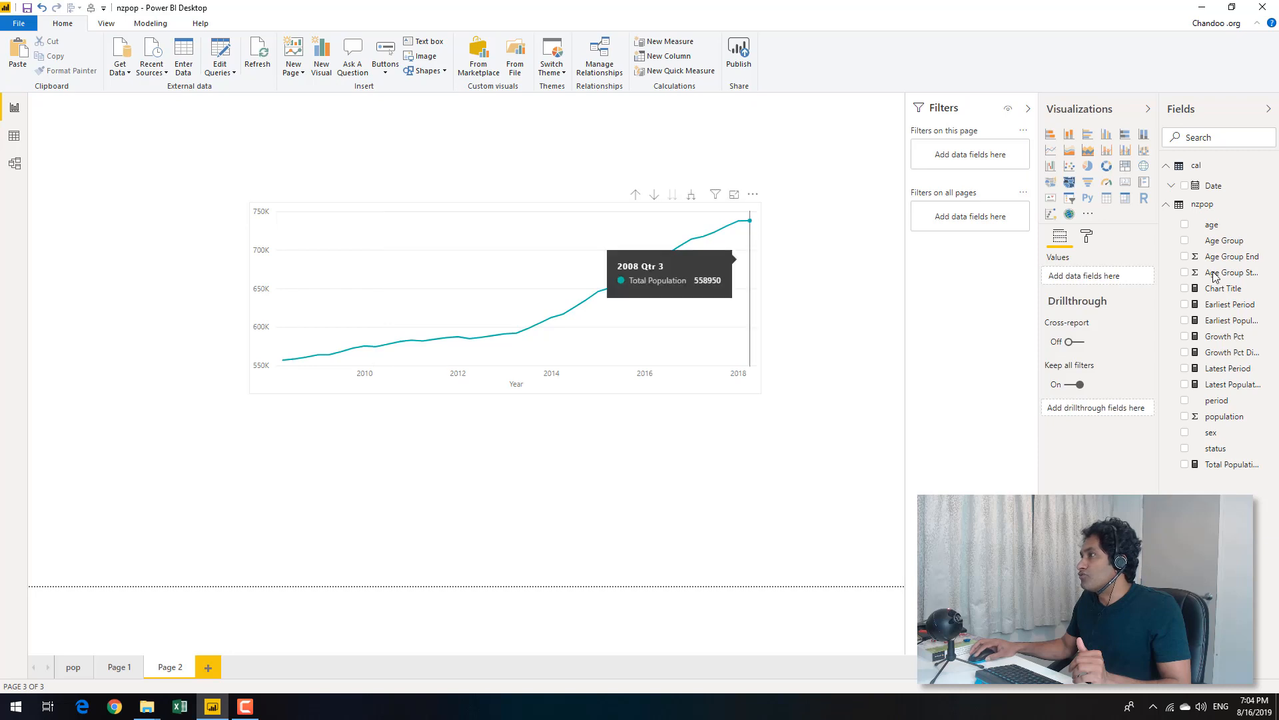
mouse_move(1224, 398)
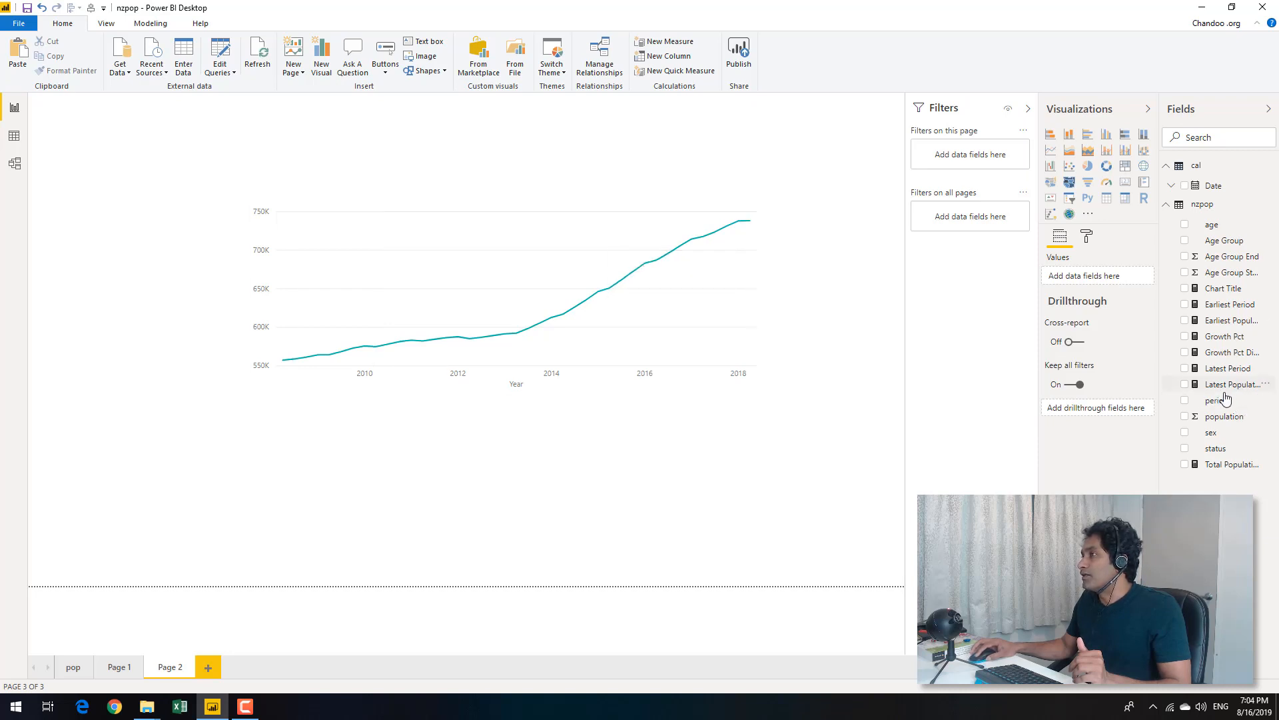
mouse_move(1027, 253)
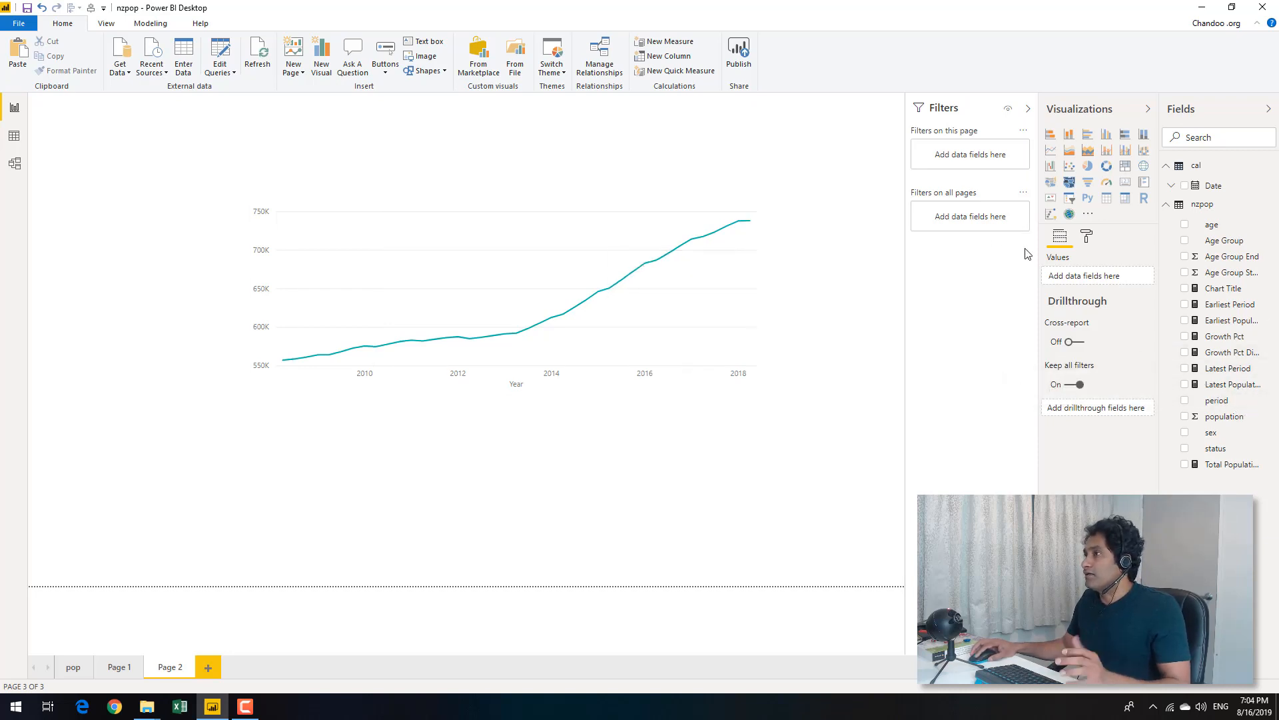
mouse_move(1222, 224)
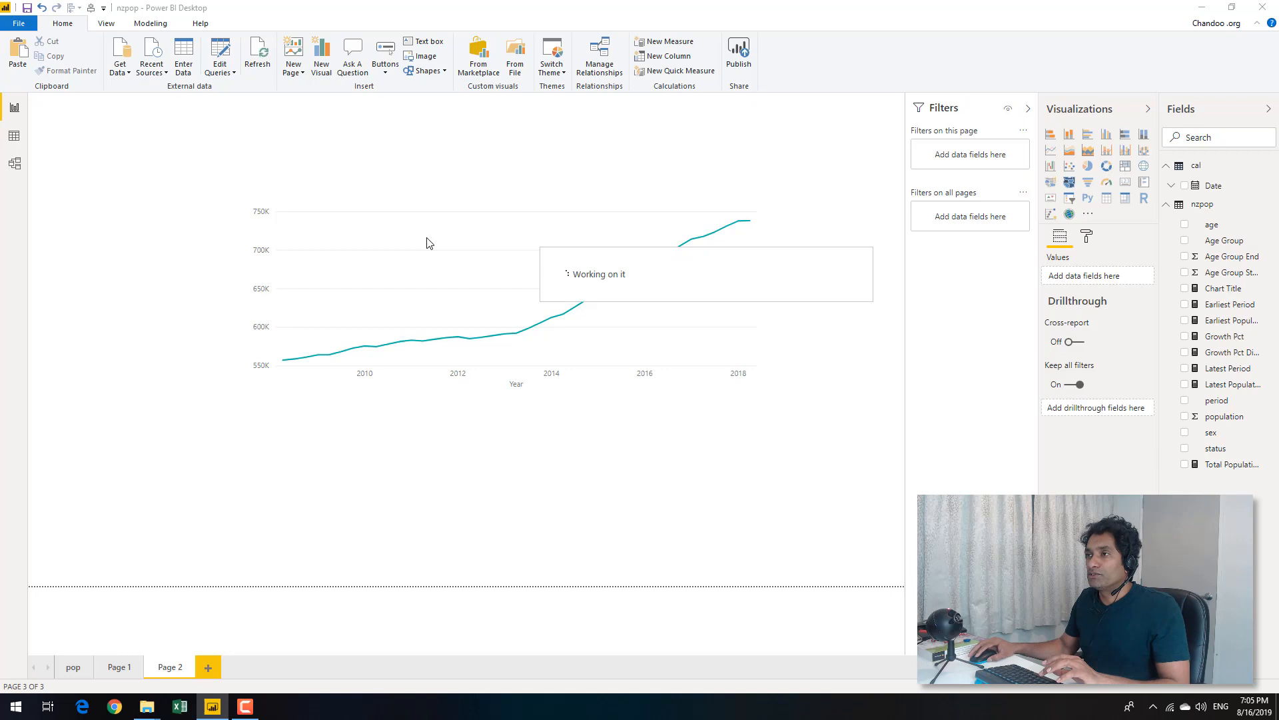
mouse_move(399, 187)
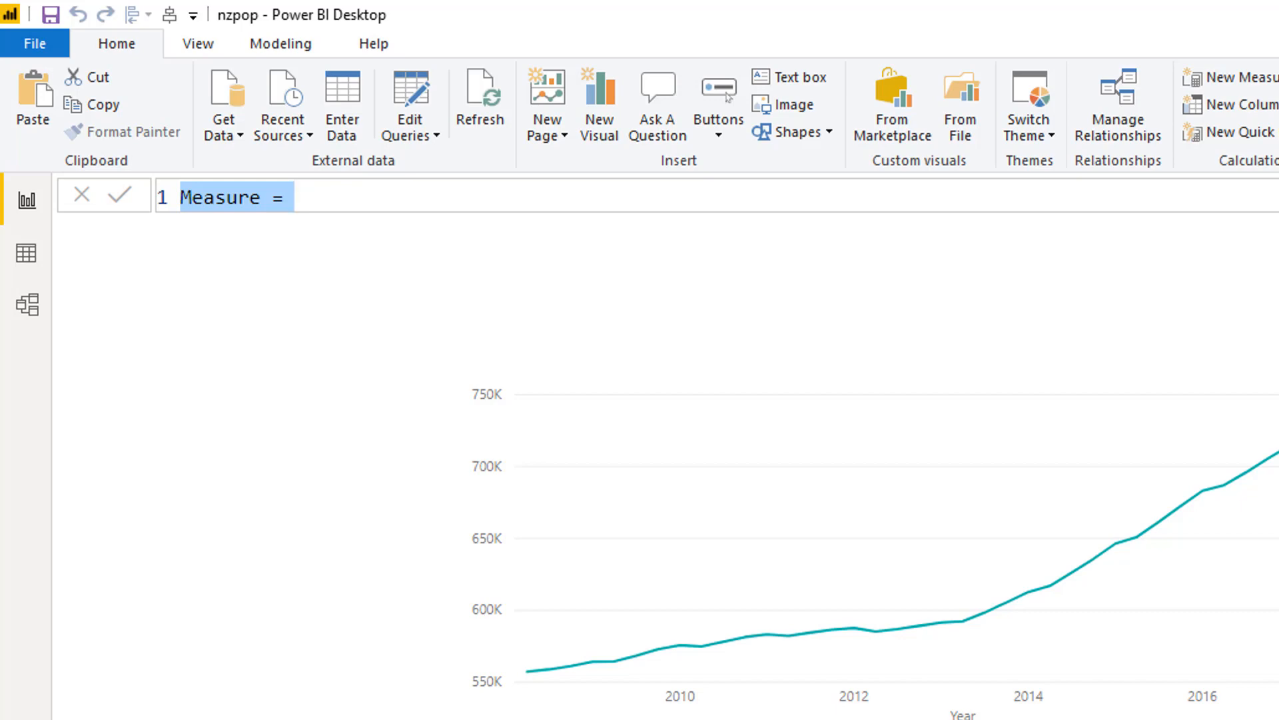
Step: Name the measure Chart Title v2 (for card) and start its text "Population Trend - 2008 to 2018"
type("Chart T")
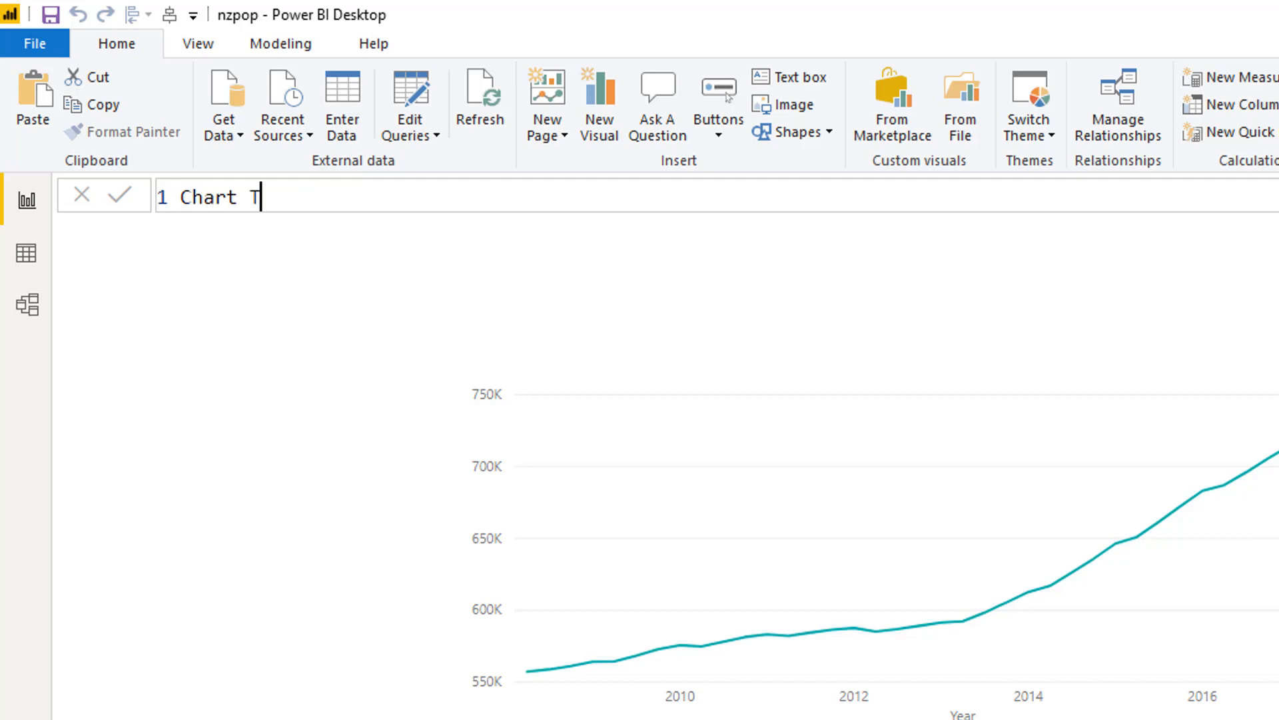
type("itle v2")
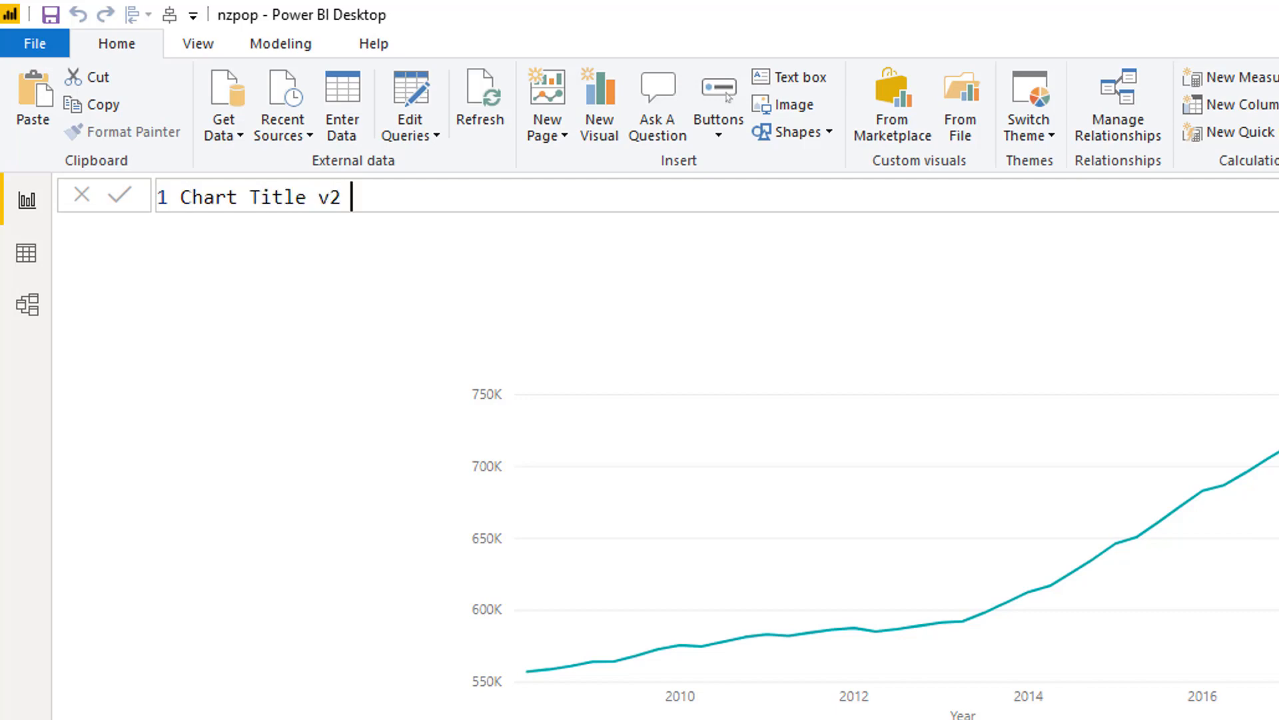
type("(f")
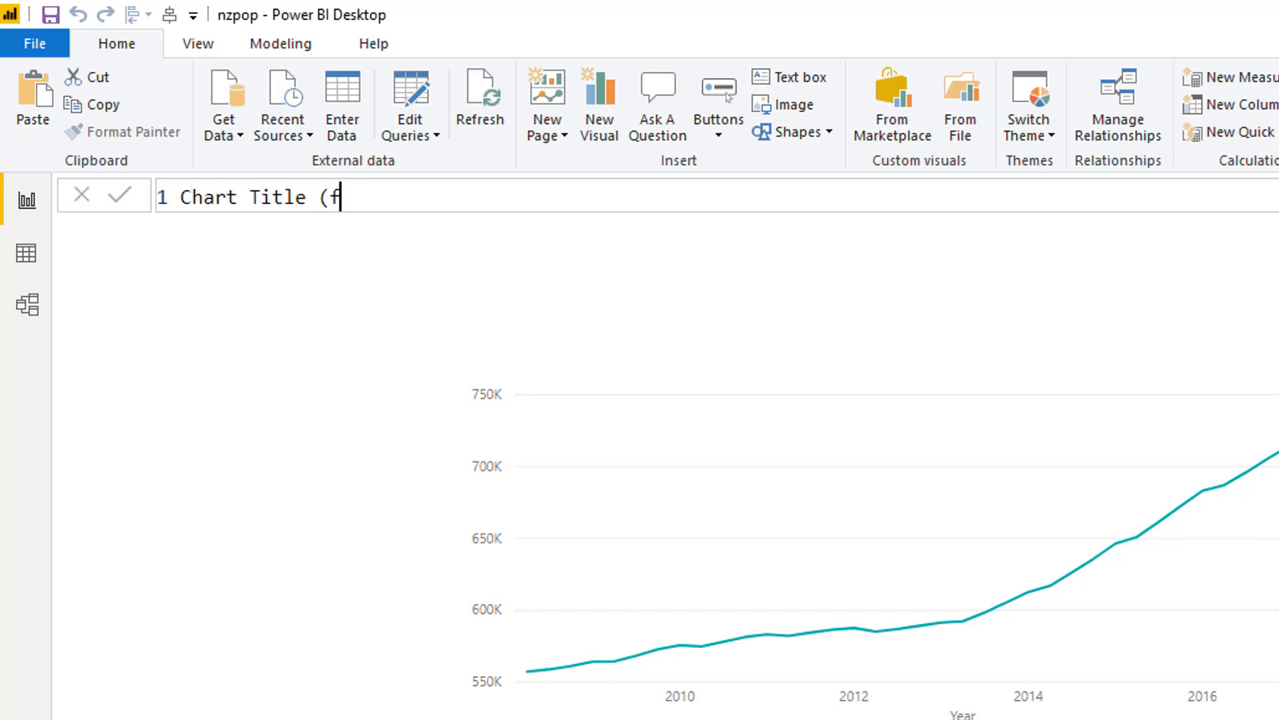
type("or card) =")
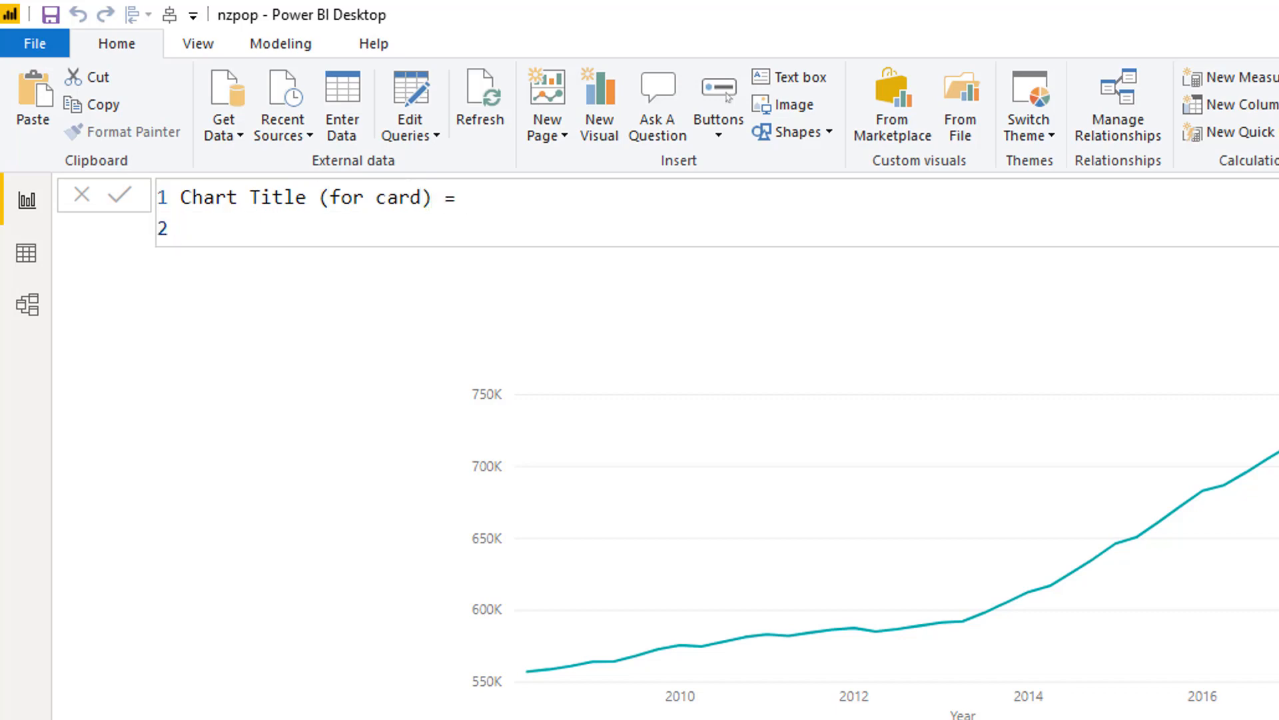
left_click(226, 228)
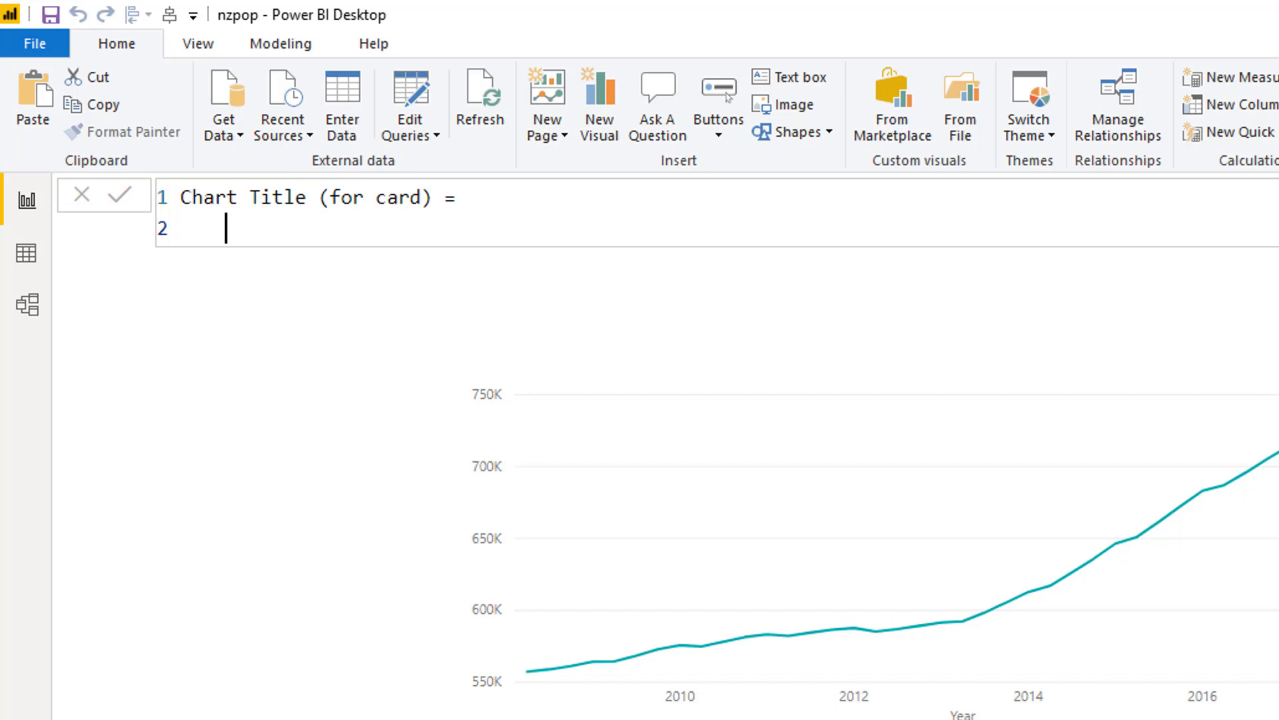
type("\"")
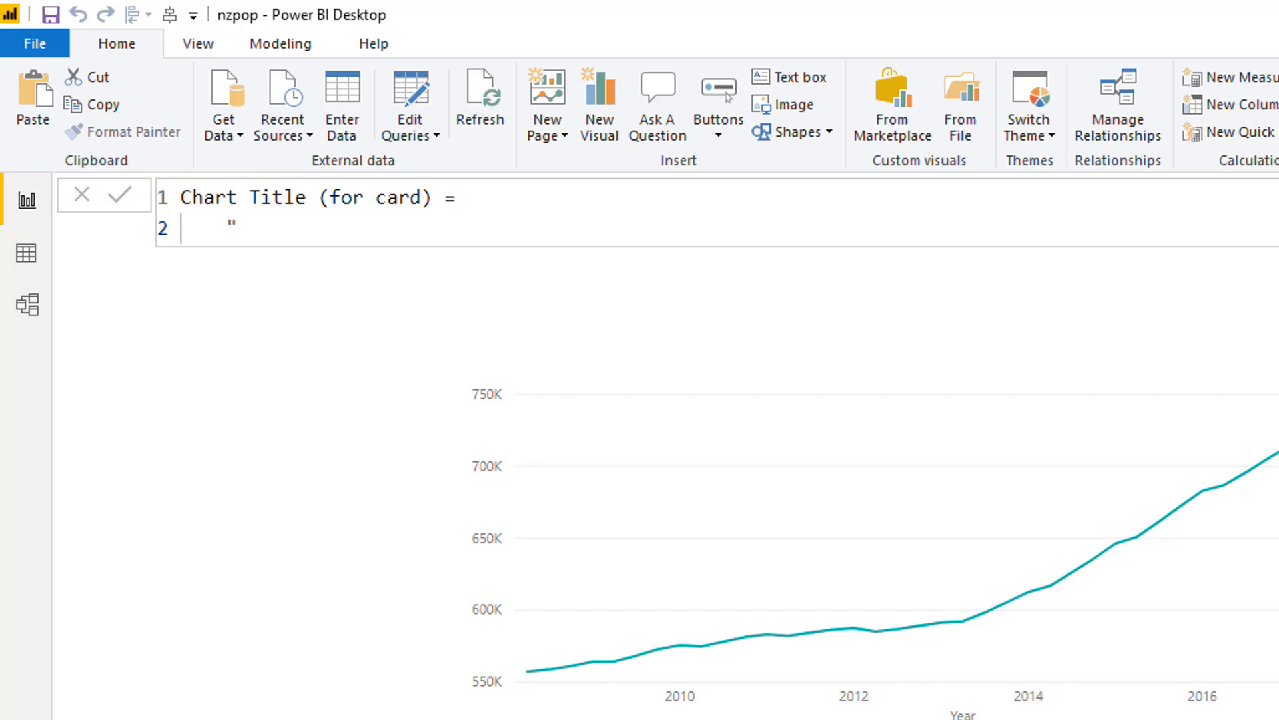
type("Popu")
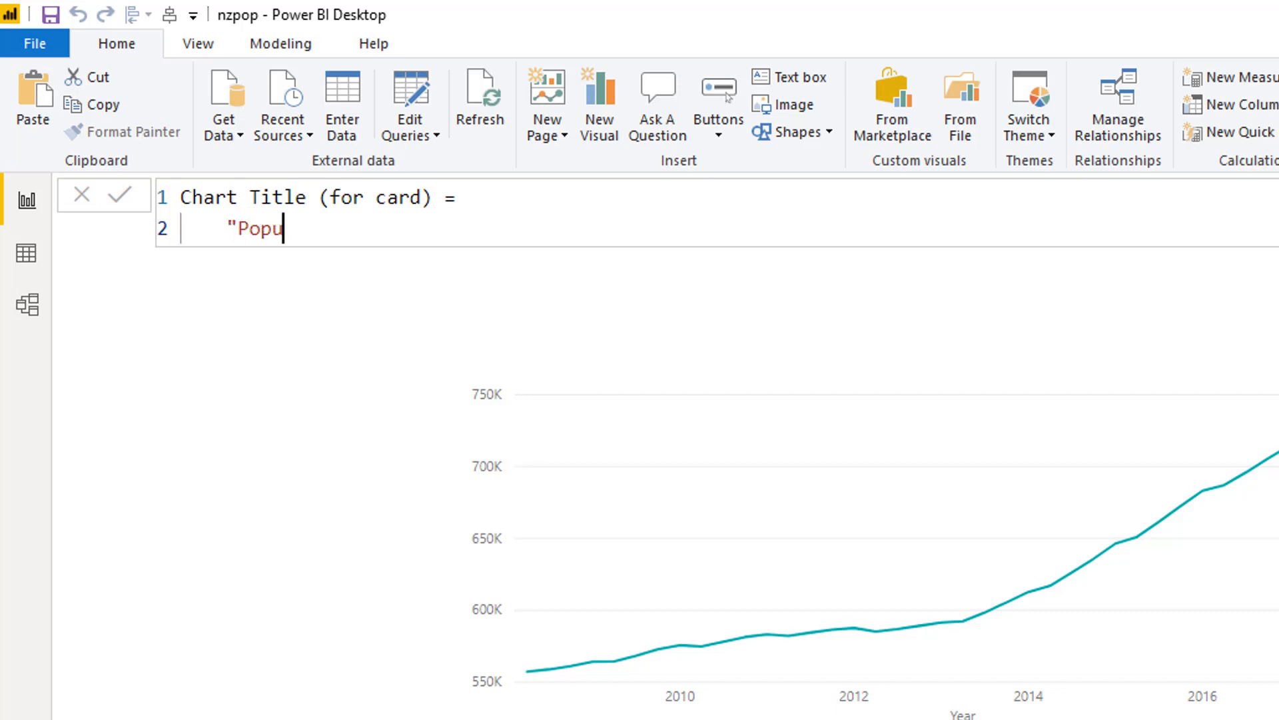
type("lation Tren")
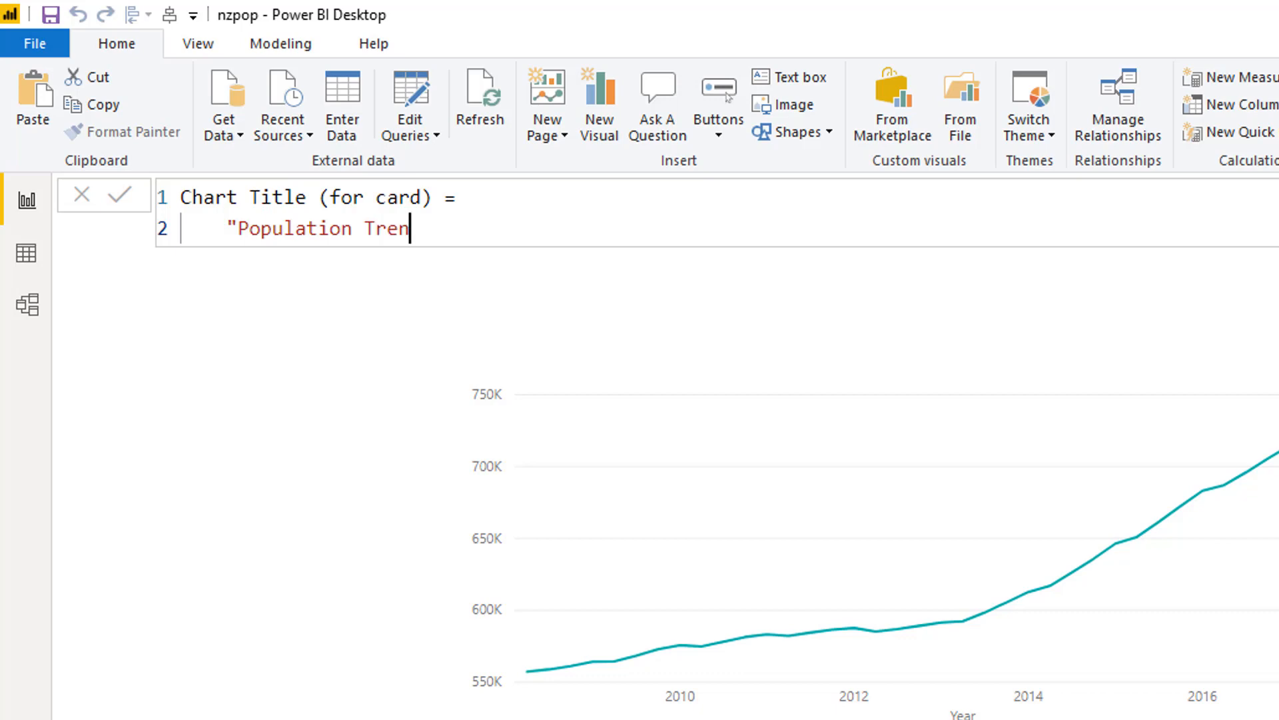
type("d - 2008")
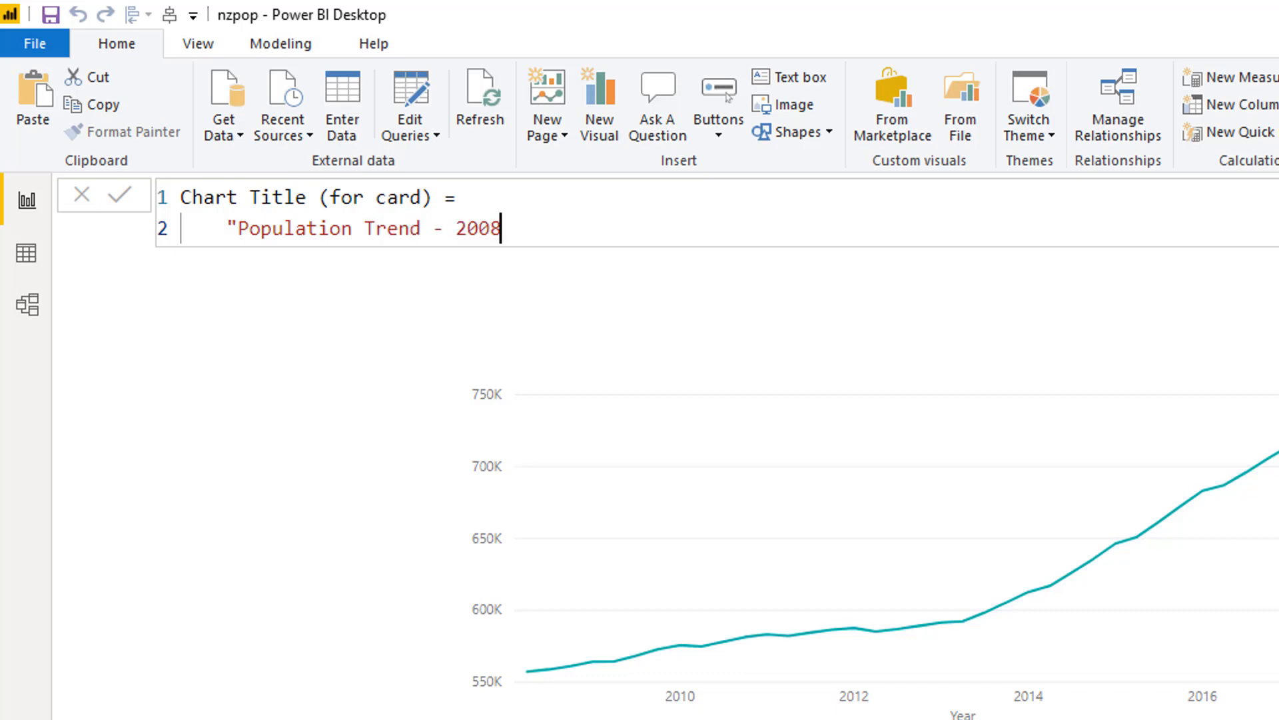
type("to 2018\" &")
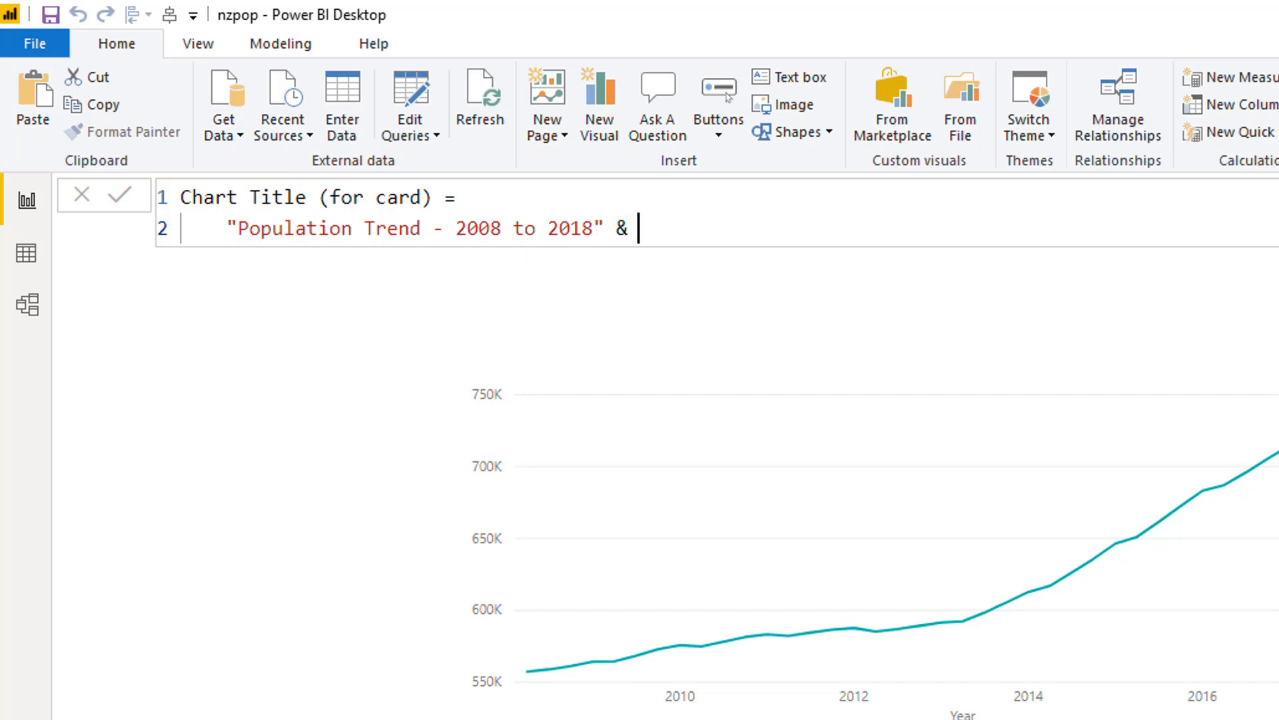
Step: Extend the title with ": for " joined to SELECTEDVALUE of nzpop[Age Group]
key("Backspace")
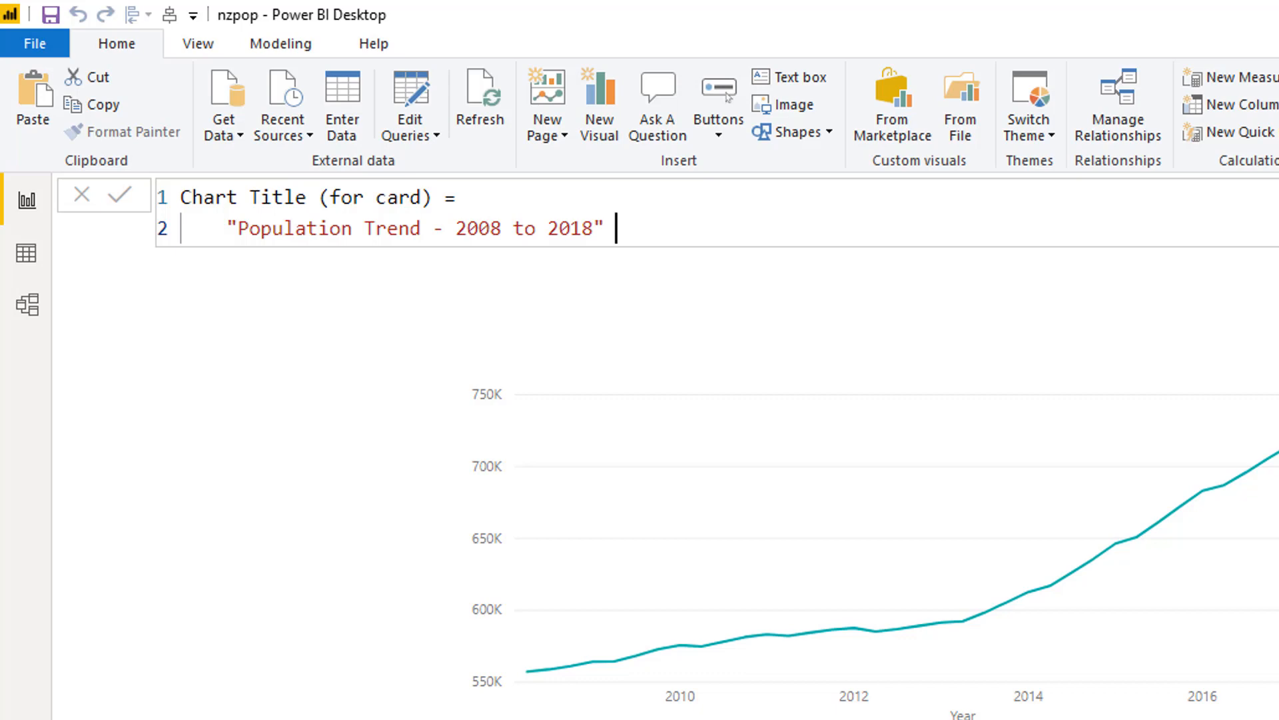
key("Backspace")
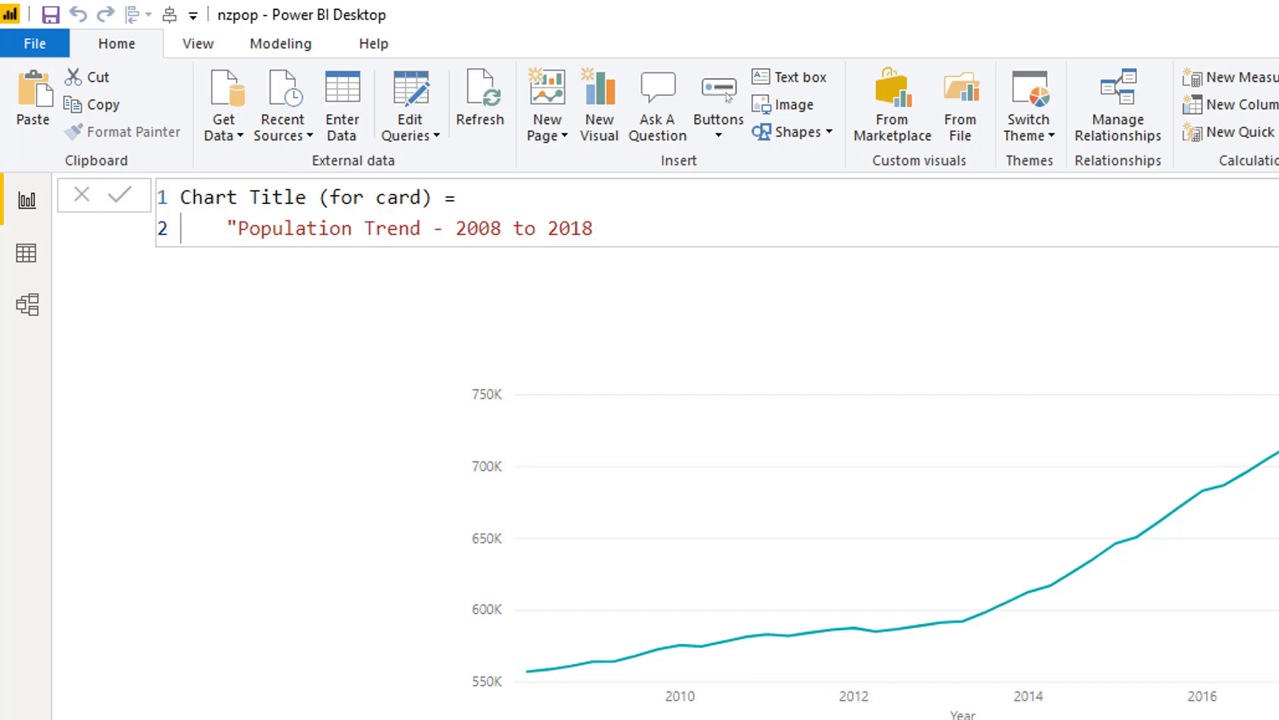
type(": for \"")
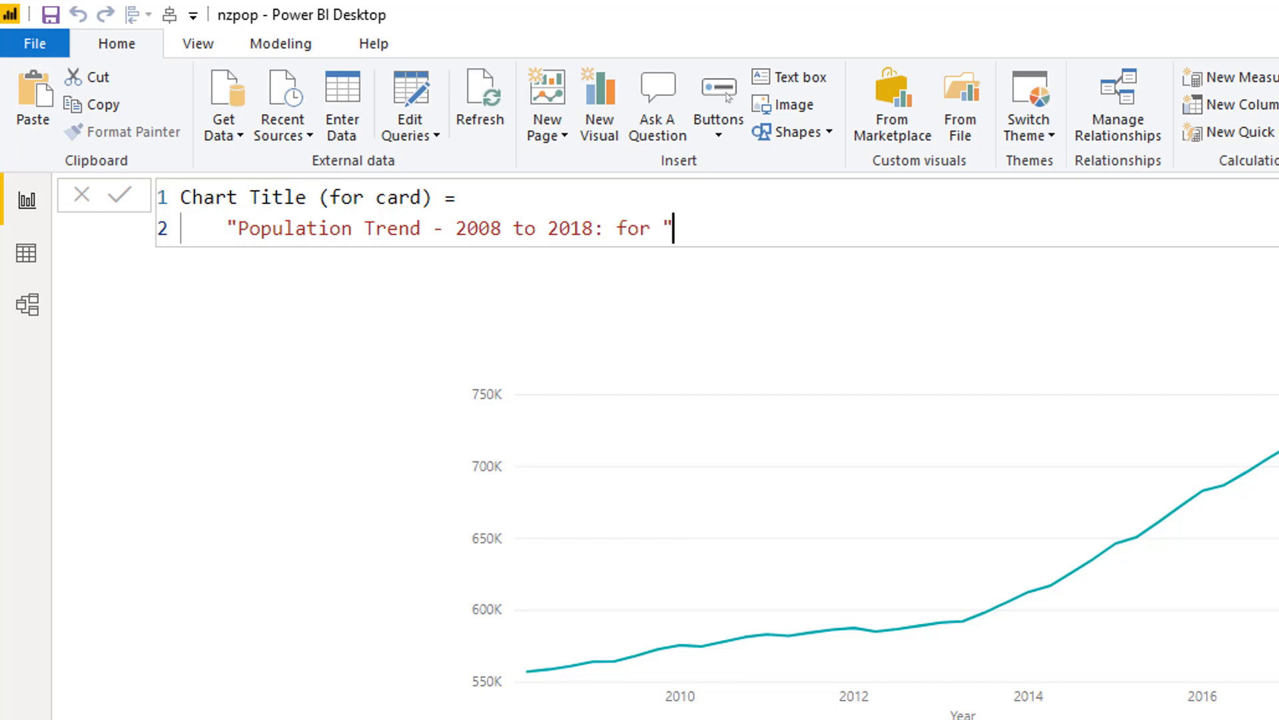
type("&se")
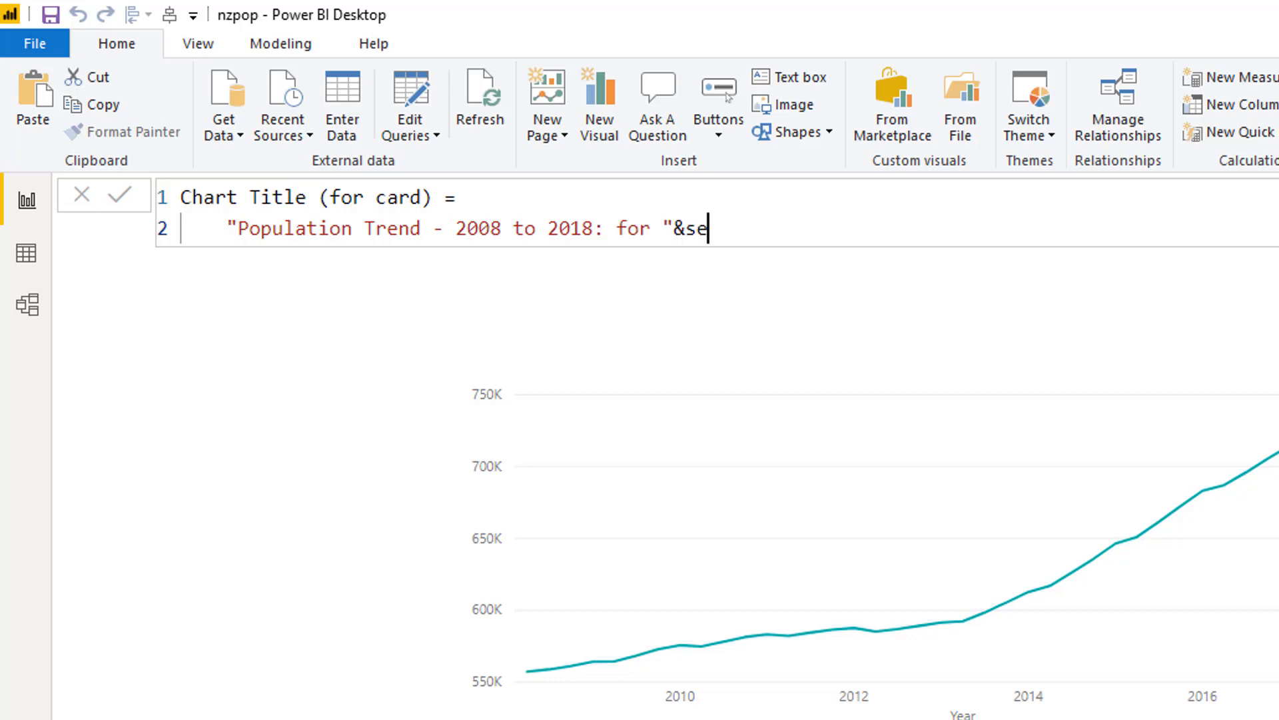
type("lct")
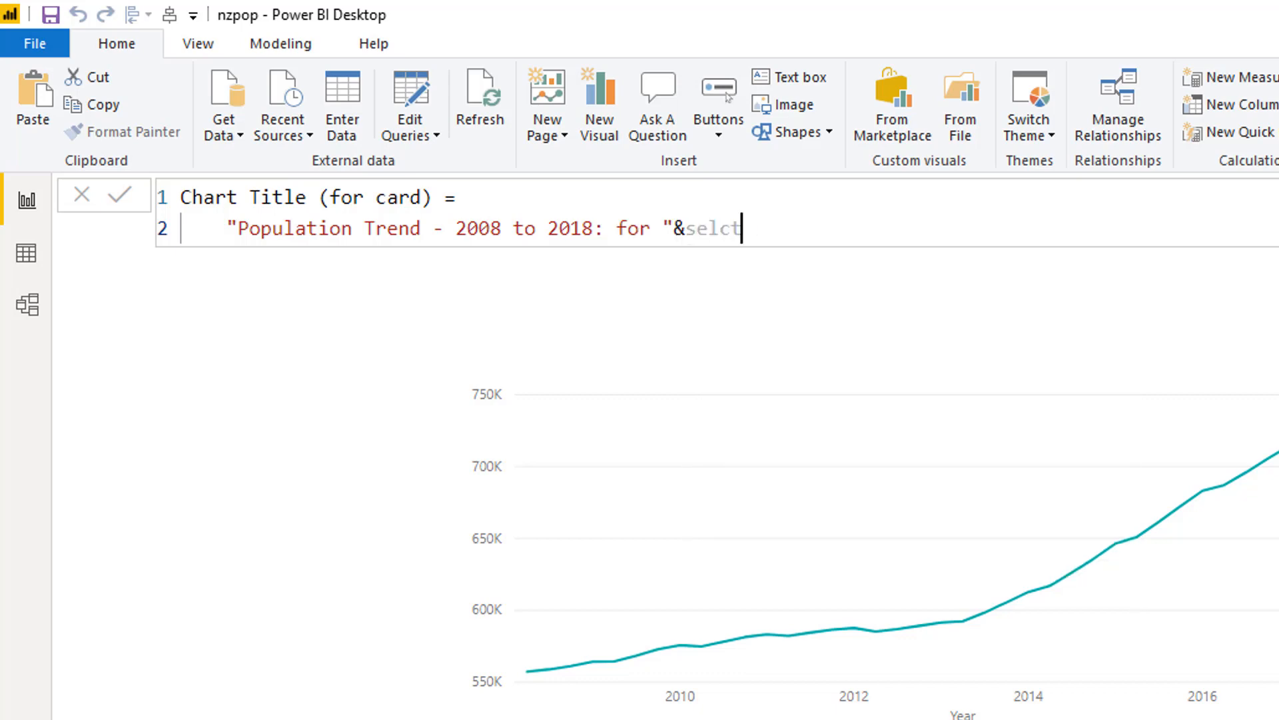
type("c")
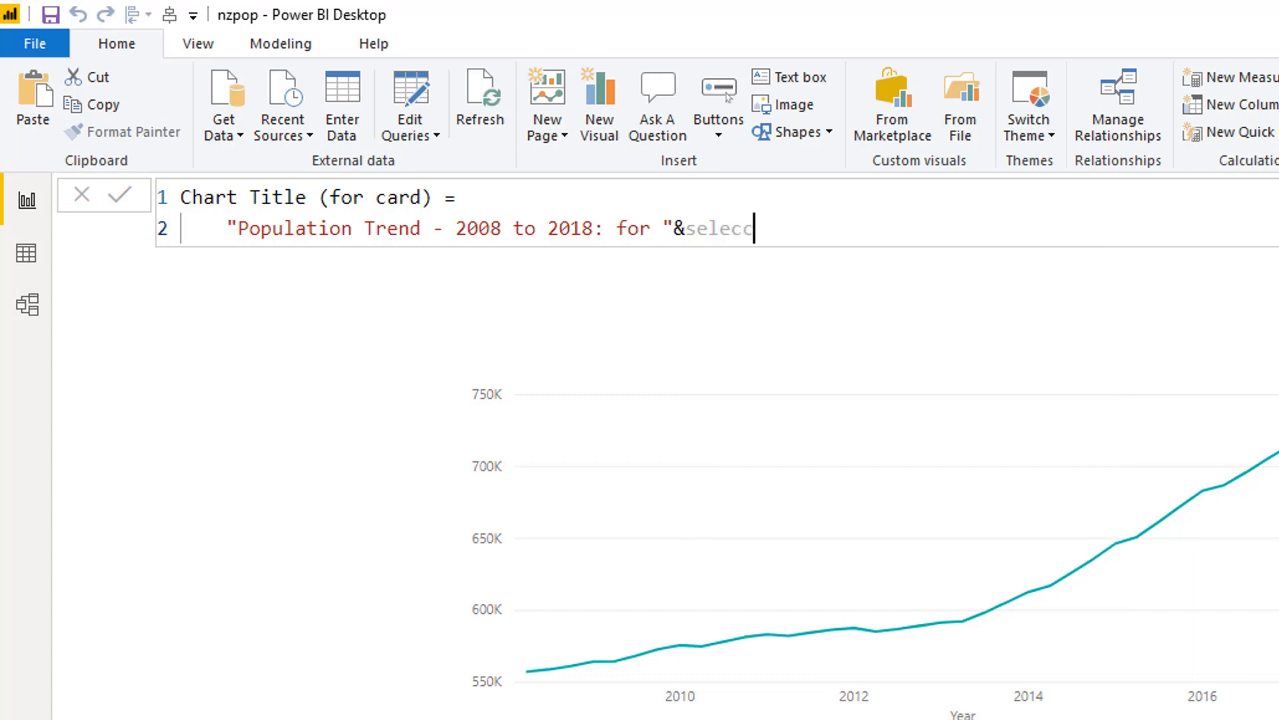
type("ted")
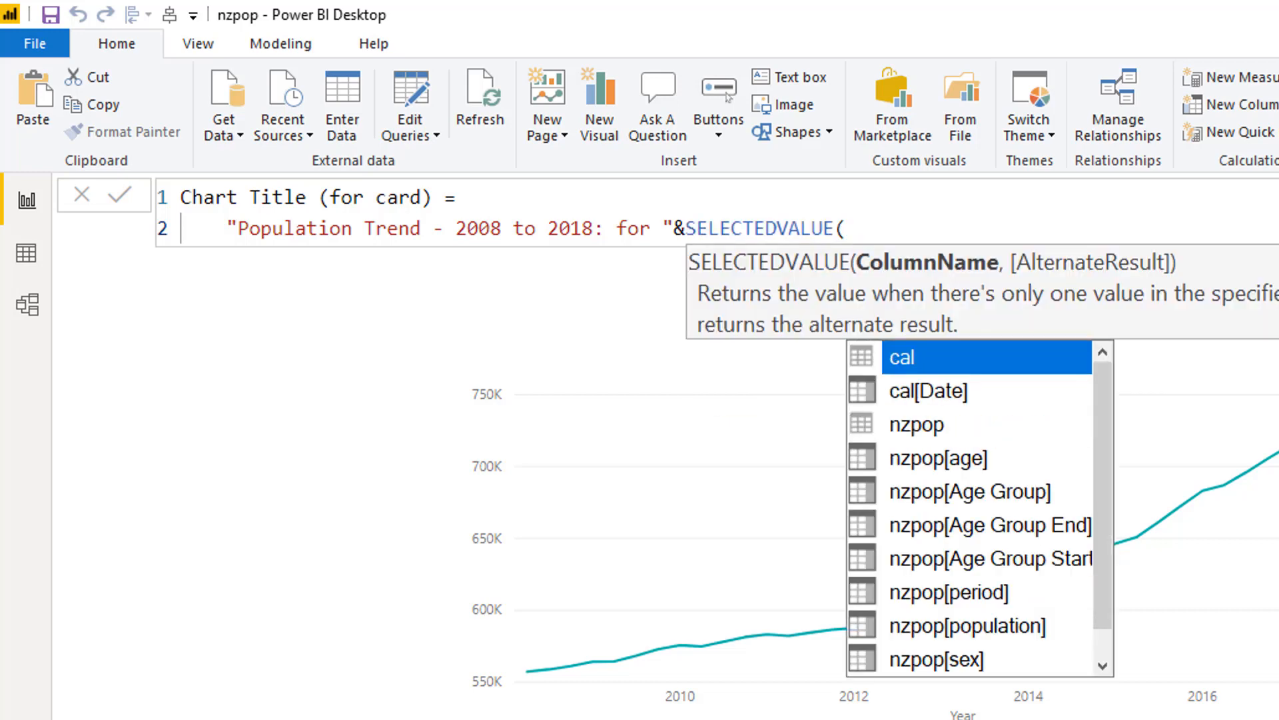
type("[ag")
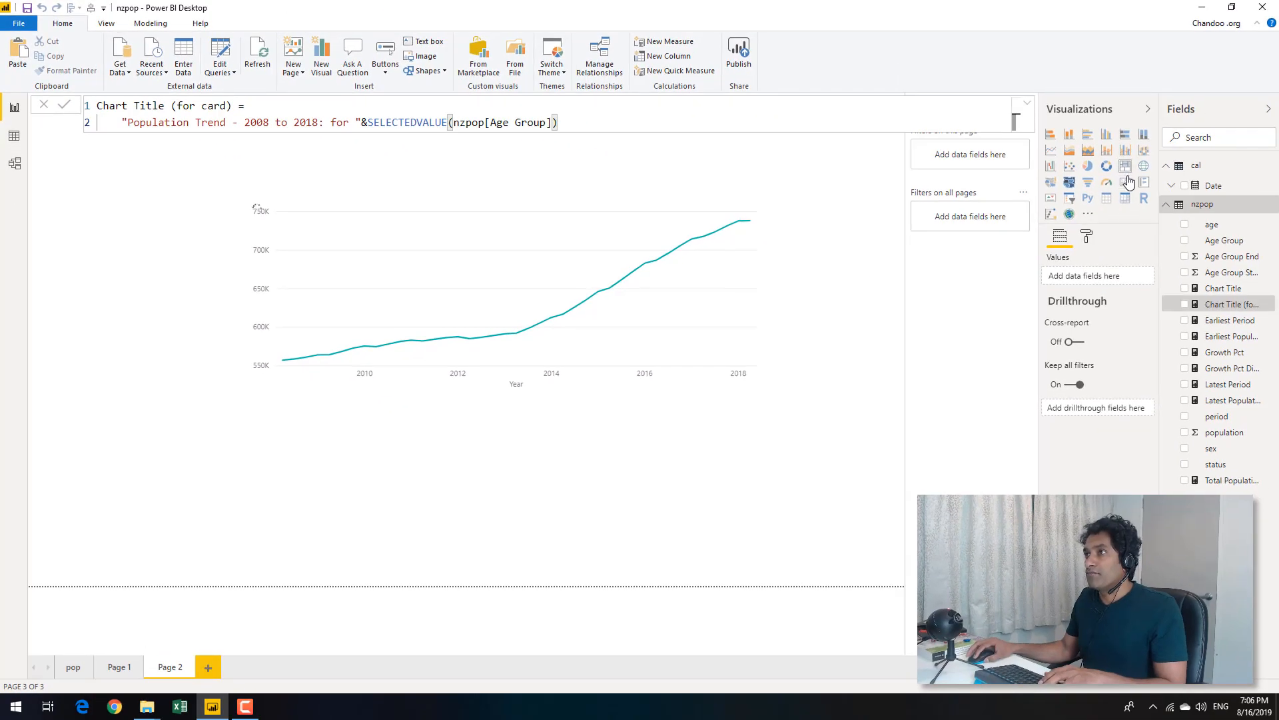
mouse_move(1128, 183)
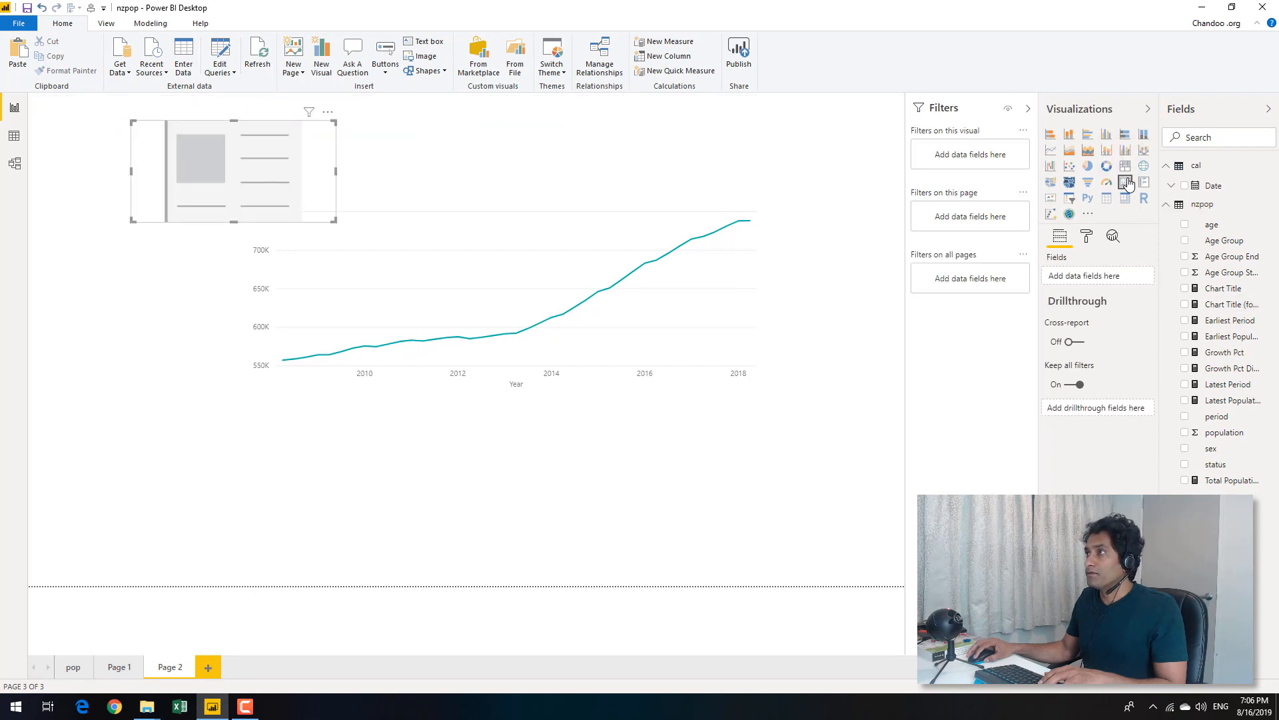
Step: Show the Chart Title (for card) measure in the new card above the line chart
left_click(232, 172)
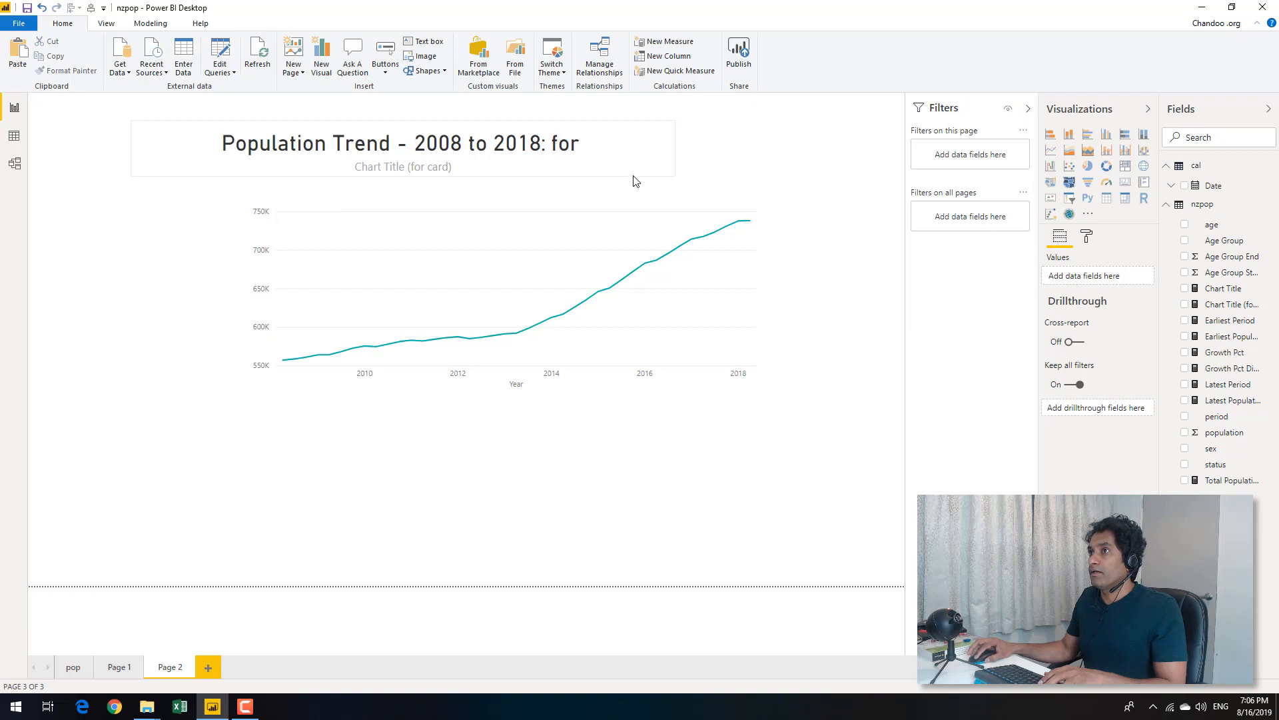
mouse_move(608, 148)
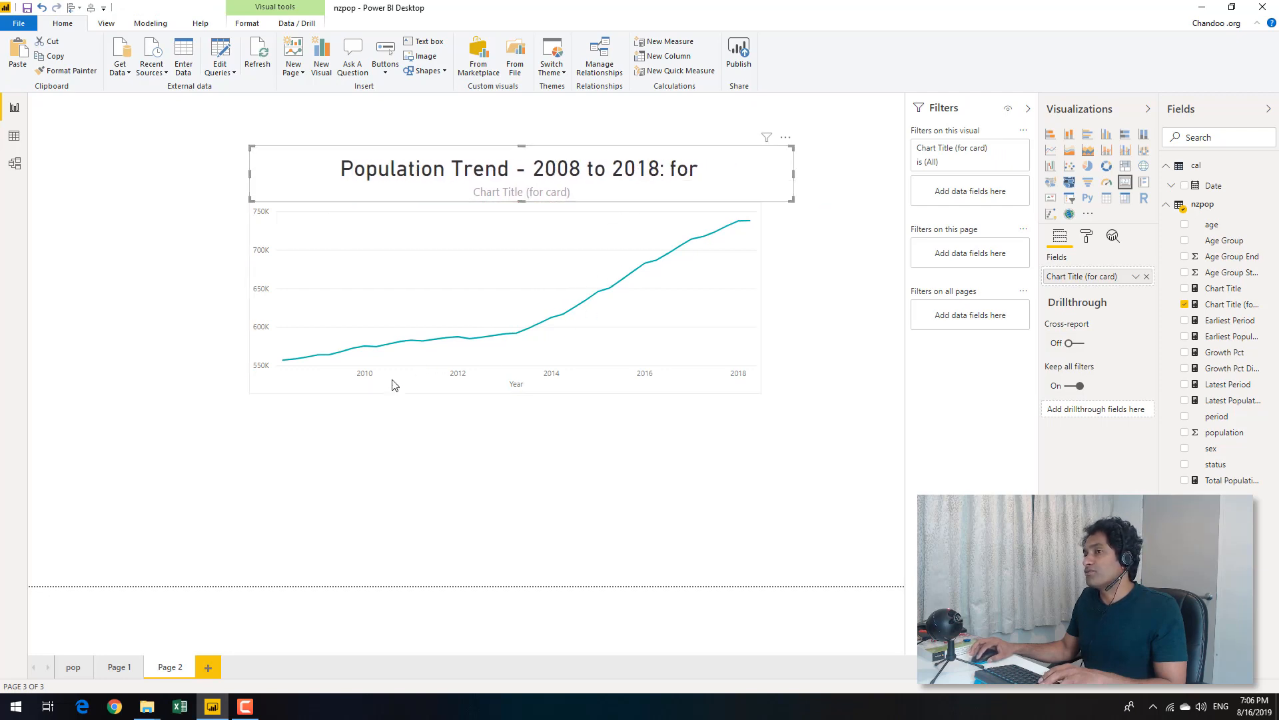
mouse_move(498, 195)
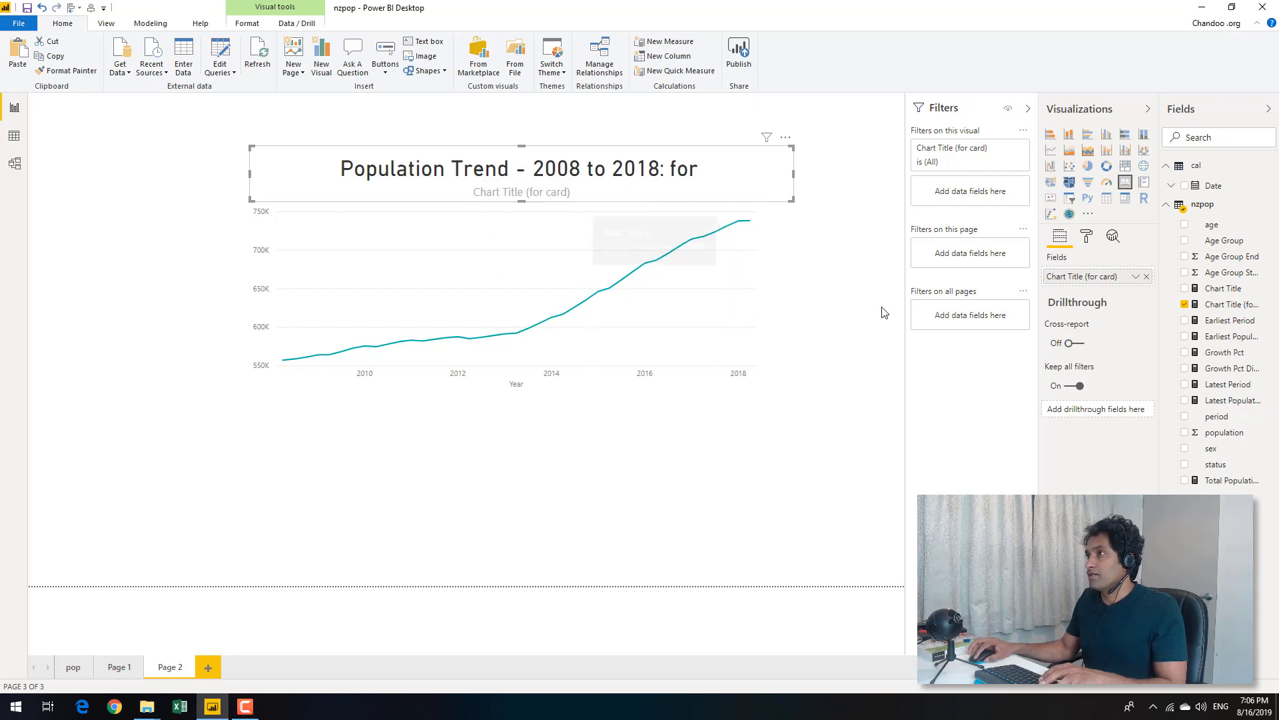
mouse_move(748, 285)
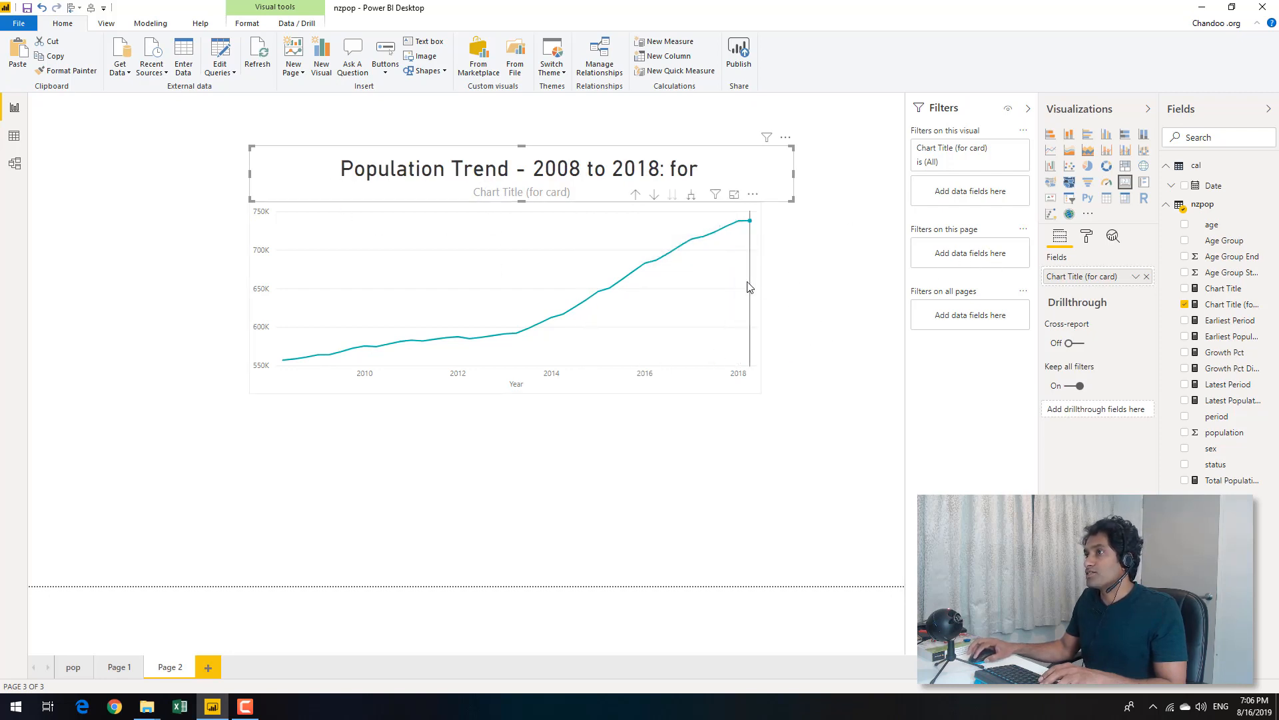
mouse_move(998, 145)
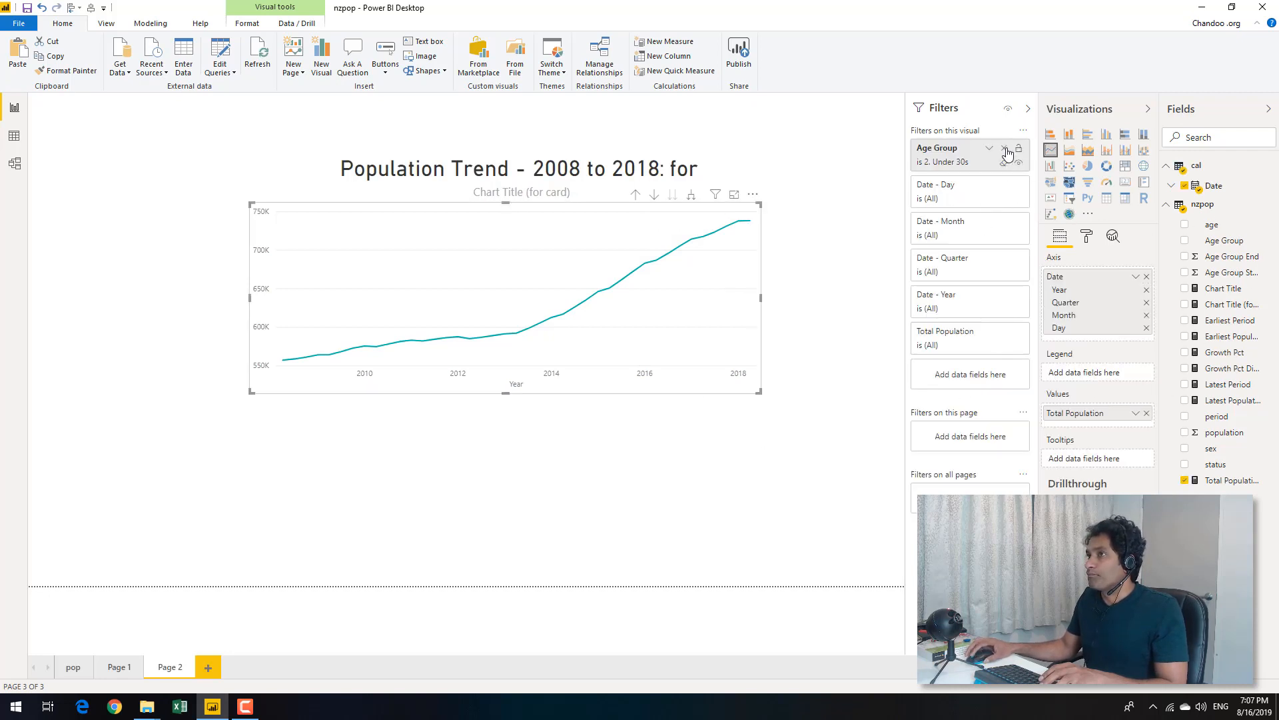
Step: Remove the chart's Age Group filter and add a small Age Group list slicer
left_click(1007, 153)
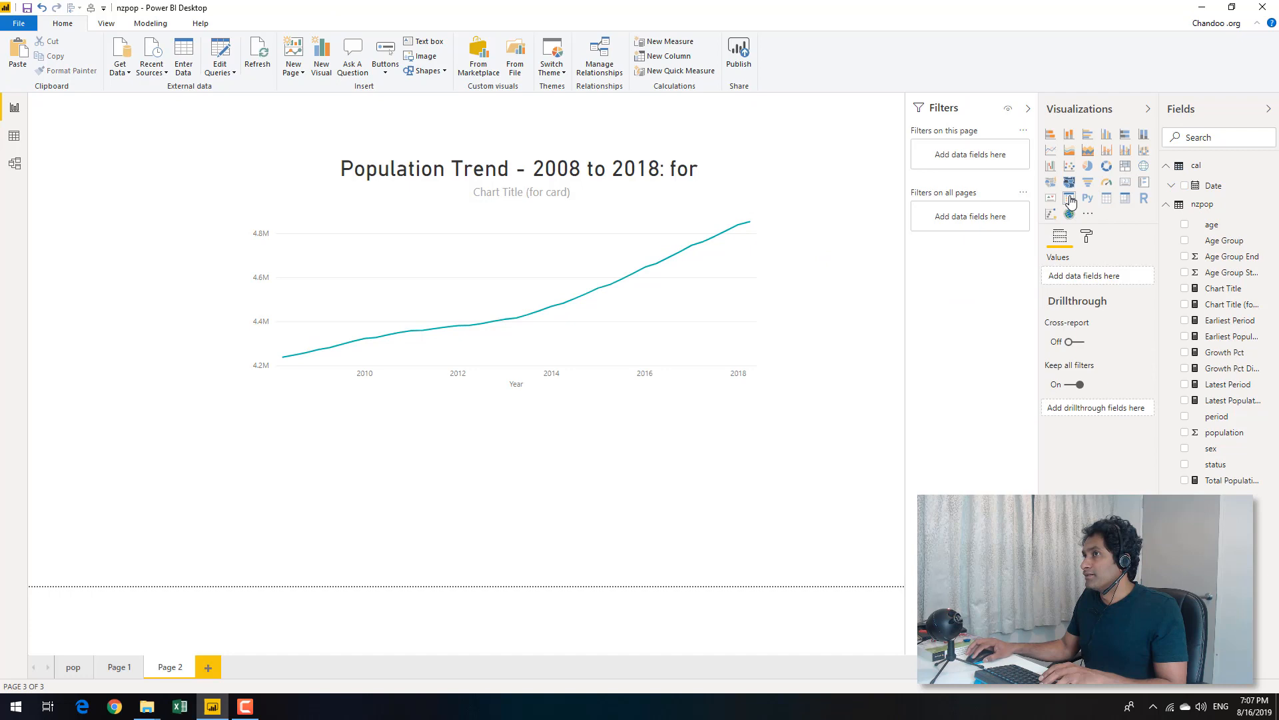
mouse_move(1189, 250)
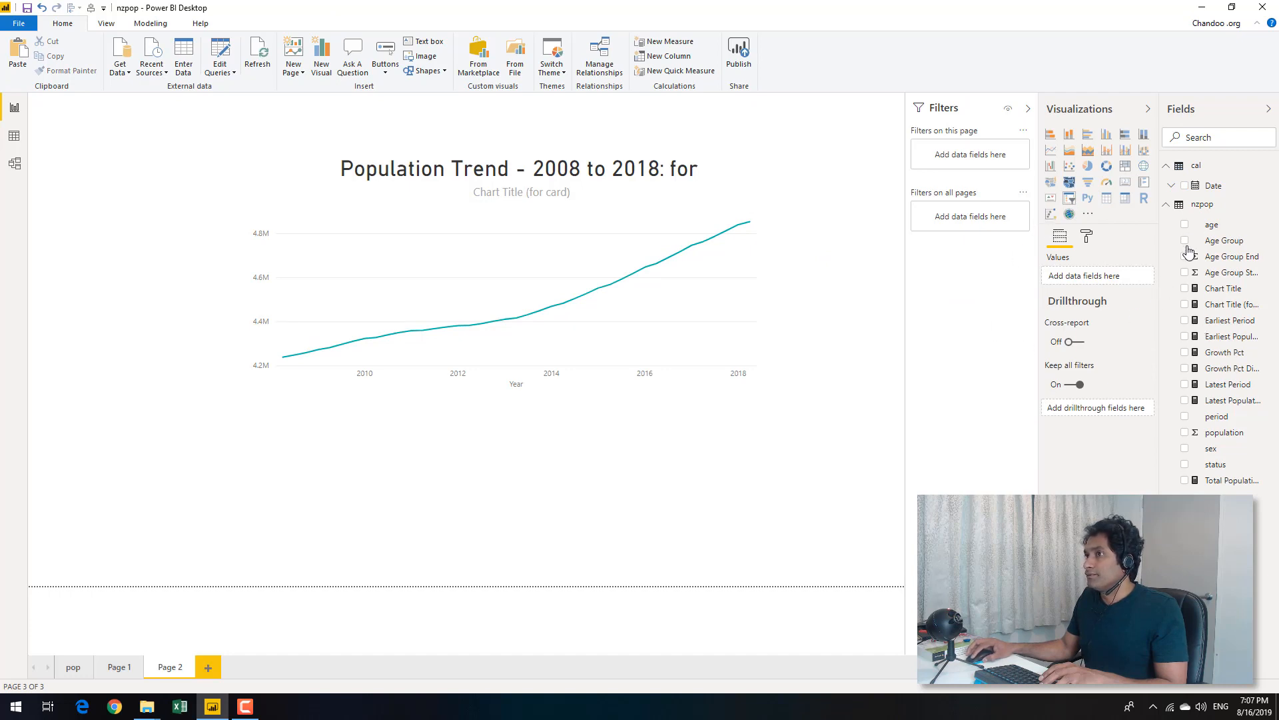
left_click(518, 168)
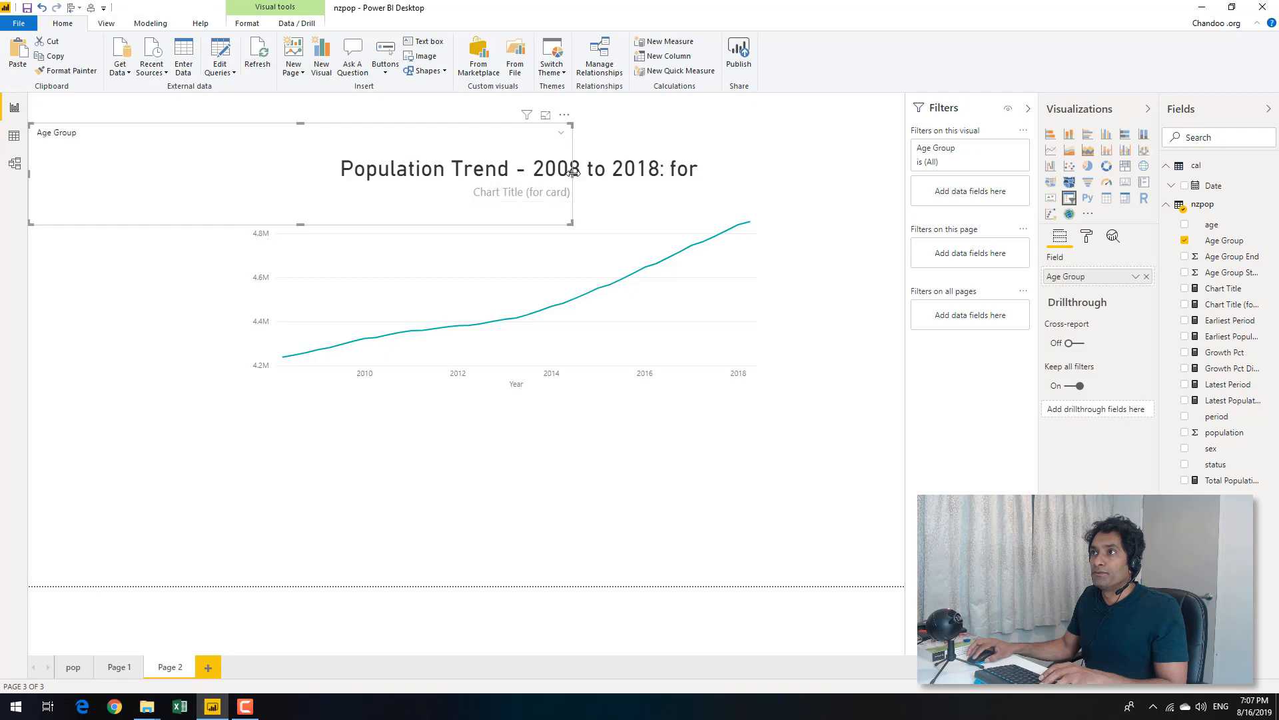
left_click(561, 132)
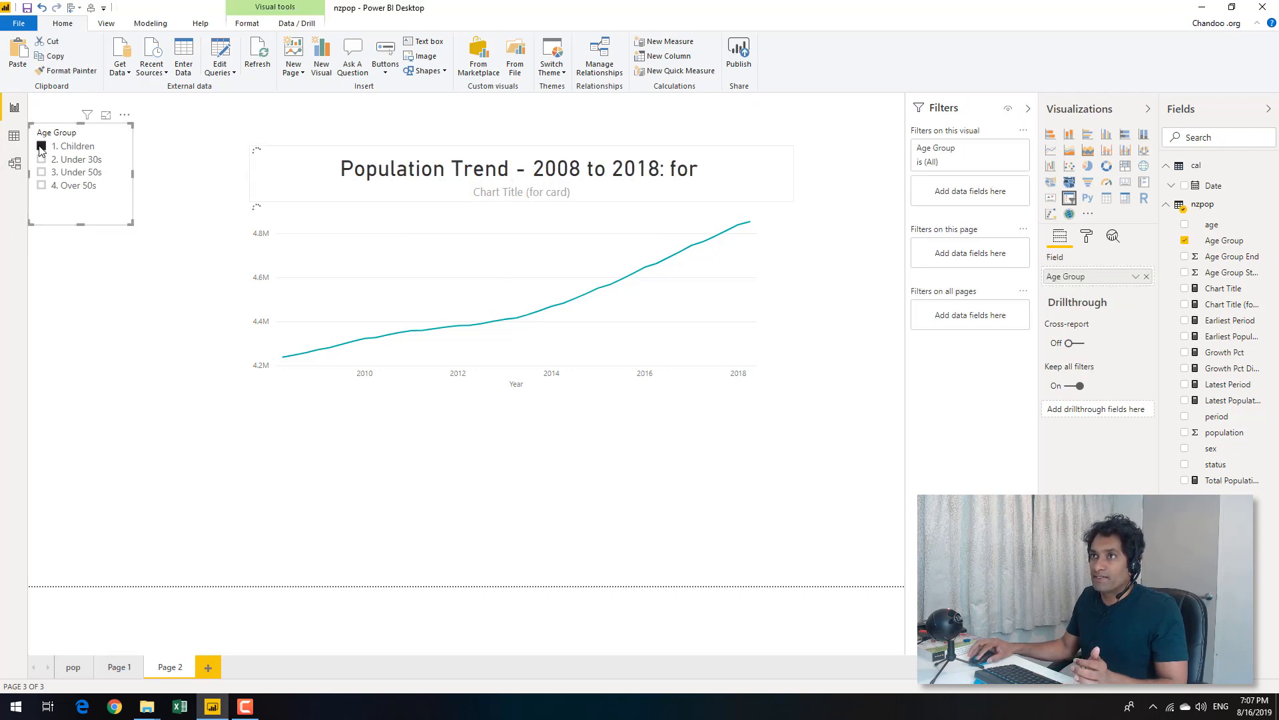
Step: Filter the report to 1. Children so the card title ends with it, then select the card
left_click(42, 146)
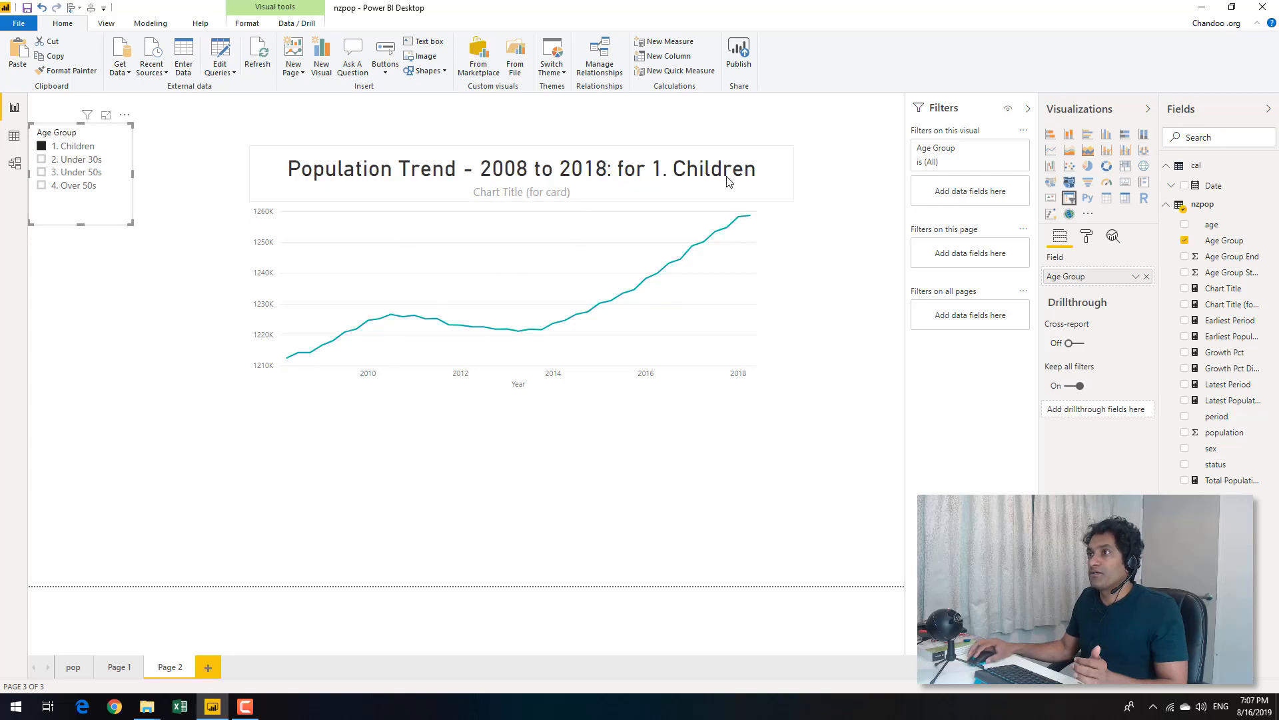
left_click(439, 433)
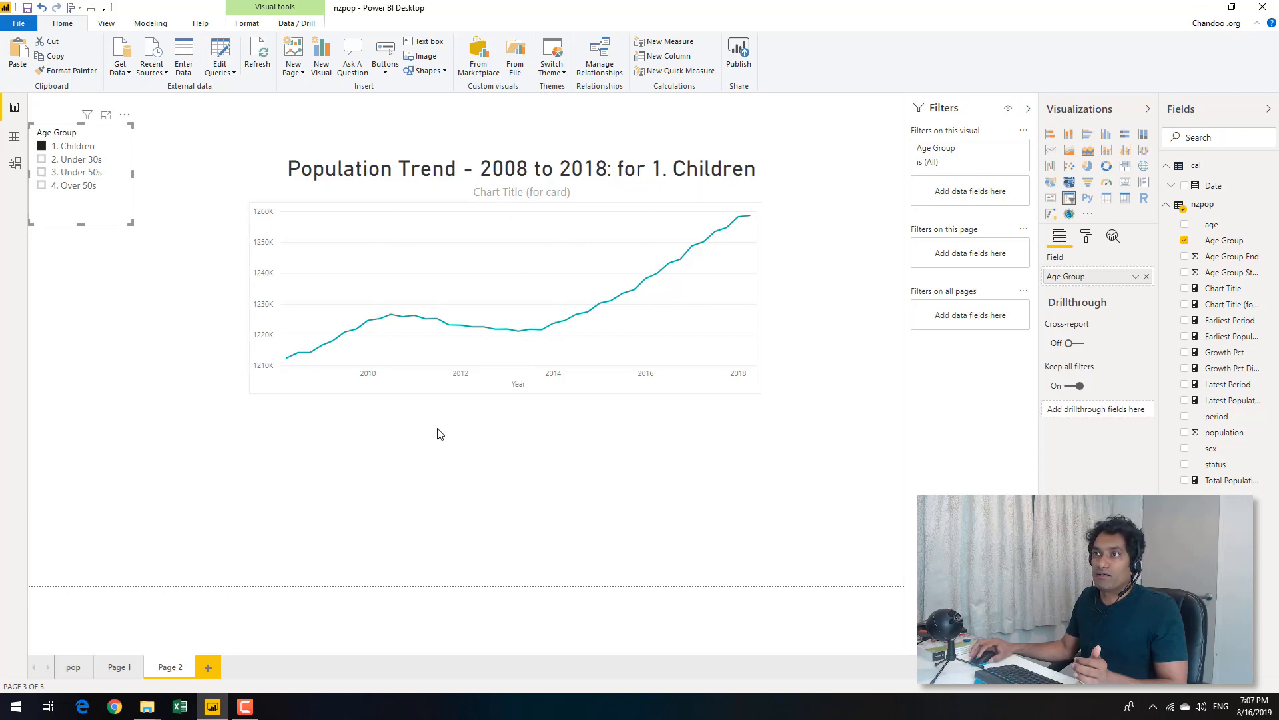
mouse_move(65, 177)
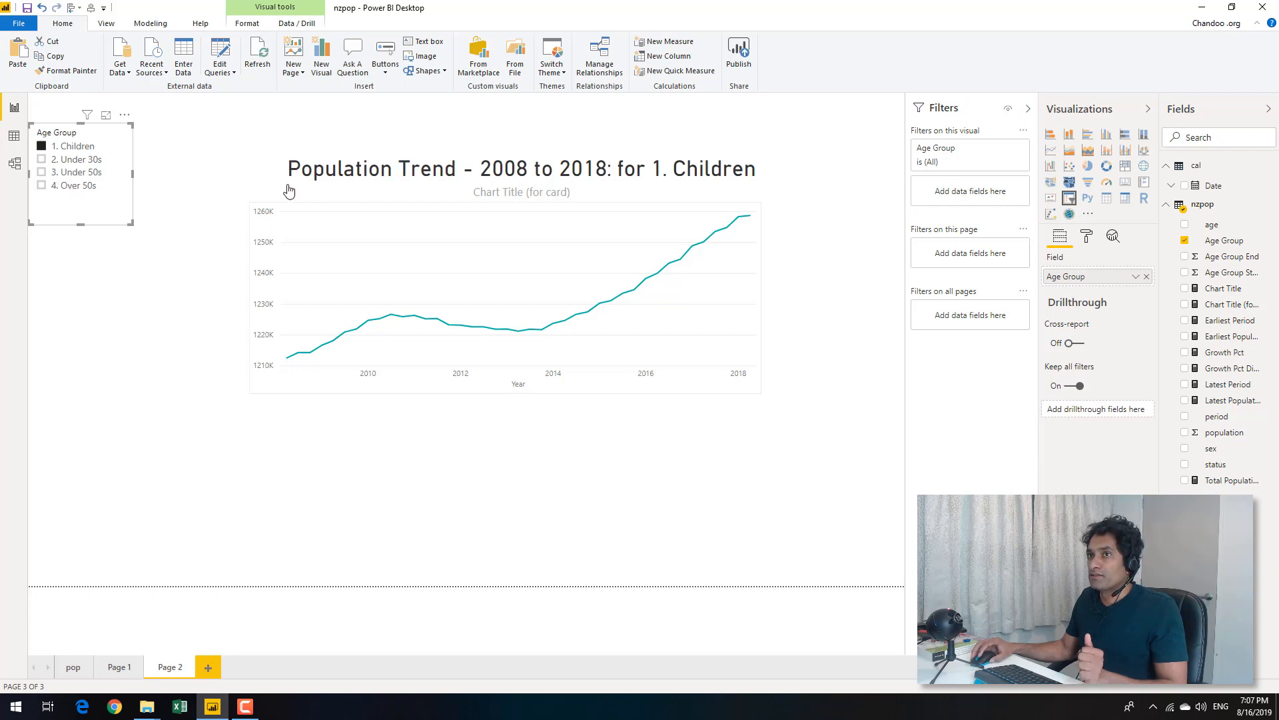
left_click(79, 172)
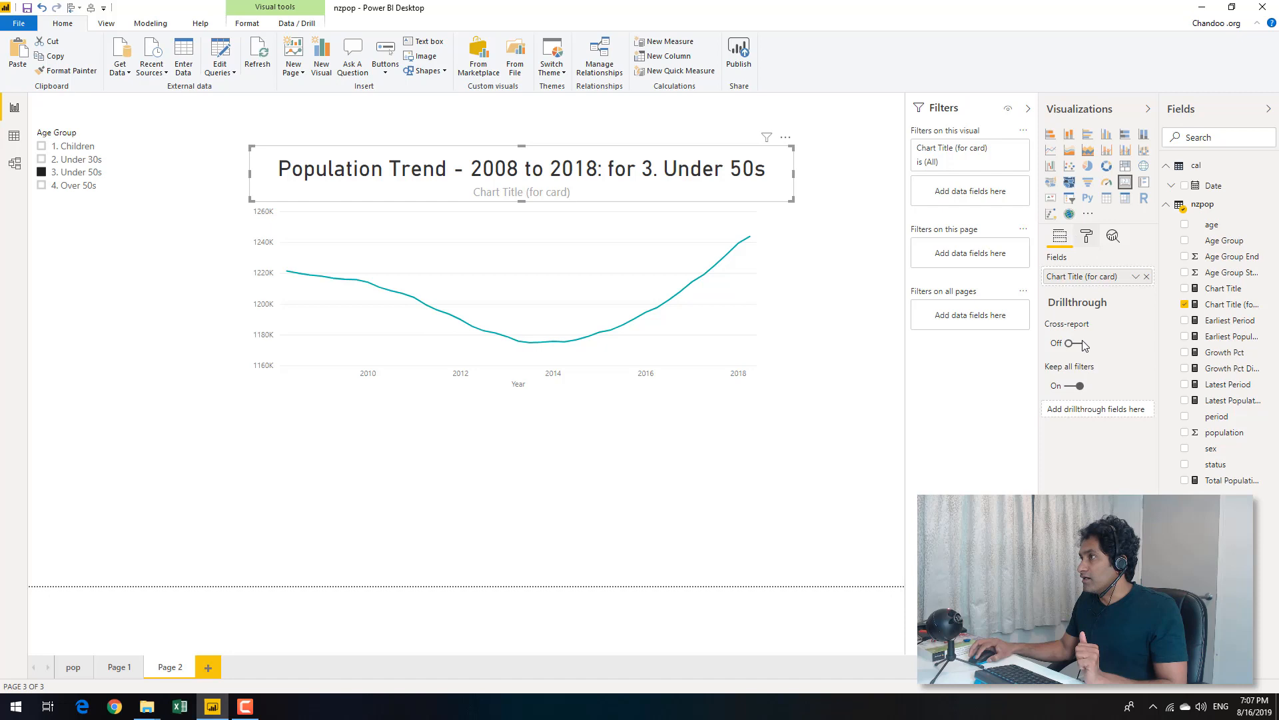
Step: Hide the card's category label and reduce its data label text size for 3. Under 50s
left_click(1086, 235)
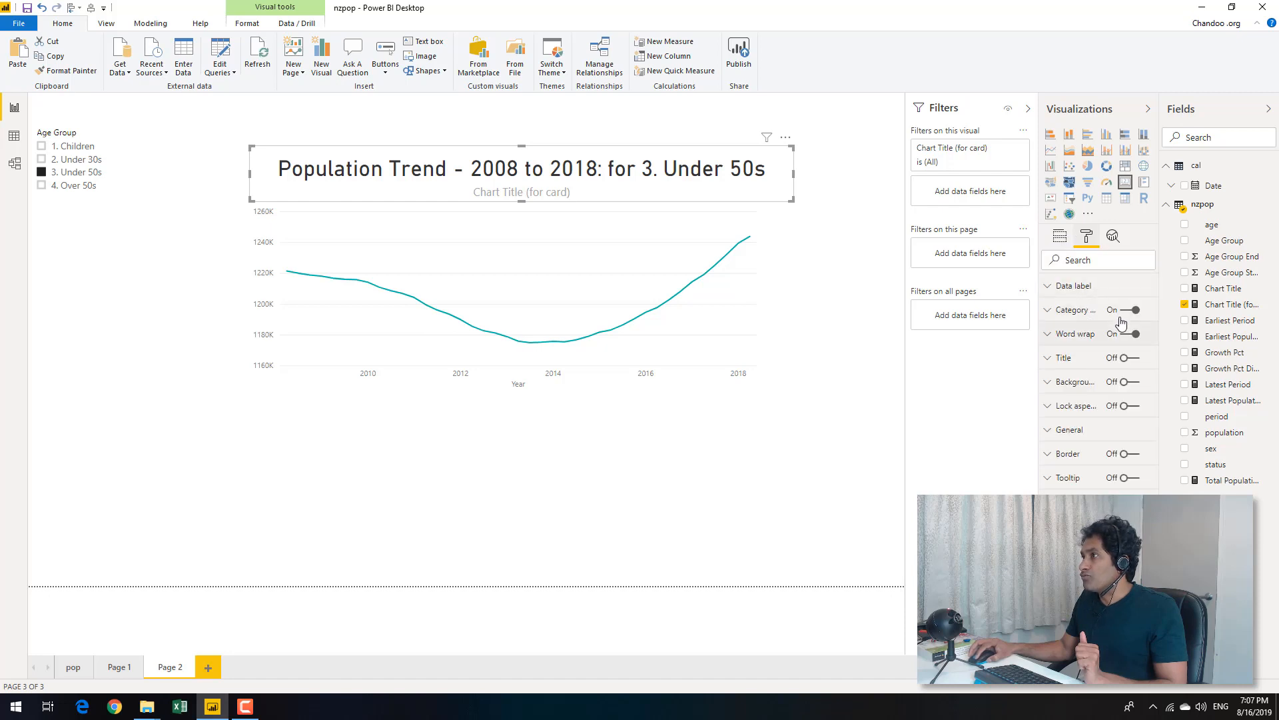
left_click(1133, 309)
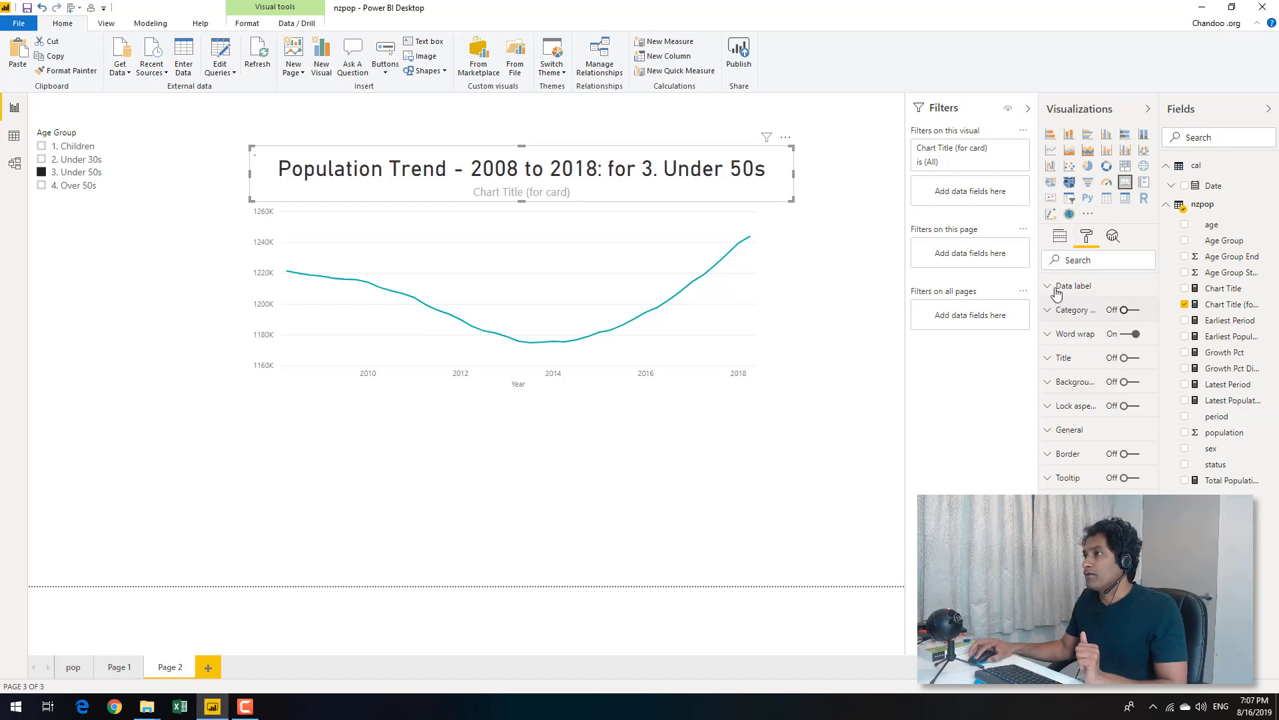
left_click(1073, 285)
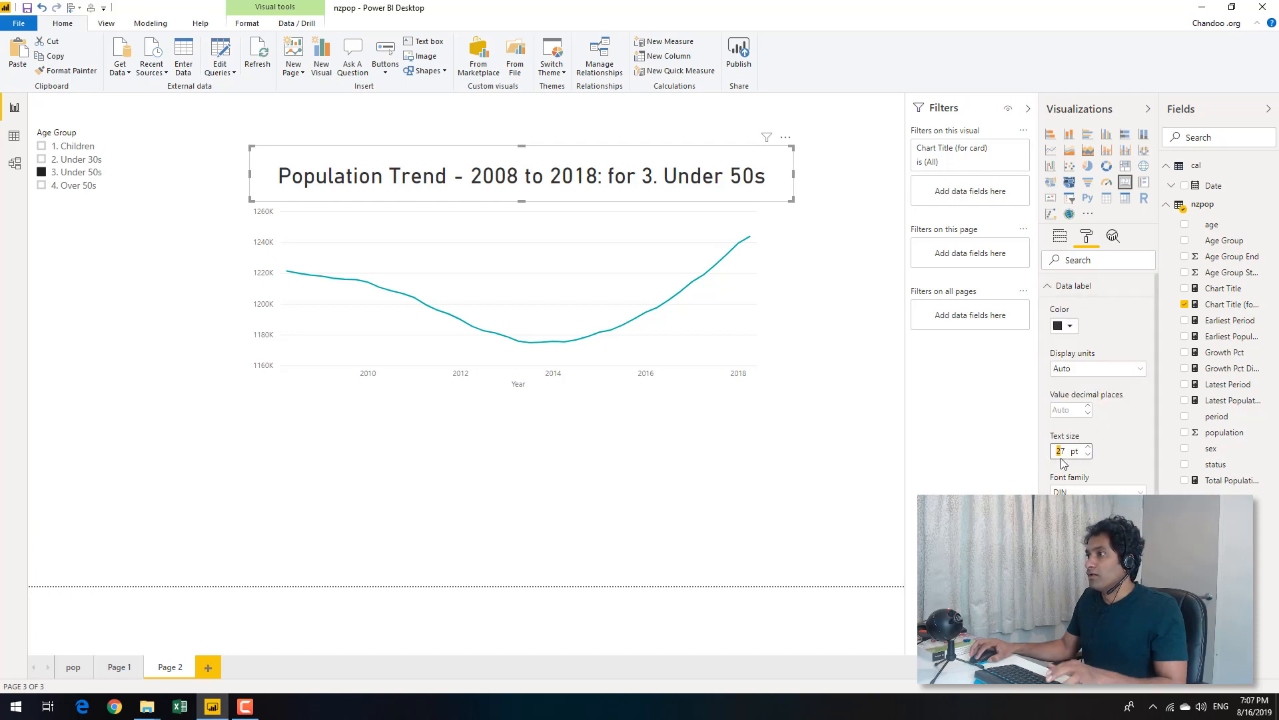
mouse_move(717, 496)
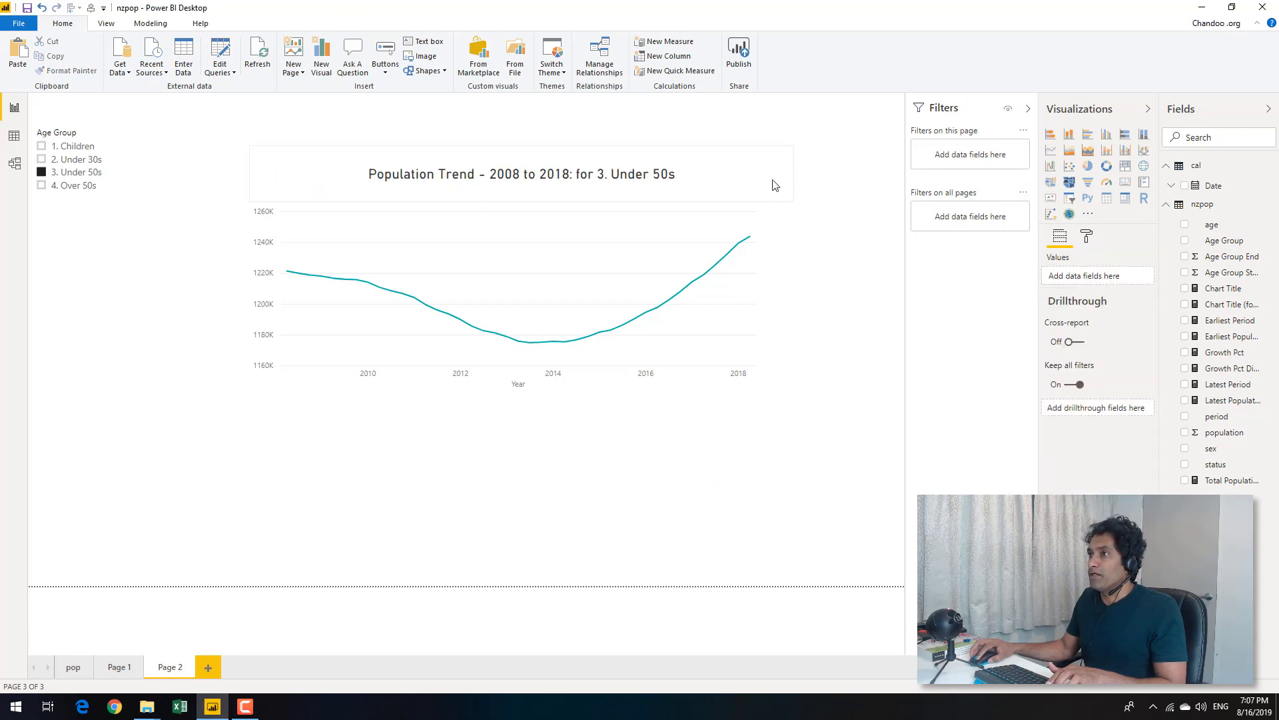
left_click(522, 173)
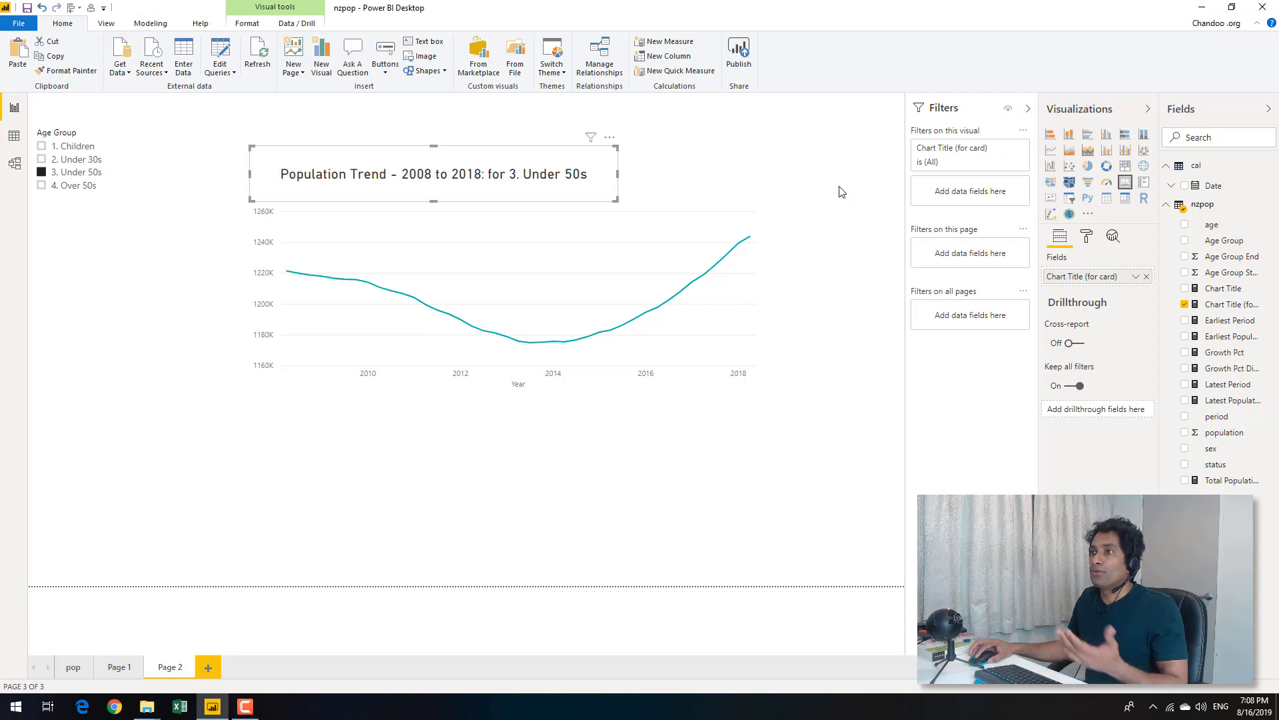
left_click(446, 498)
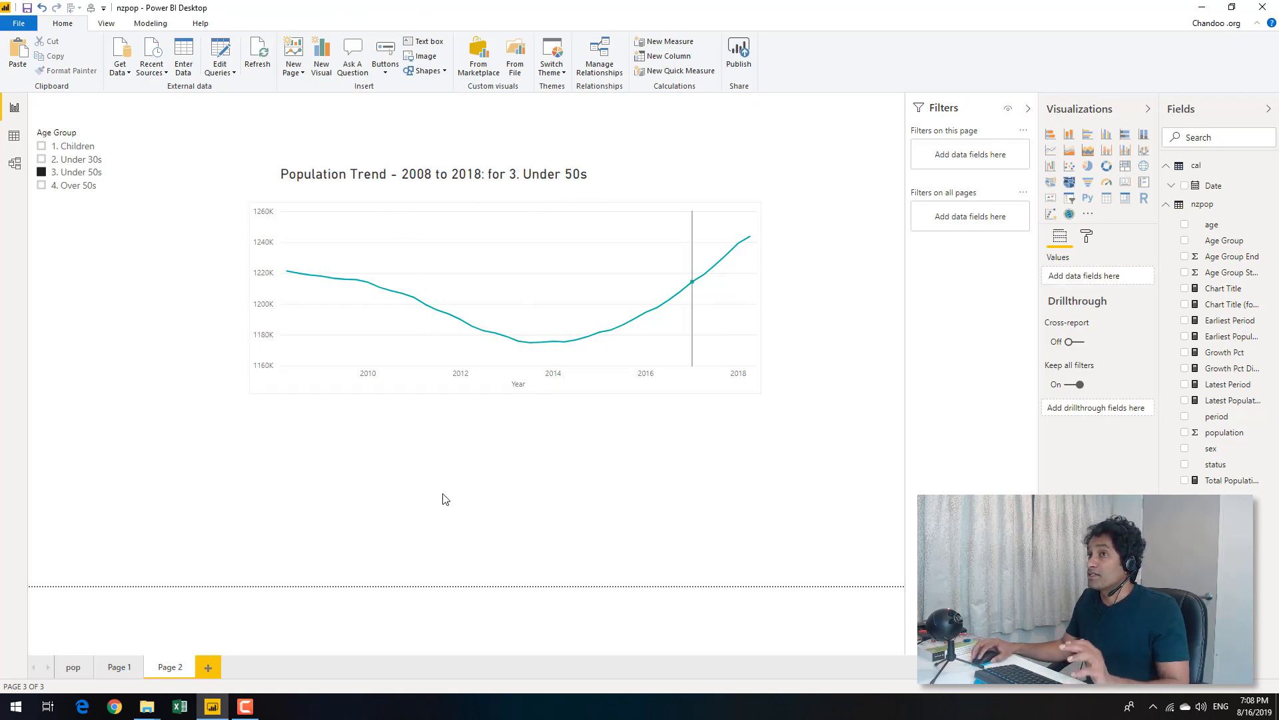